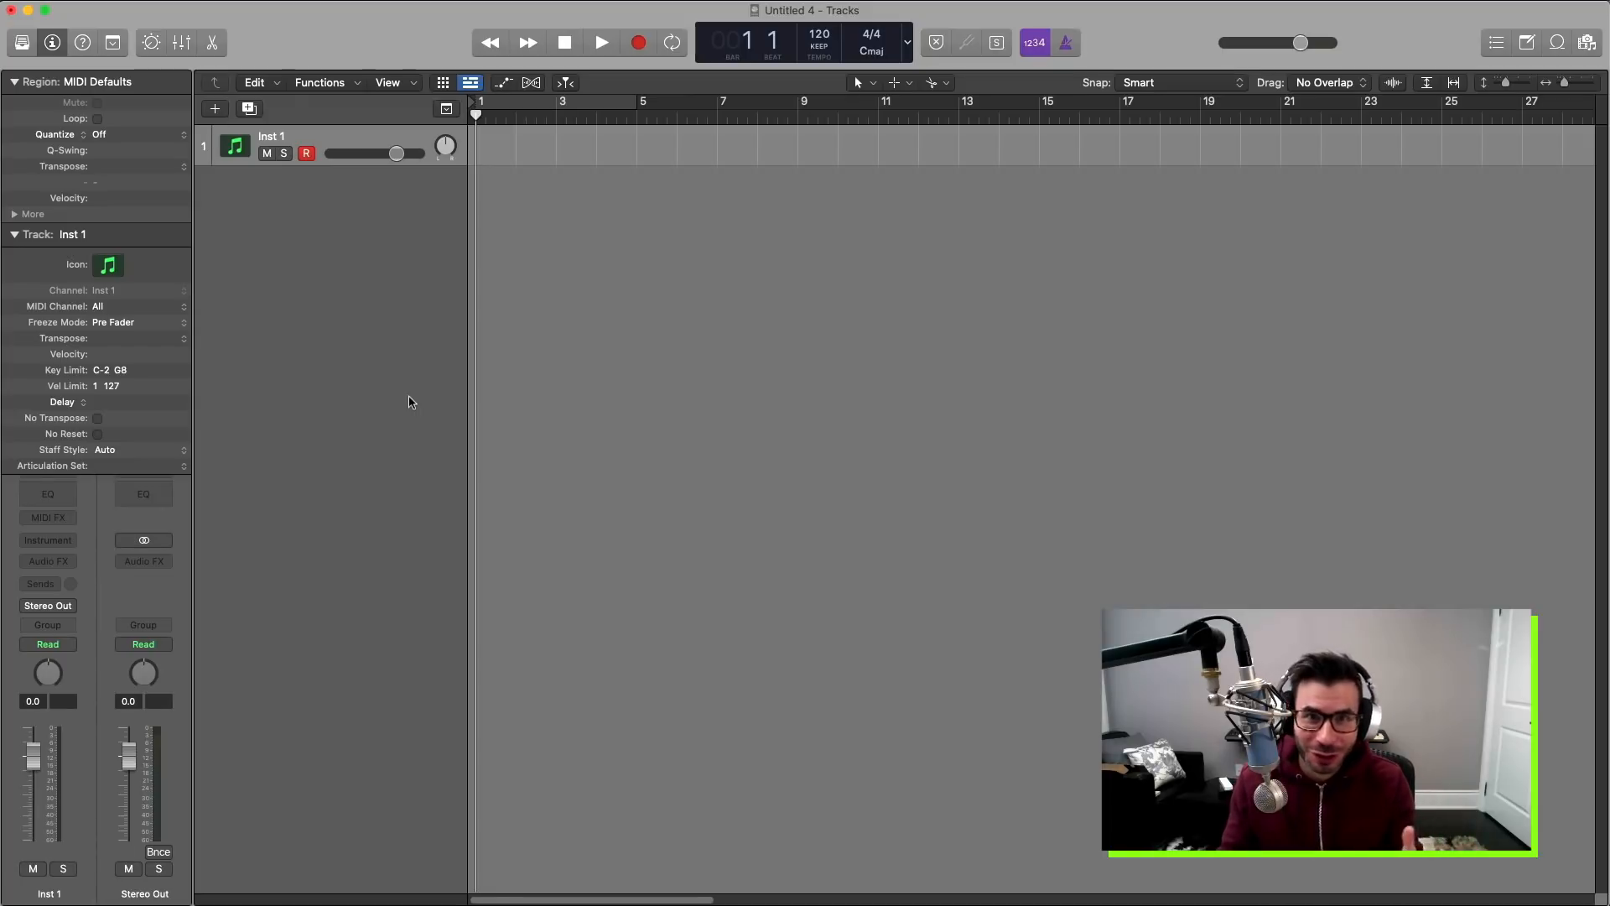
mouse_move(856, 461)
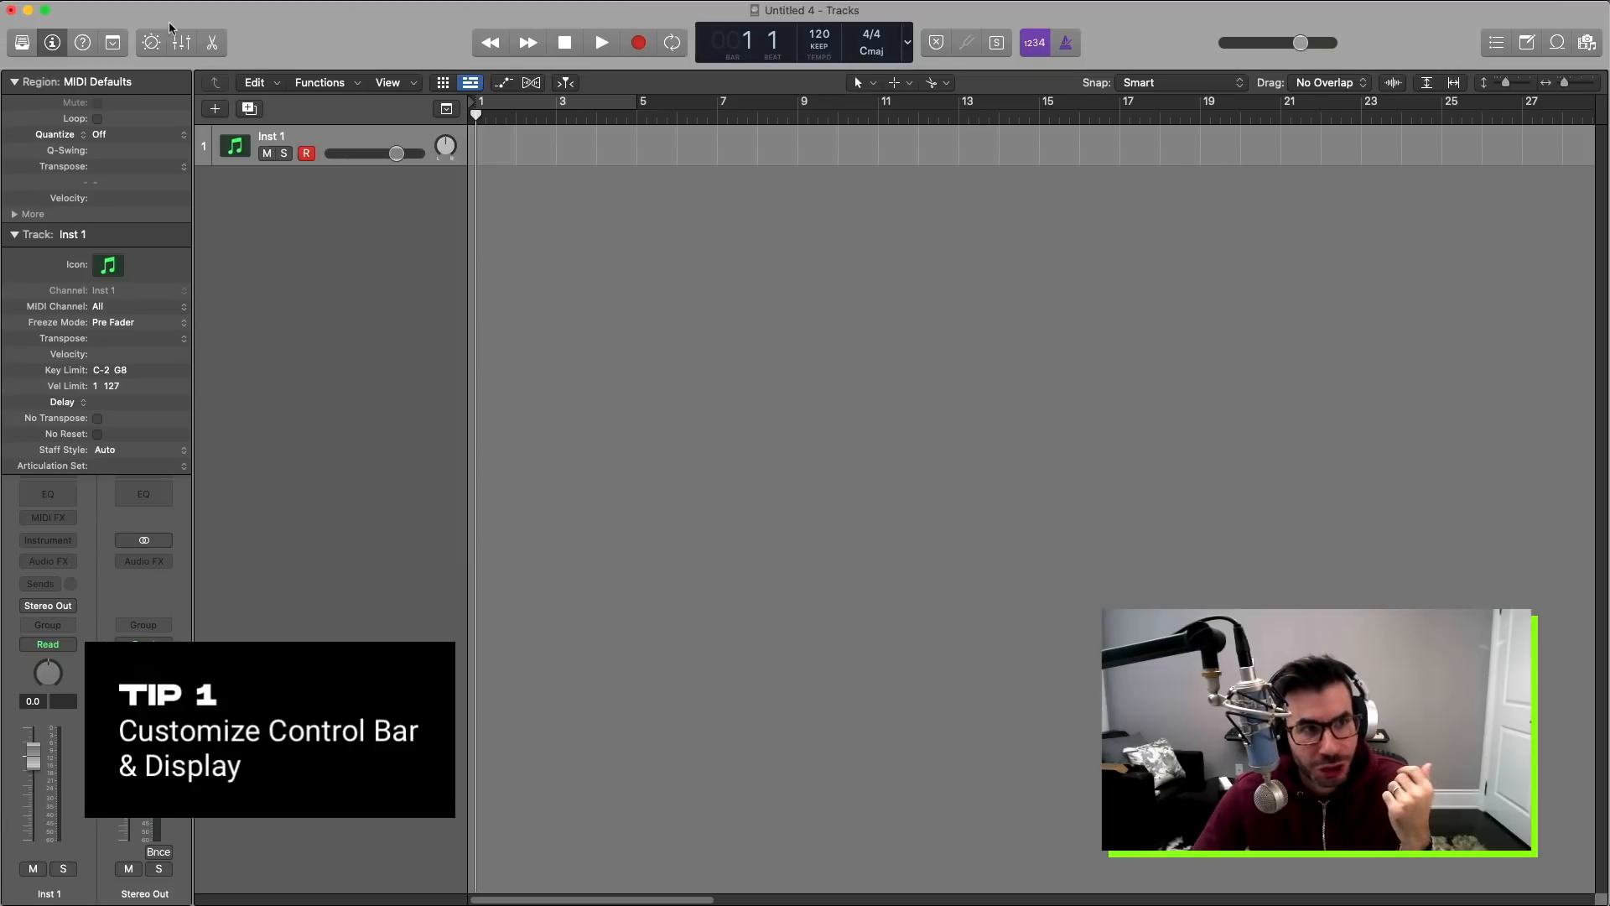
mouse_move(393, 27)
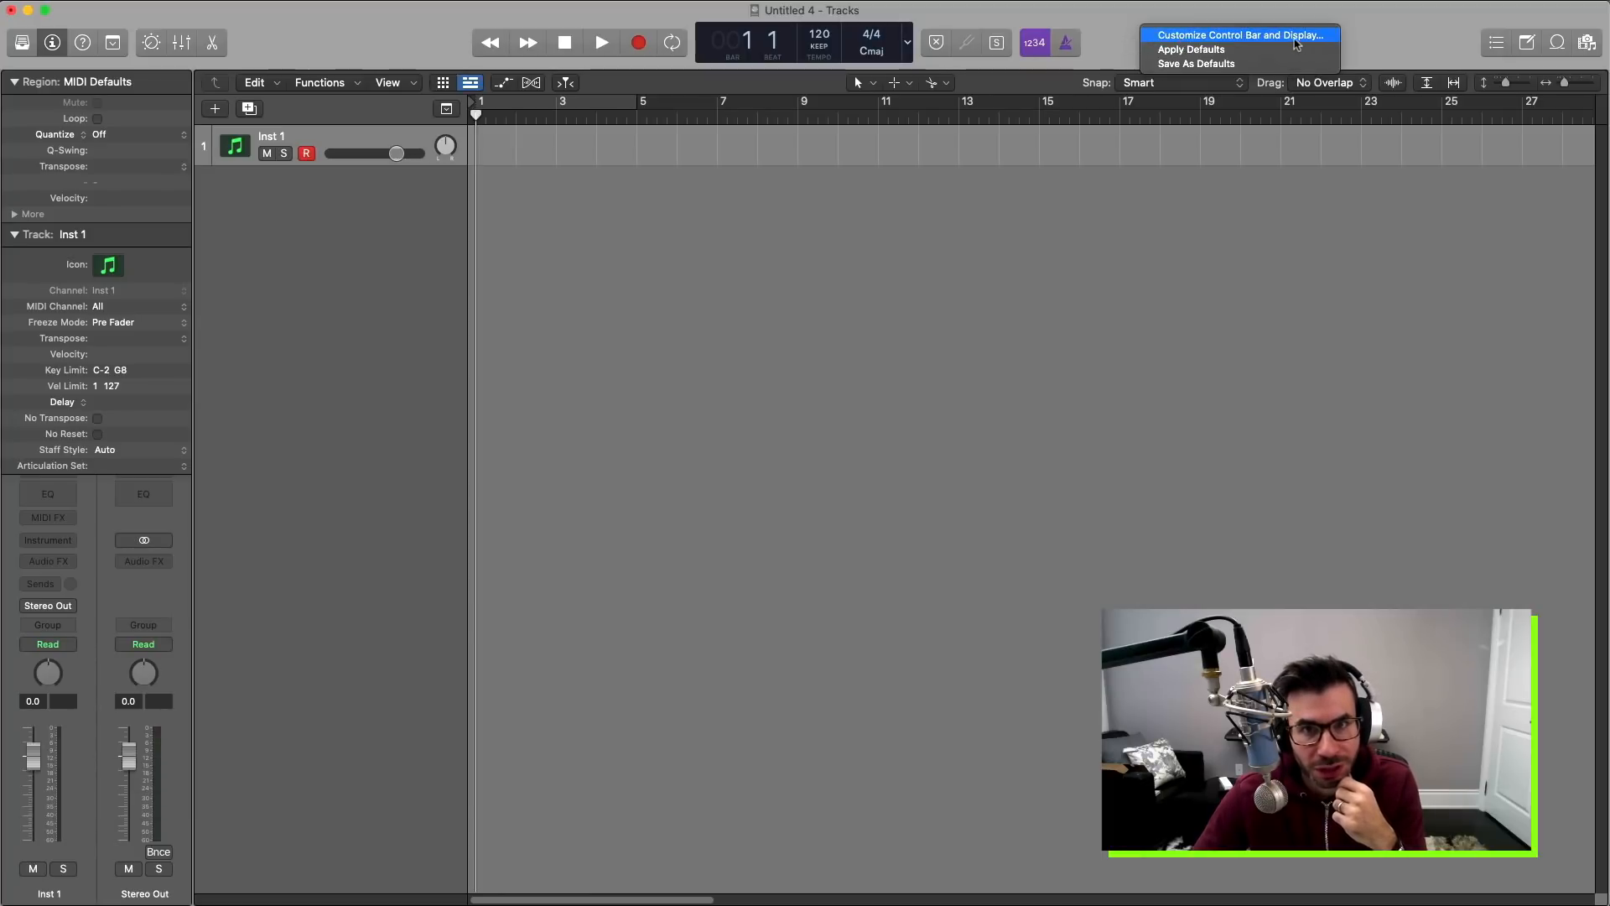
Open control bar and display customization, try the Large display modes, then choose Custom.
left_click(1240, 33)
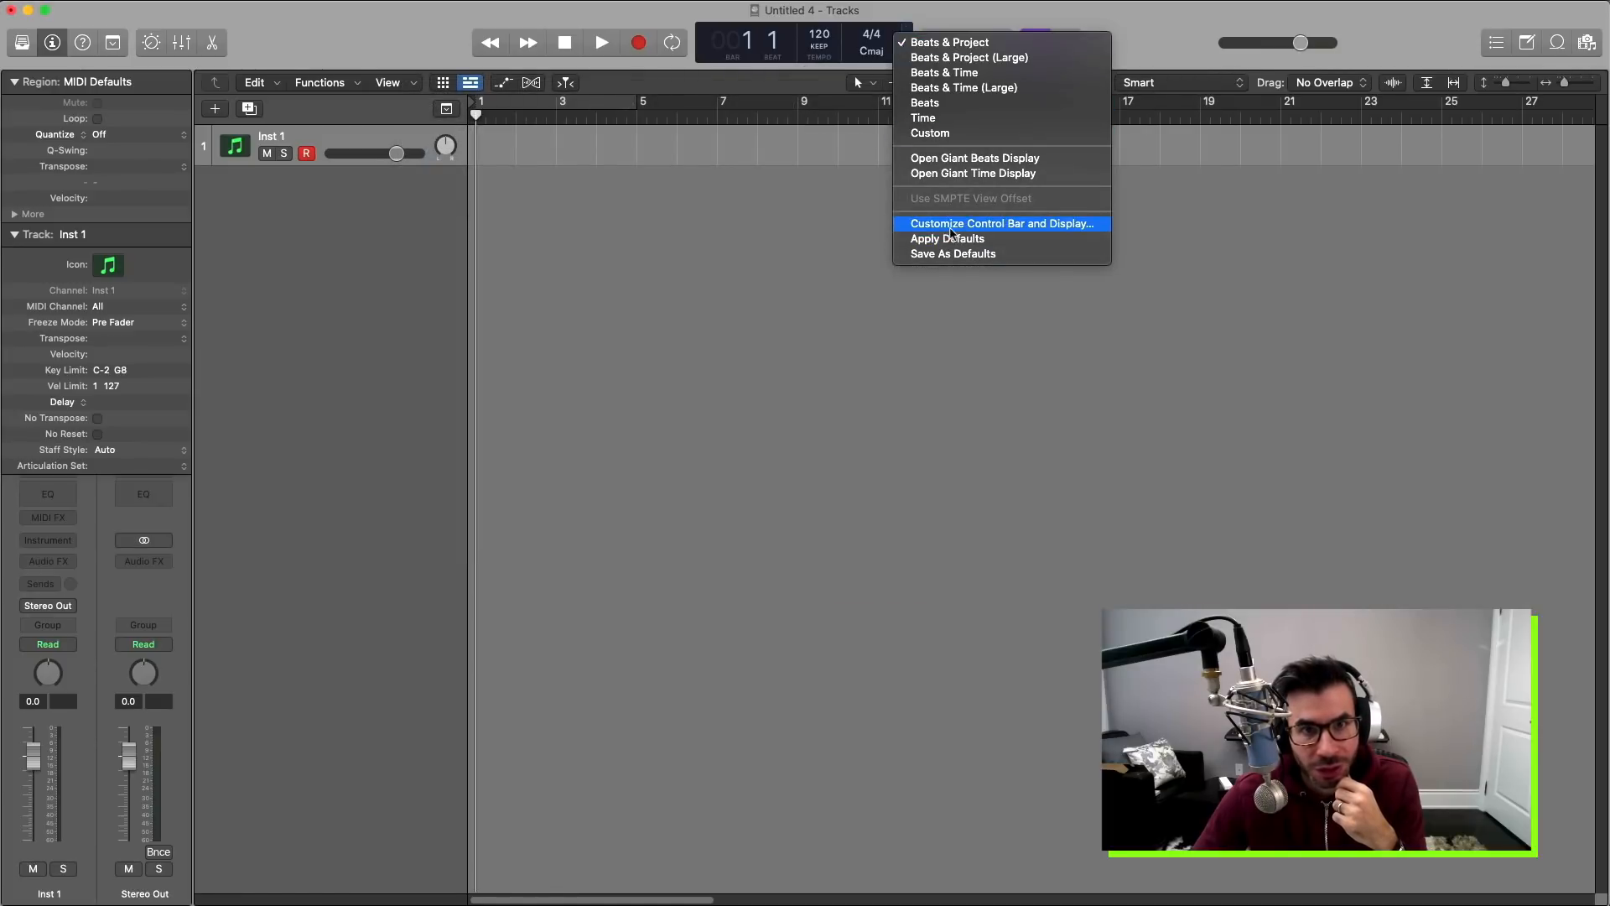
left_click(1001, 223)
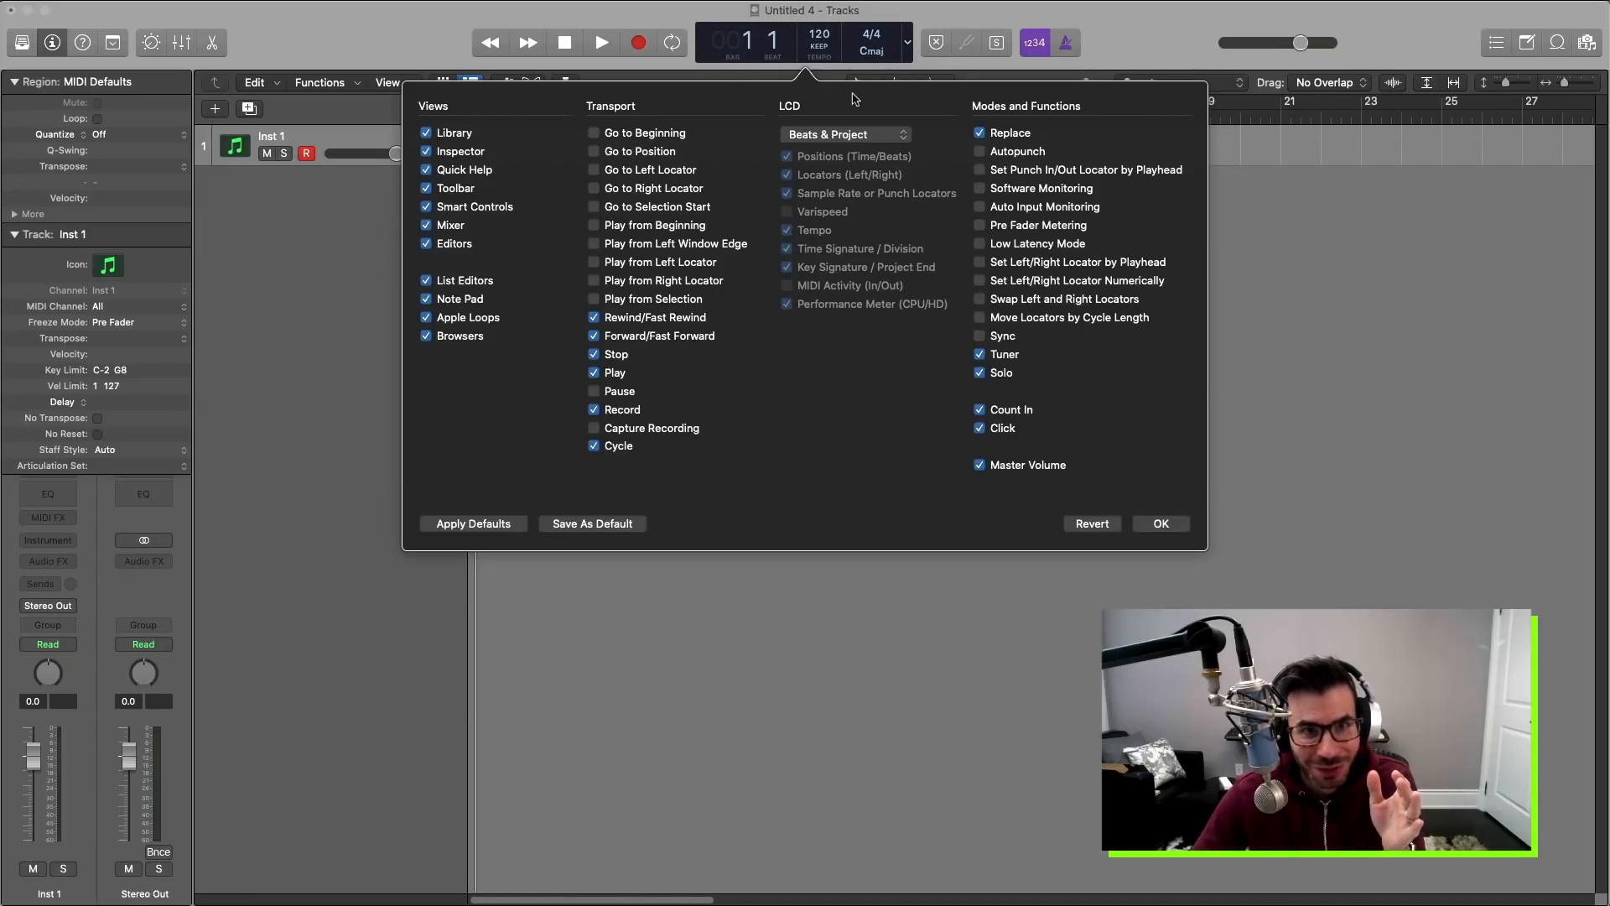
left_click(845, 133)
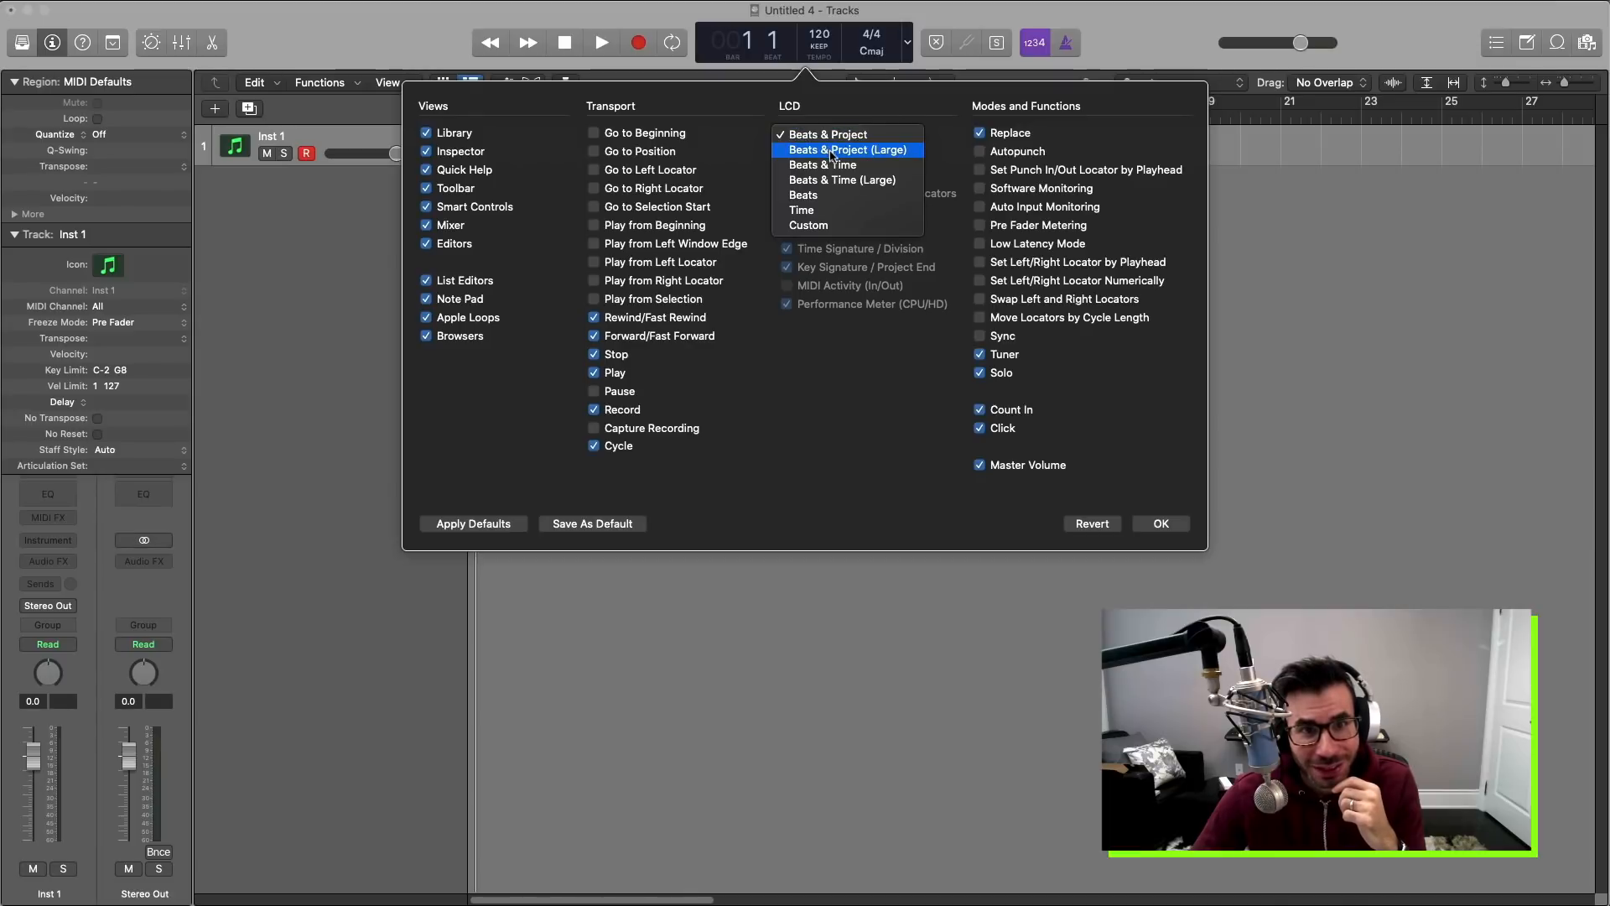
left_click(846, 149)
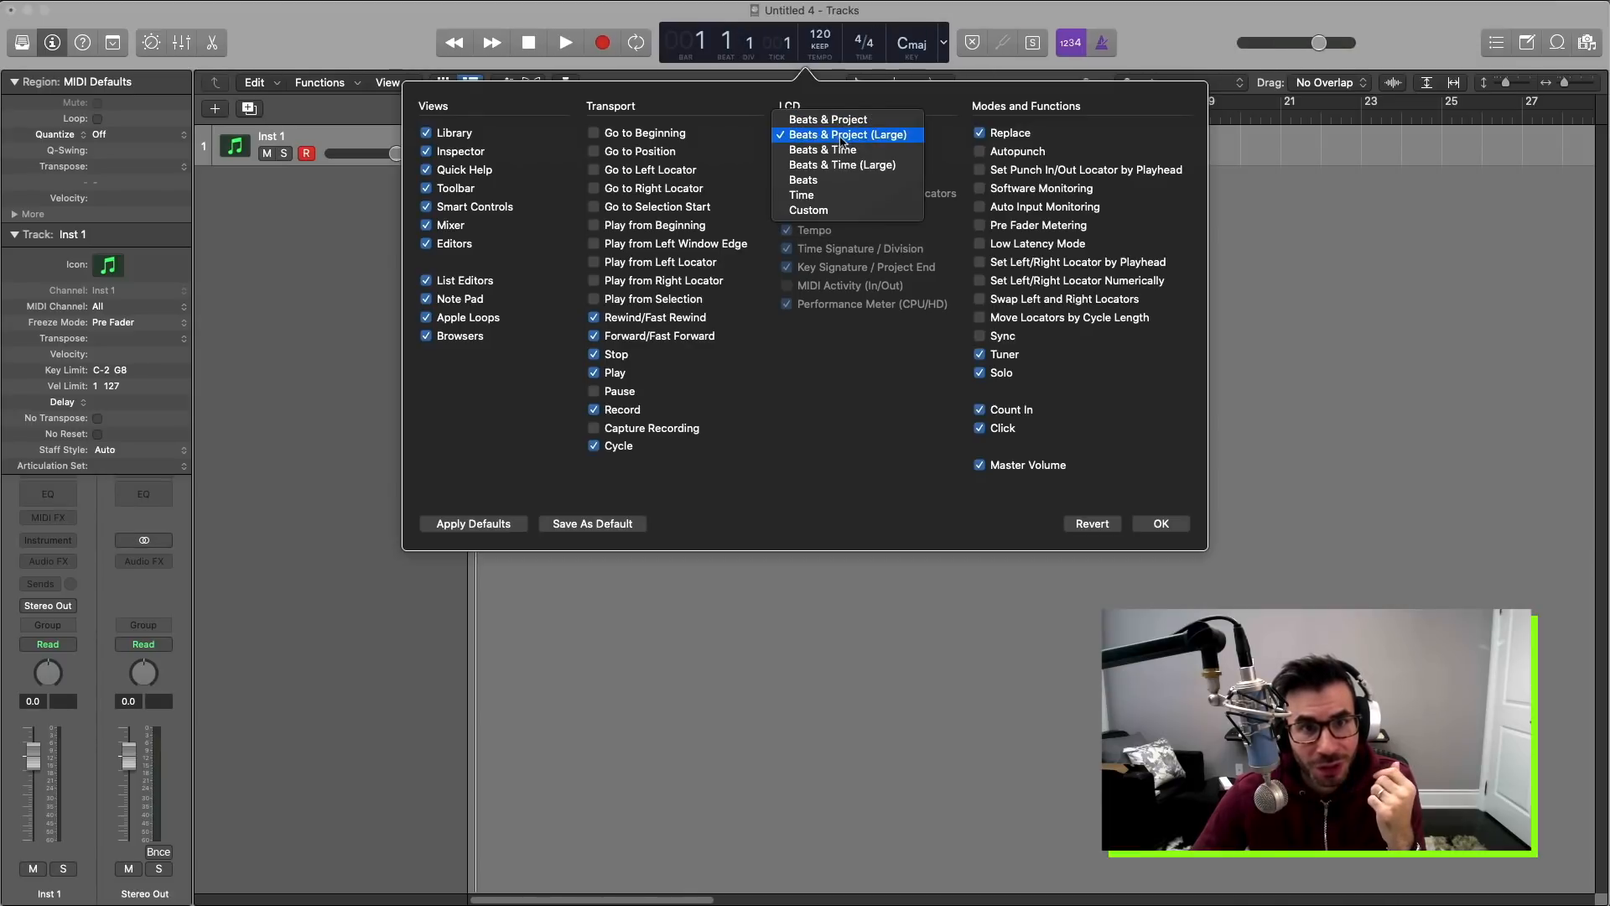
left_click(842, 164)
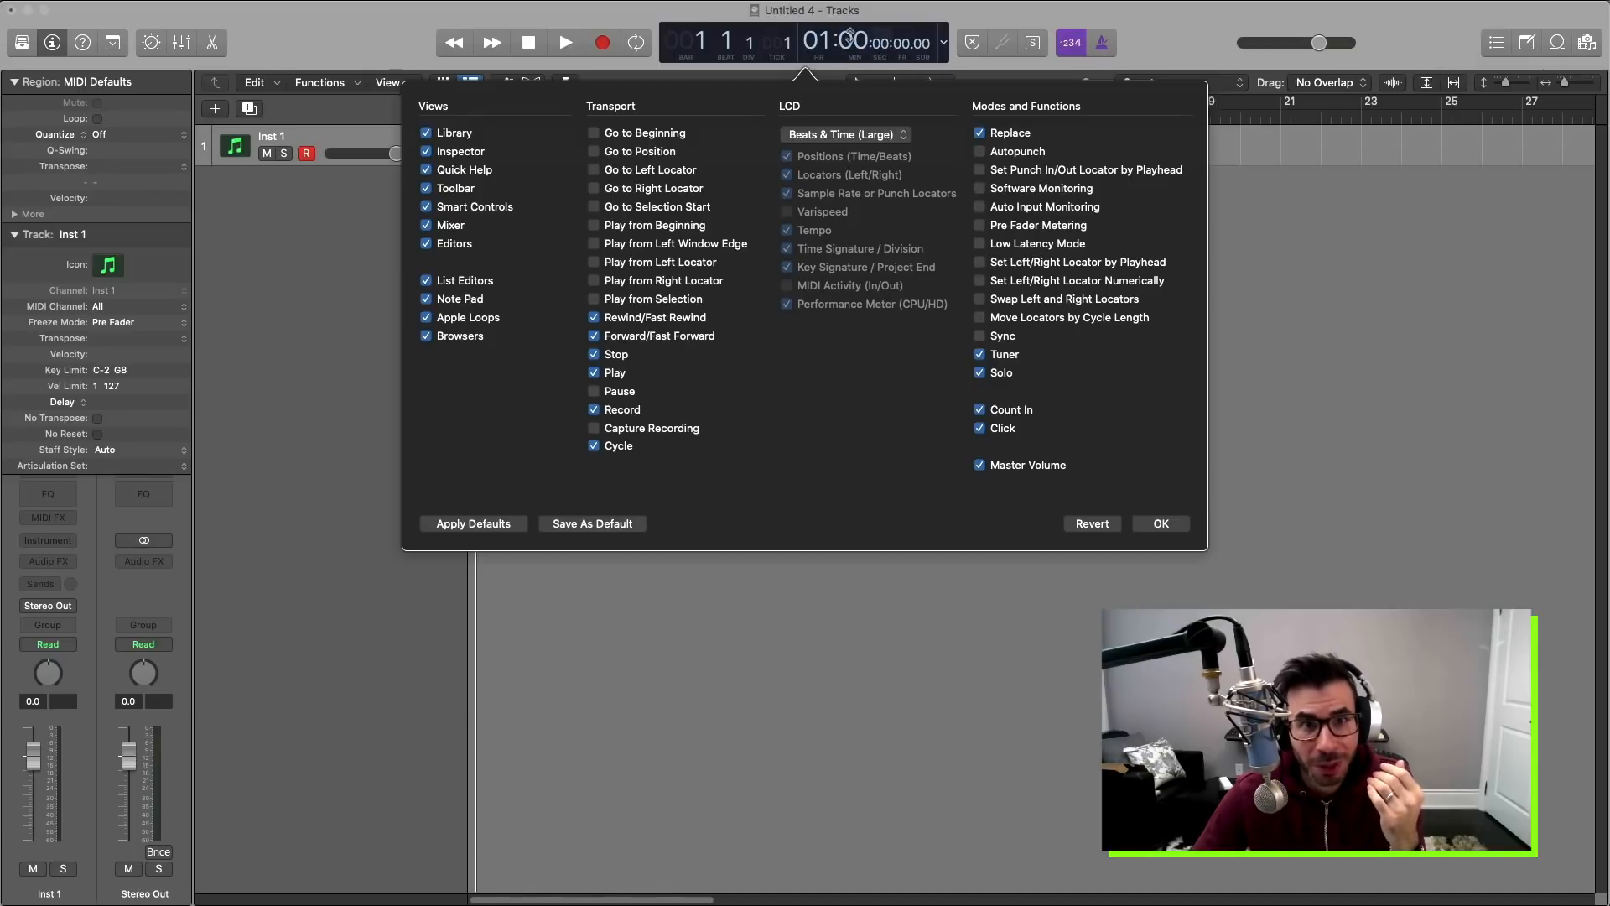
mouse_move(842, 141)
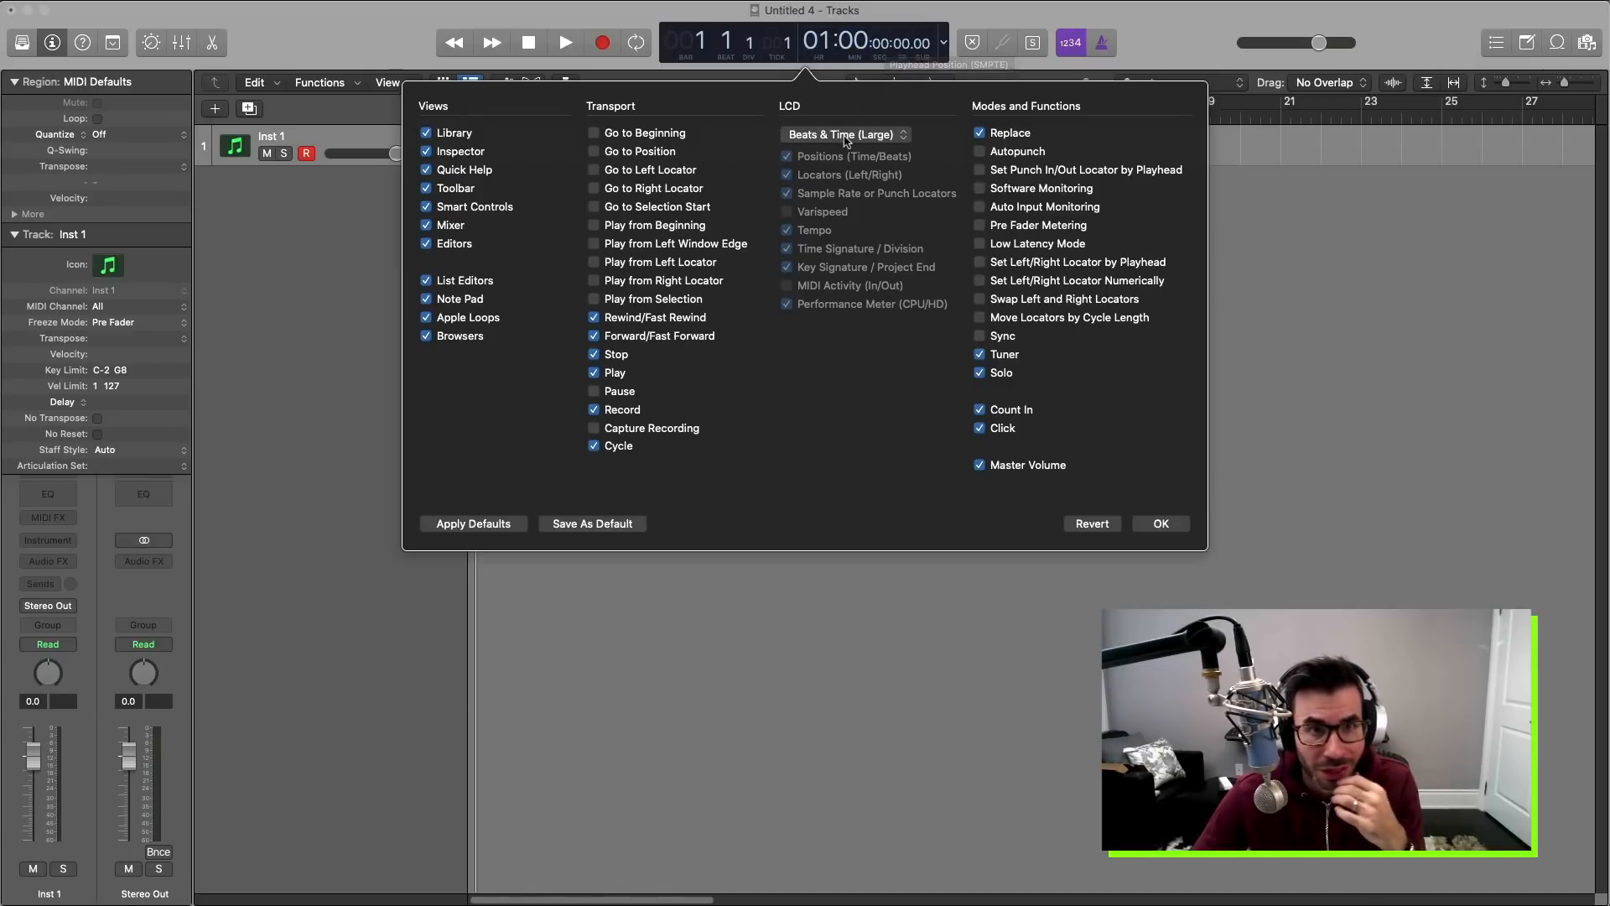
left_click(842, 133)
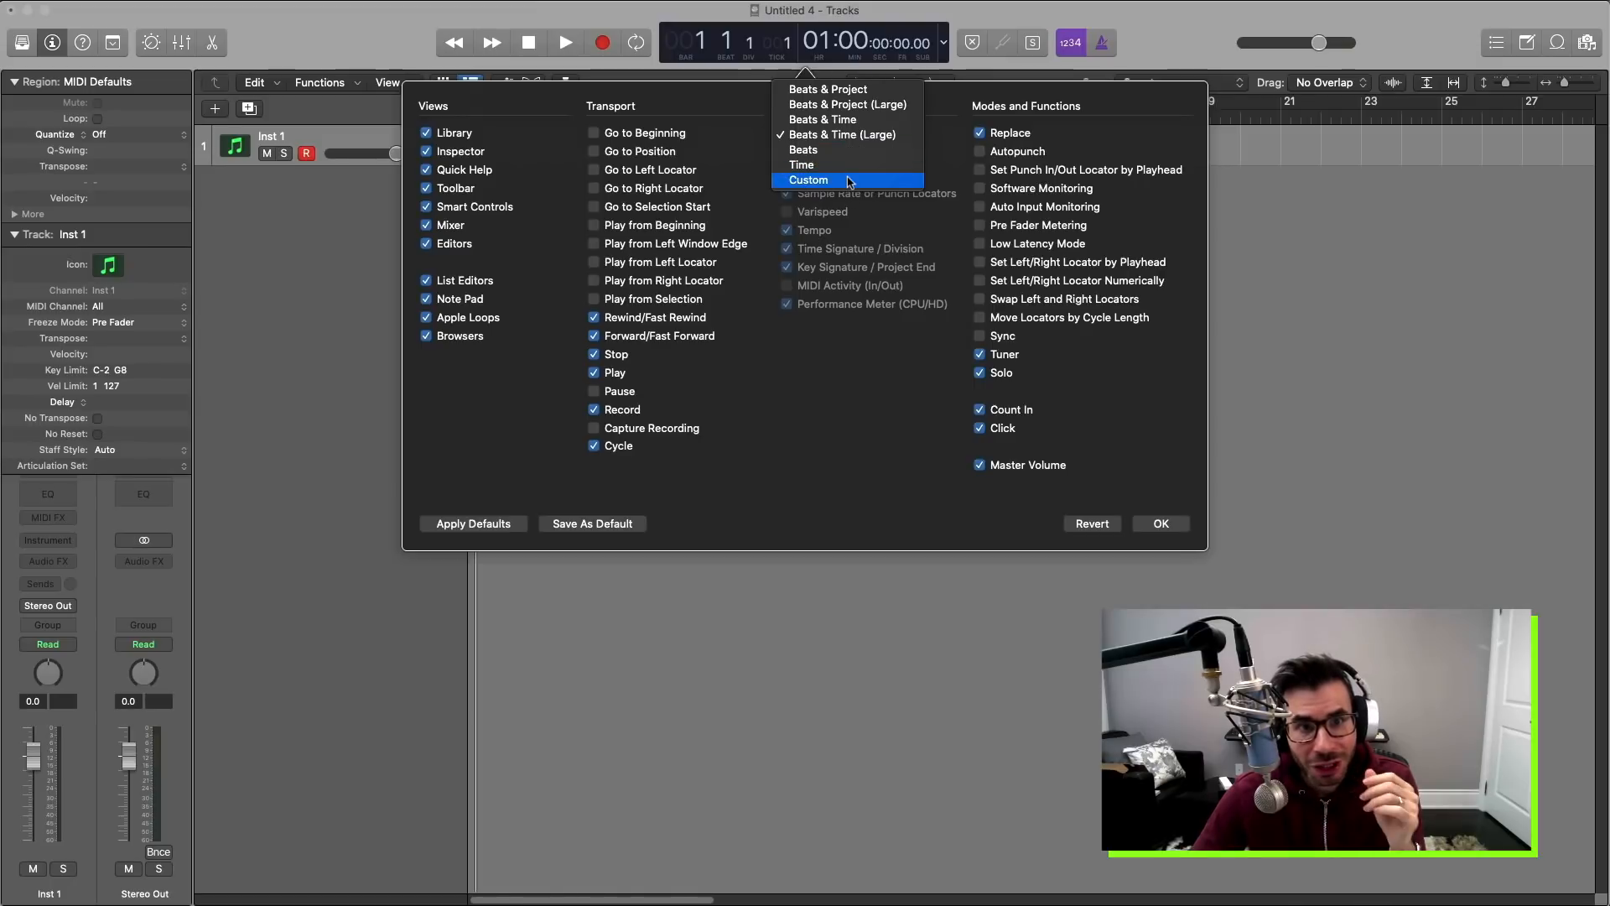
left_click(809, 180)
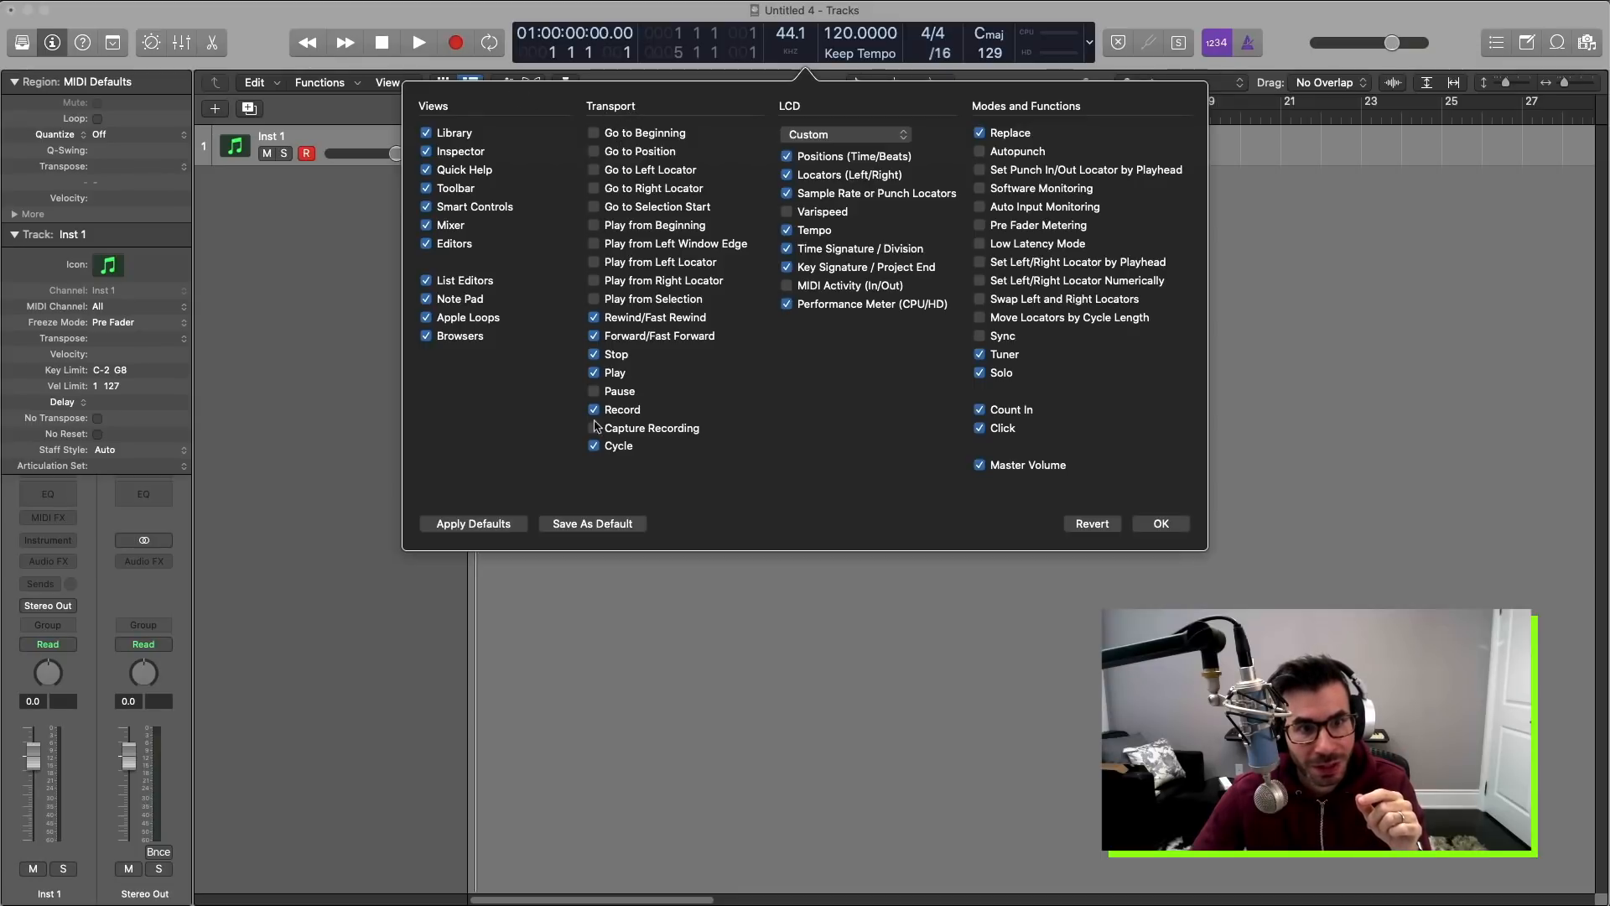
Enable Capture Recording in the transport controls.
left_click(593, 426)
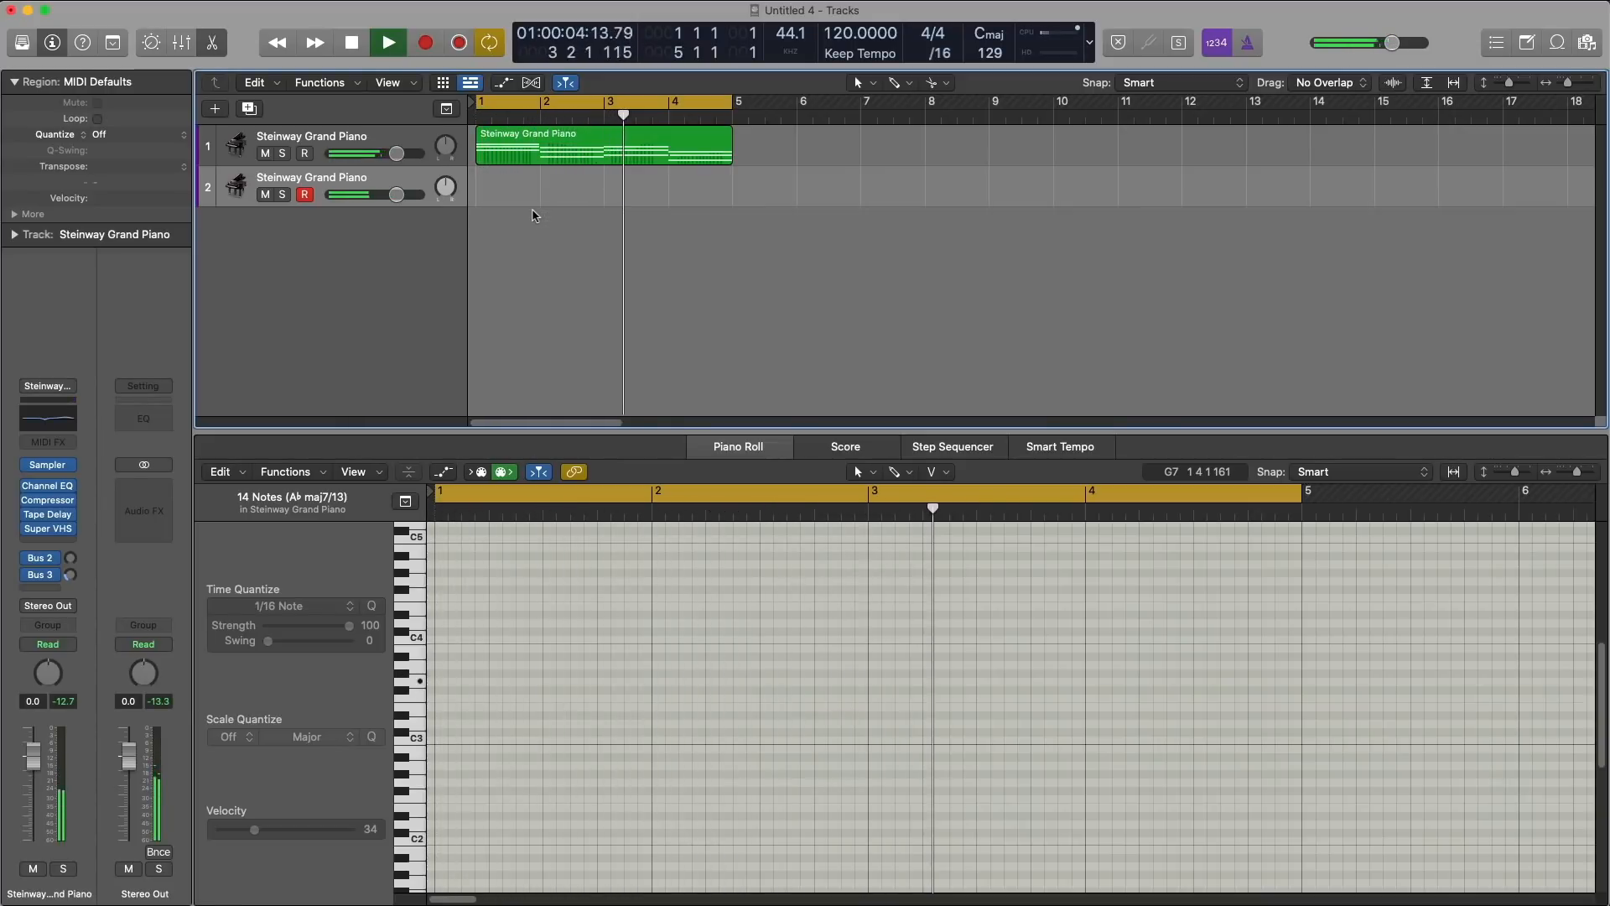
Play the Steinway Grand Piano region, then stop and return to the project start.
left_click(387, 42)
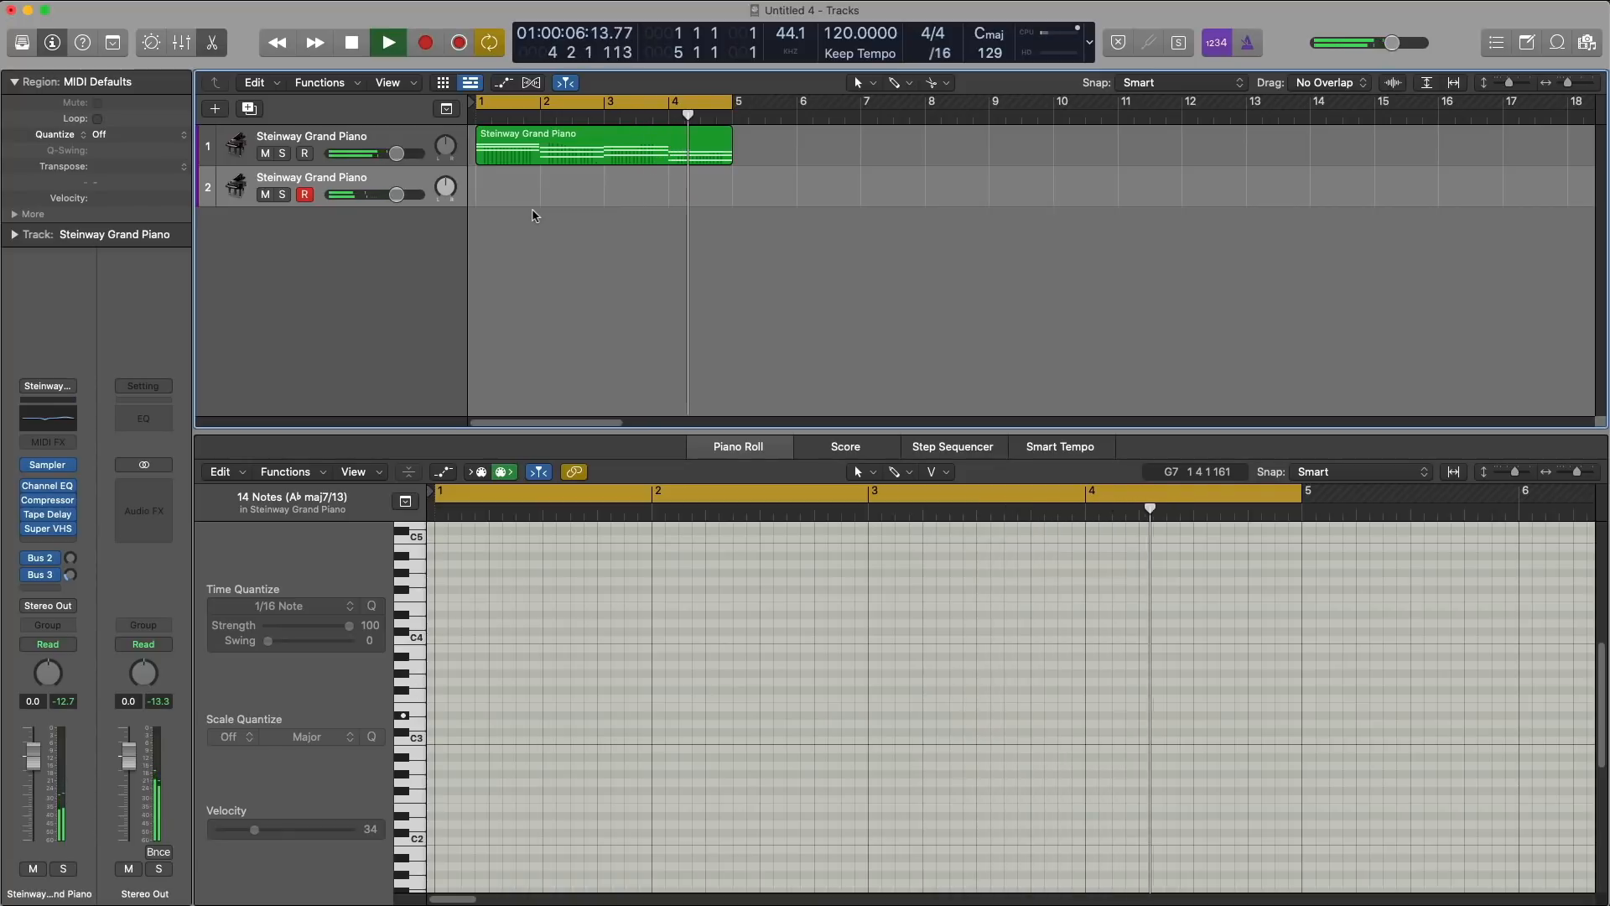
left_click(351, 42)
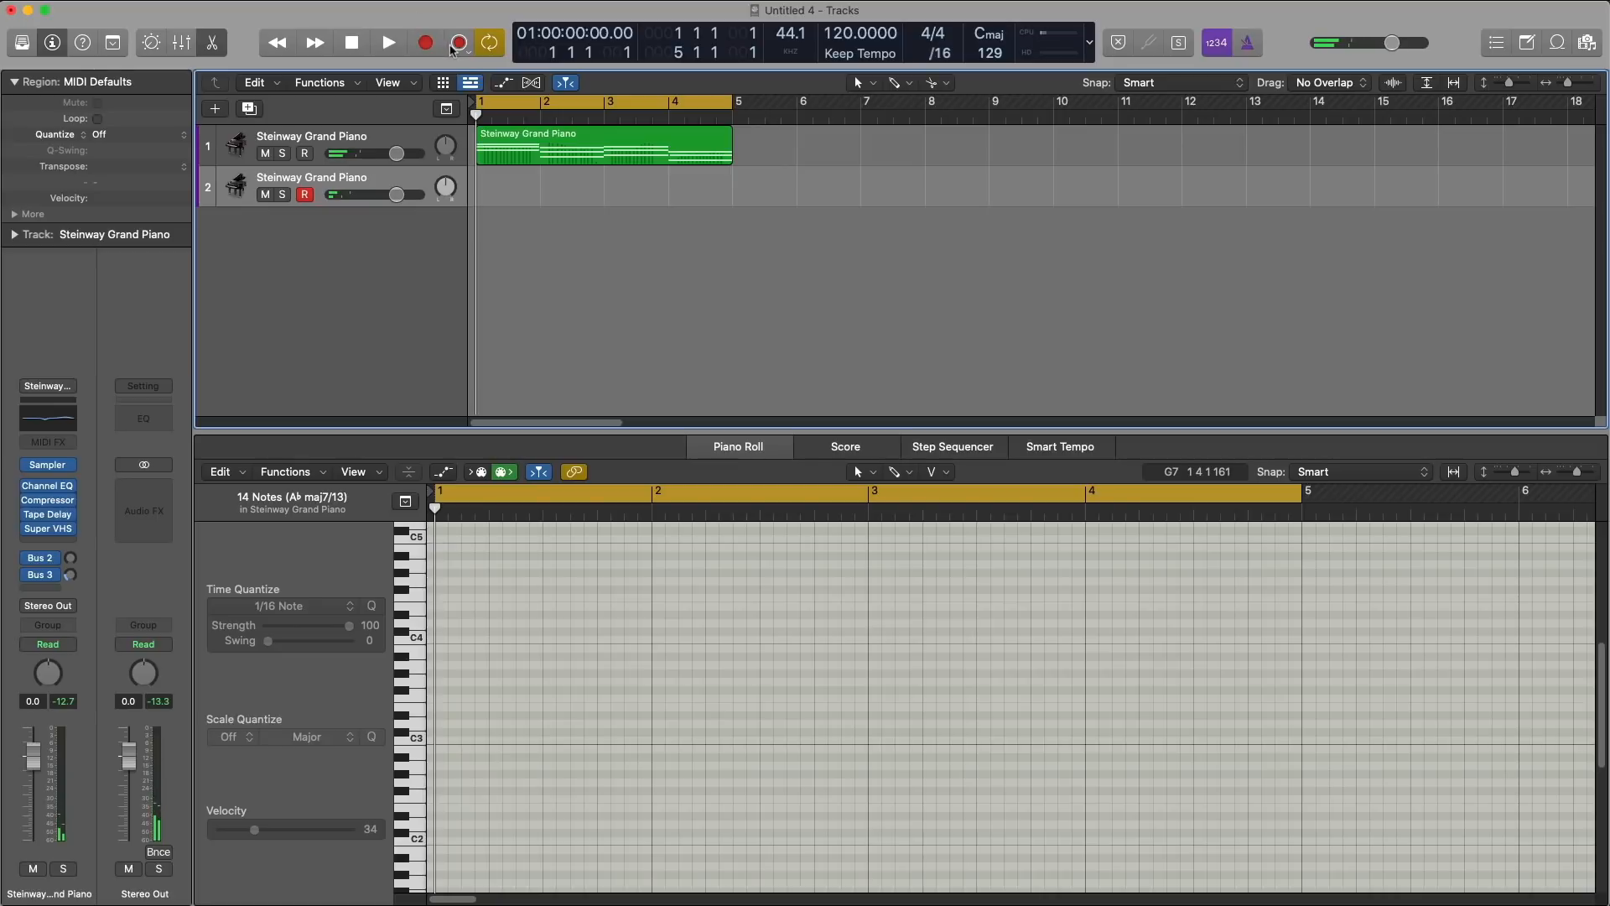
left_click(604, 186)
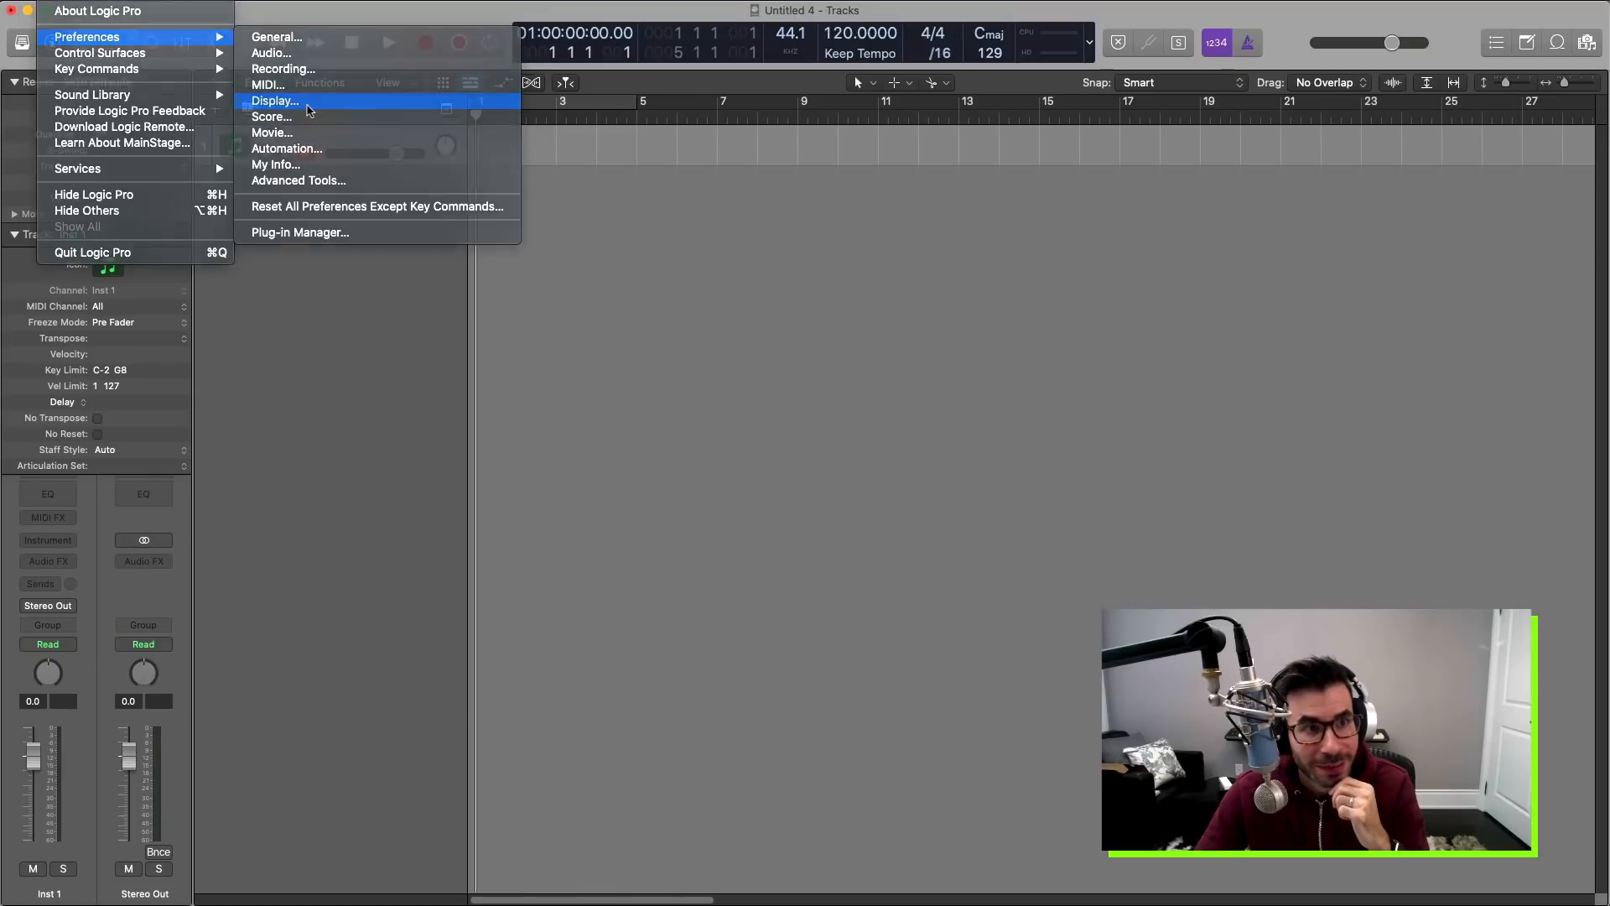
In Display preferences, try Bright and Dark track backgrounds, then restore Custom.
left_click(275, 101)
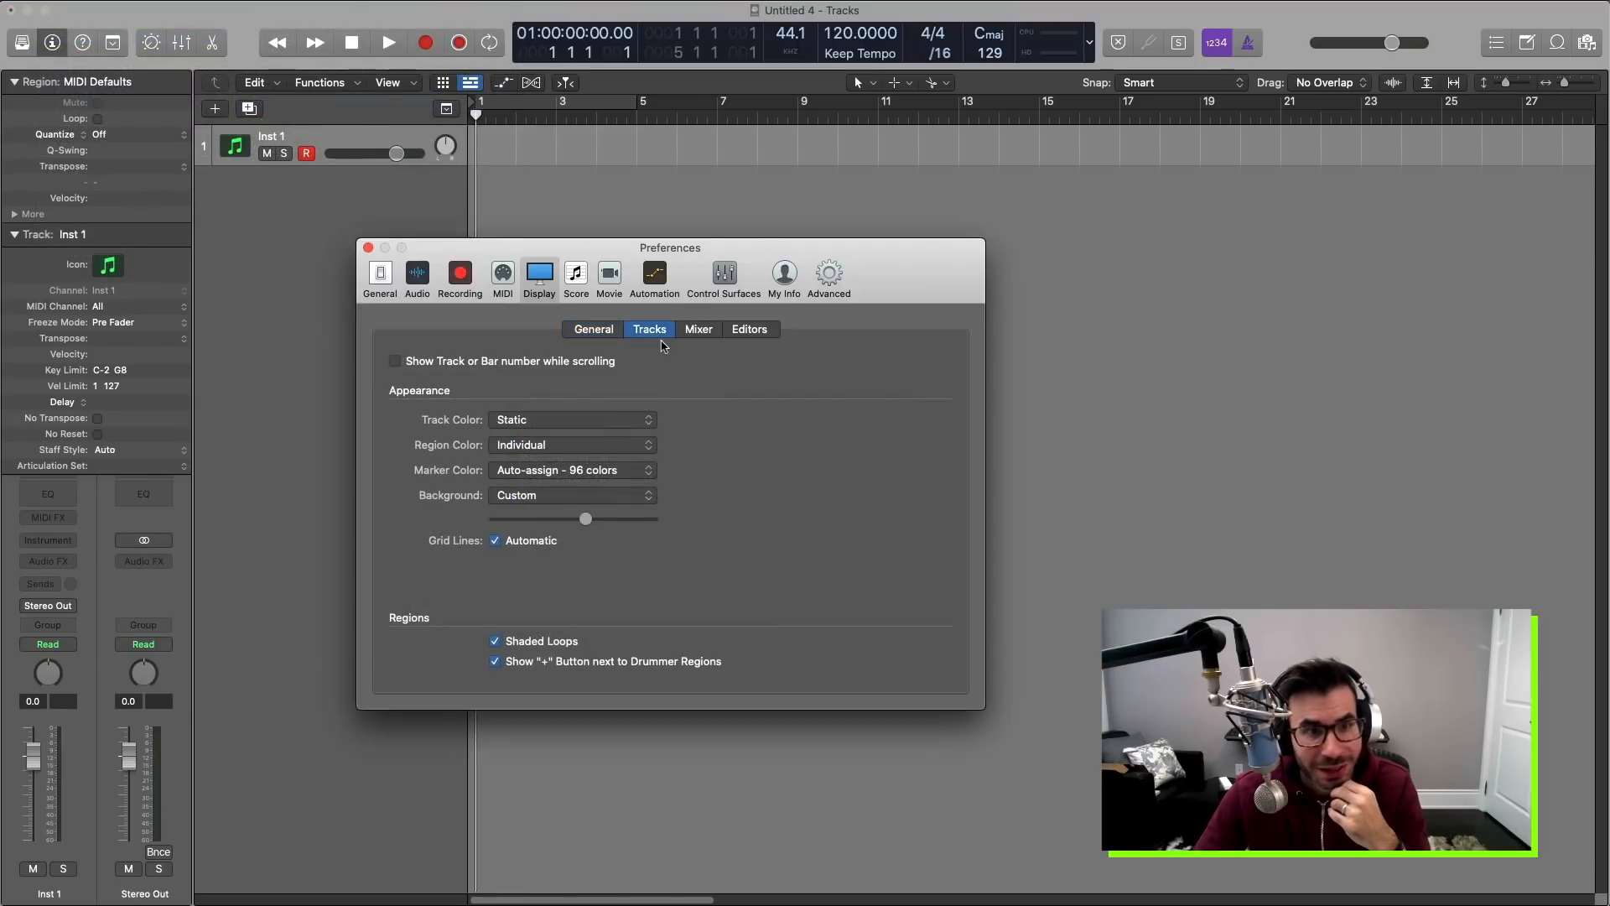
mouse_move(1601, 473)
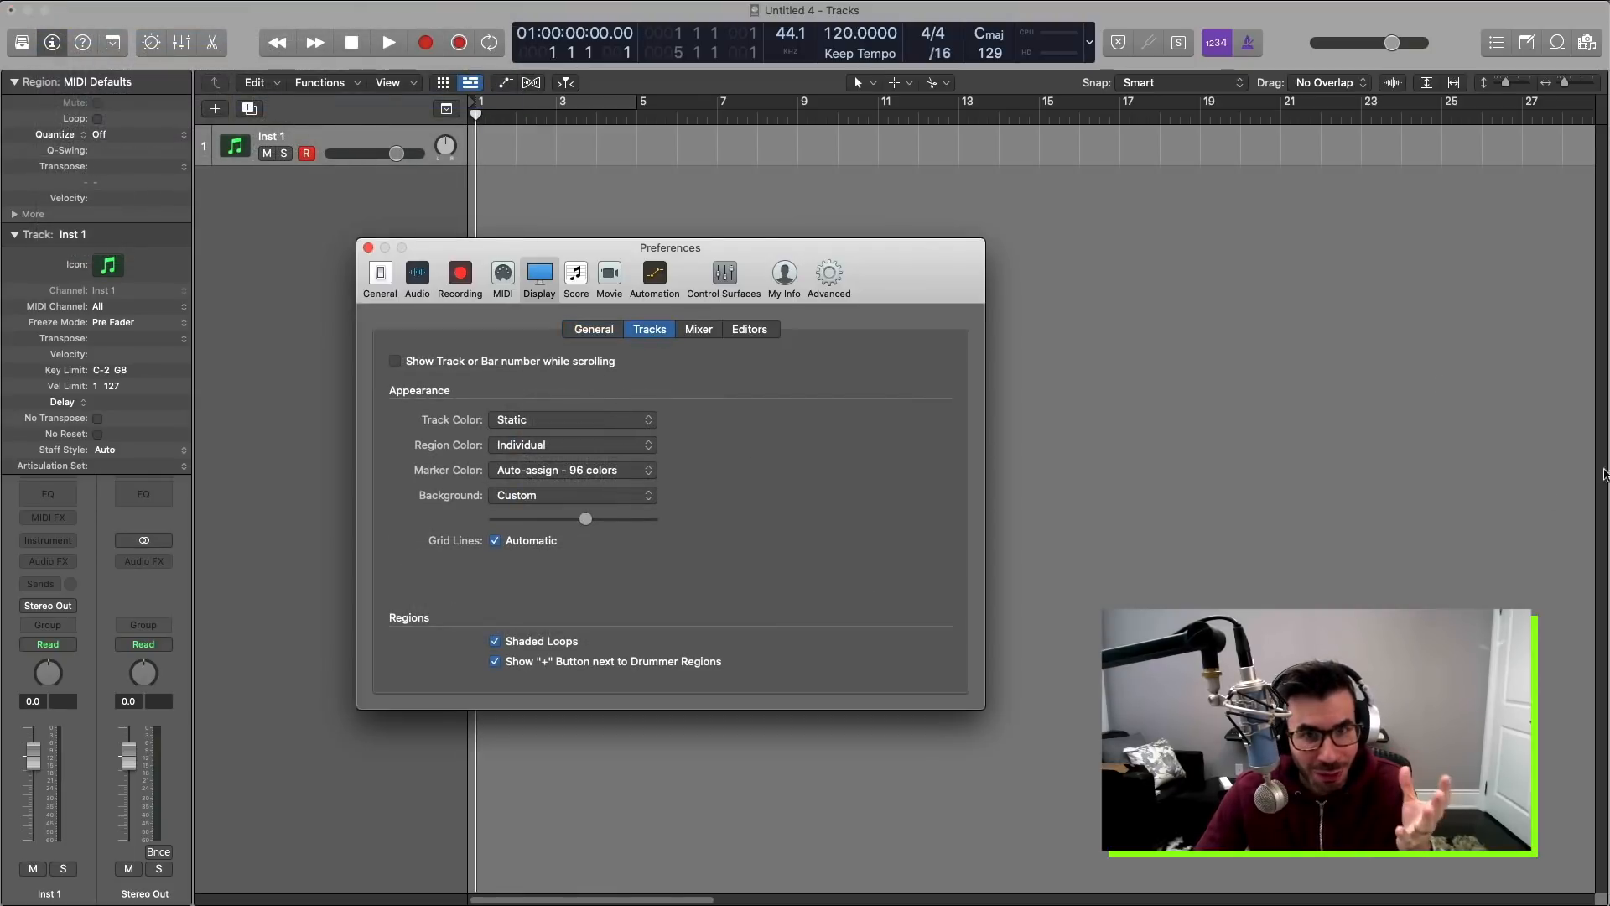
left_click(571, 495)
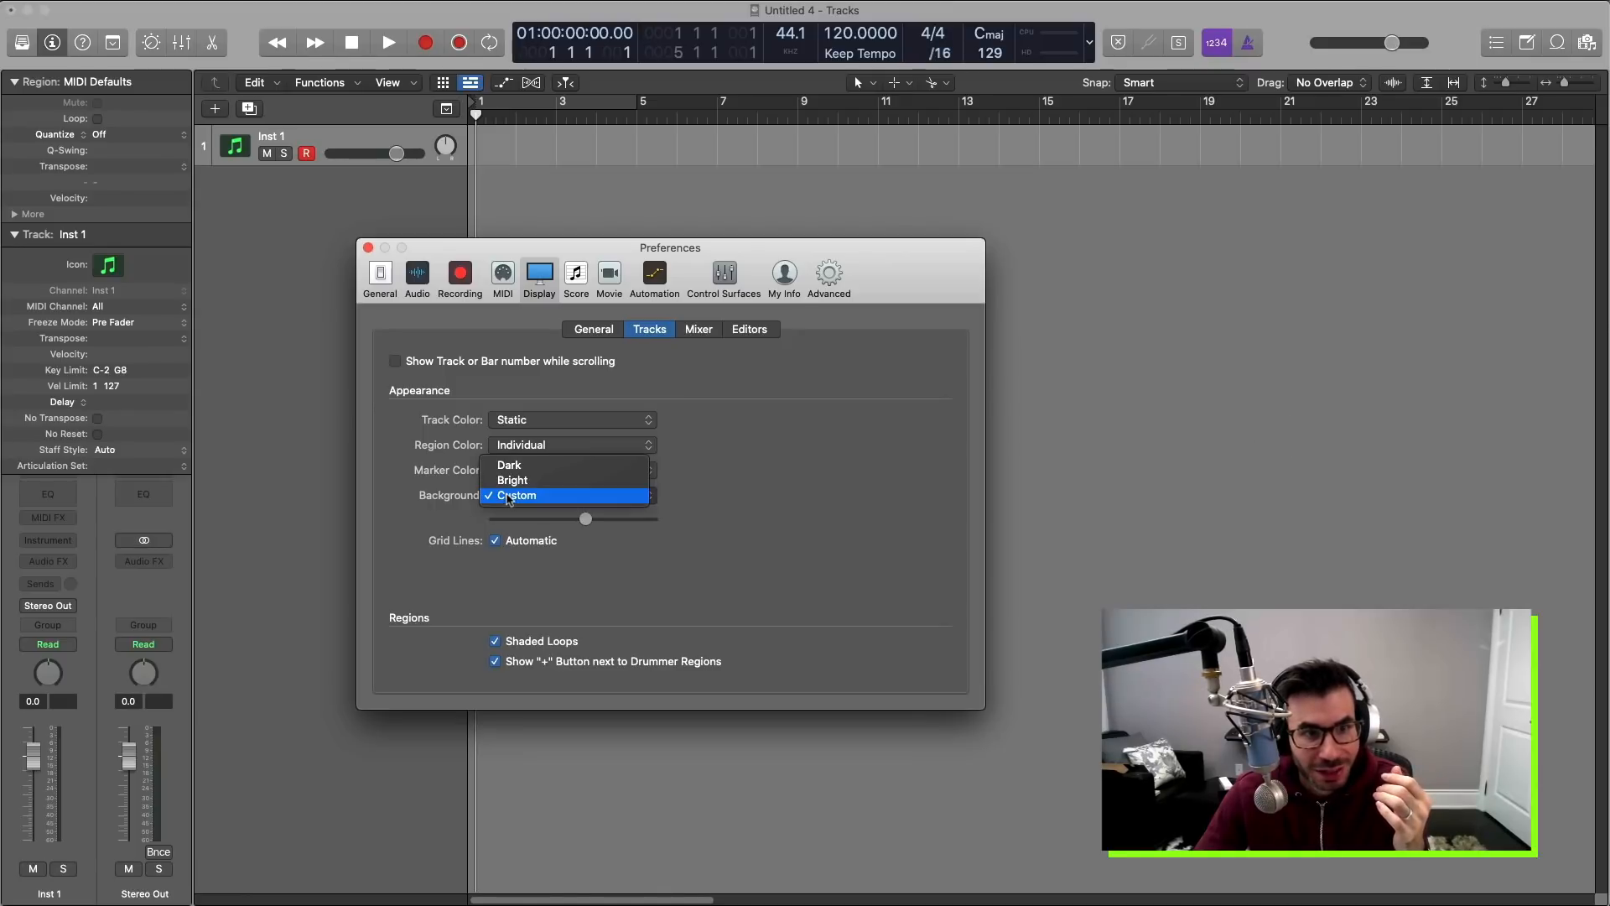
left_click(512, 480)
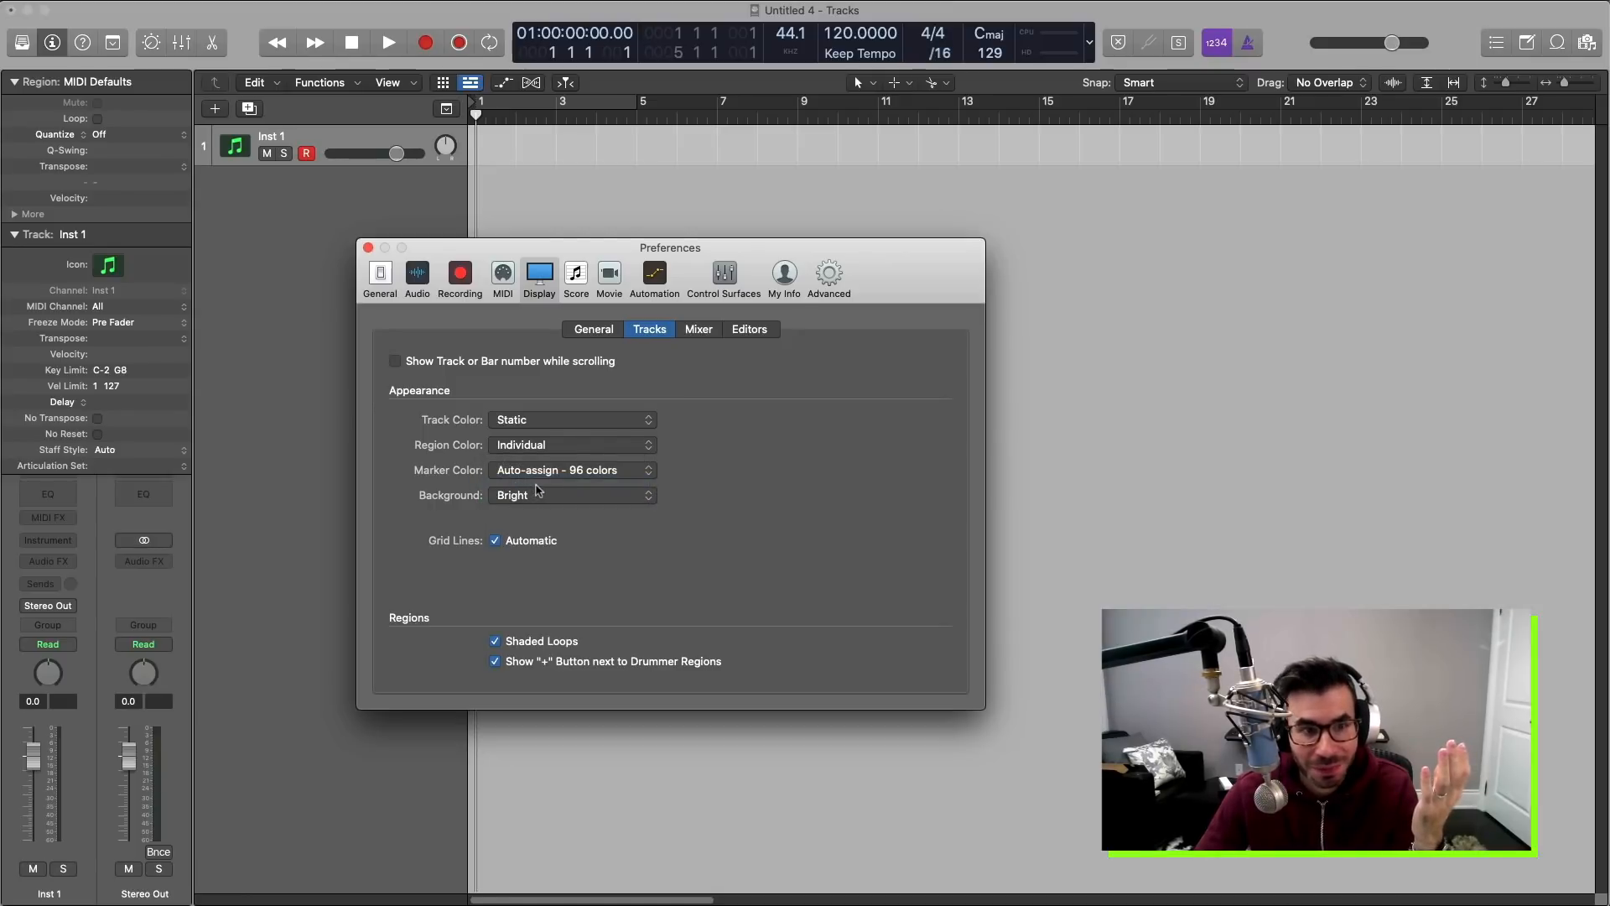
left_click(571, 494)
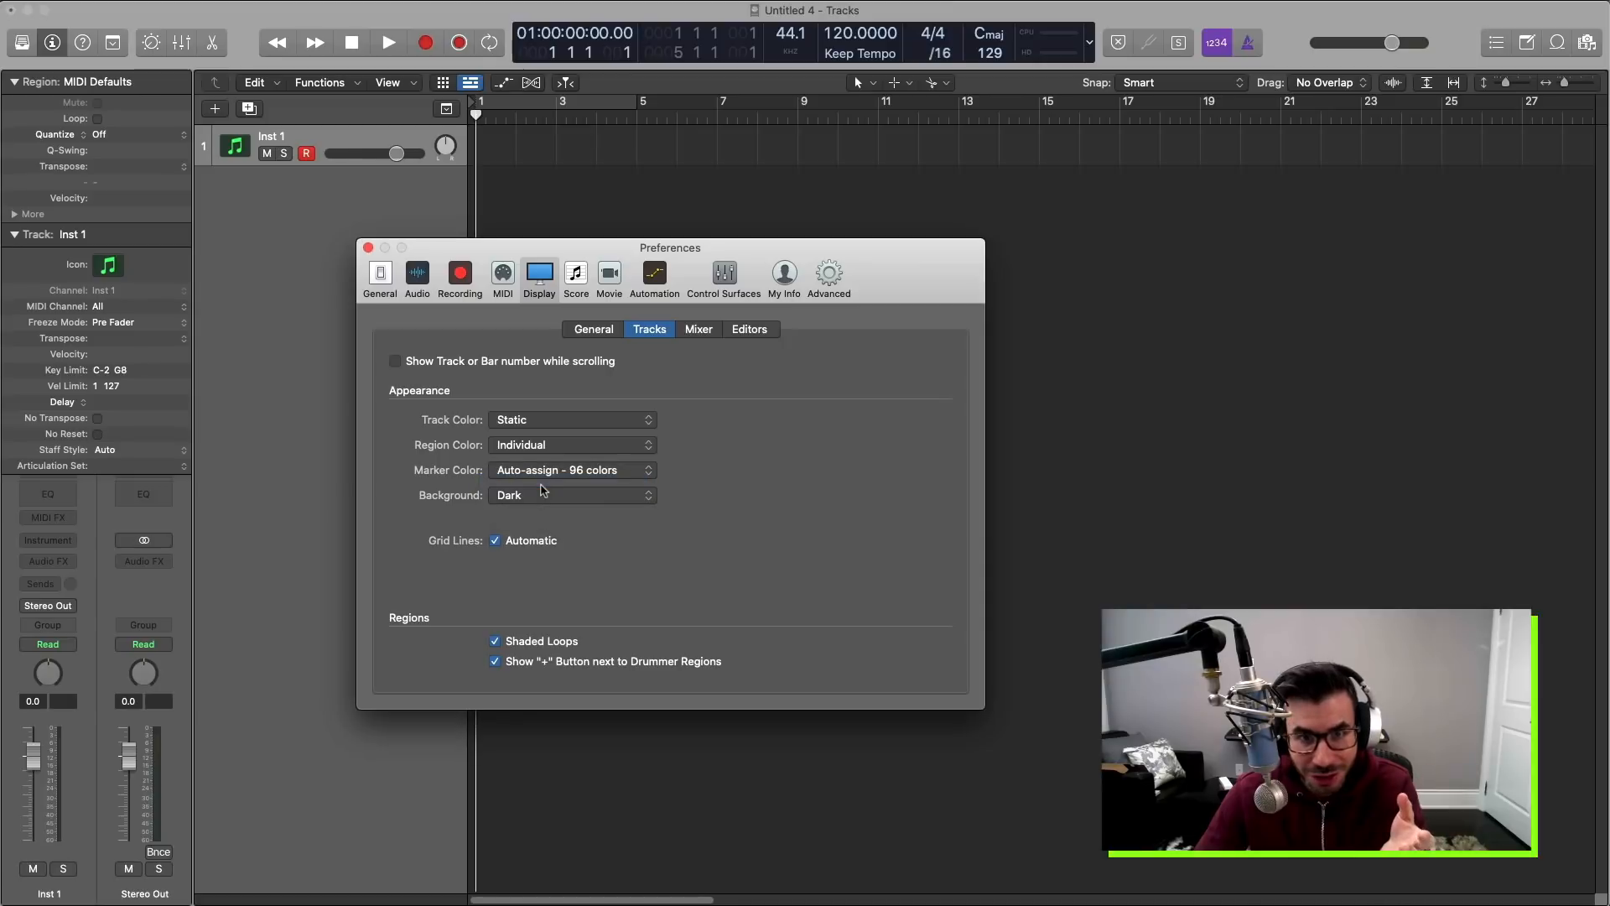
left_click(572, 495)
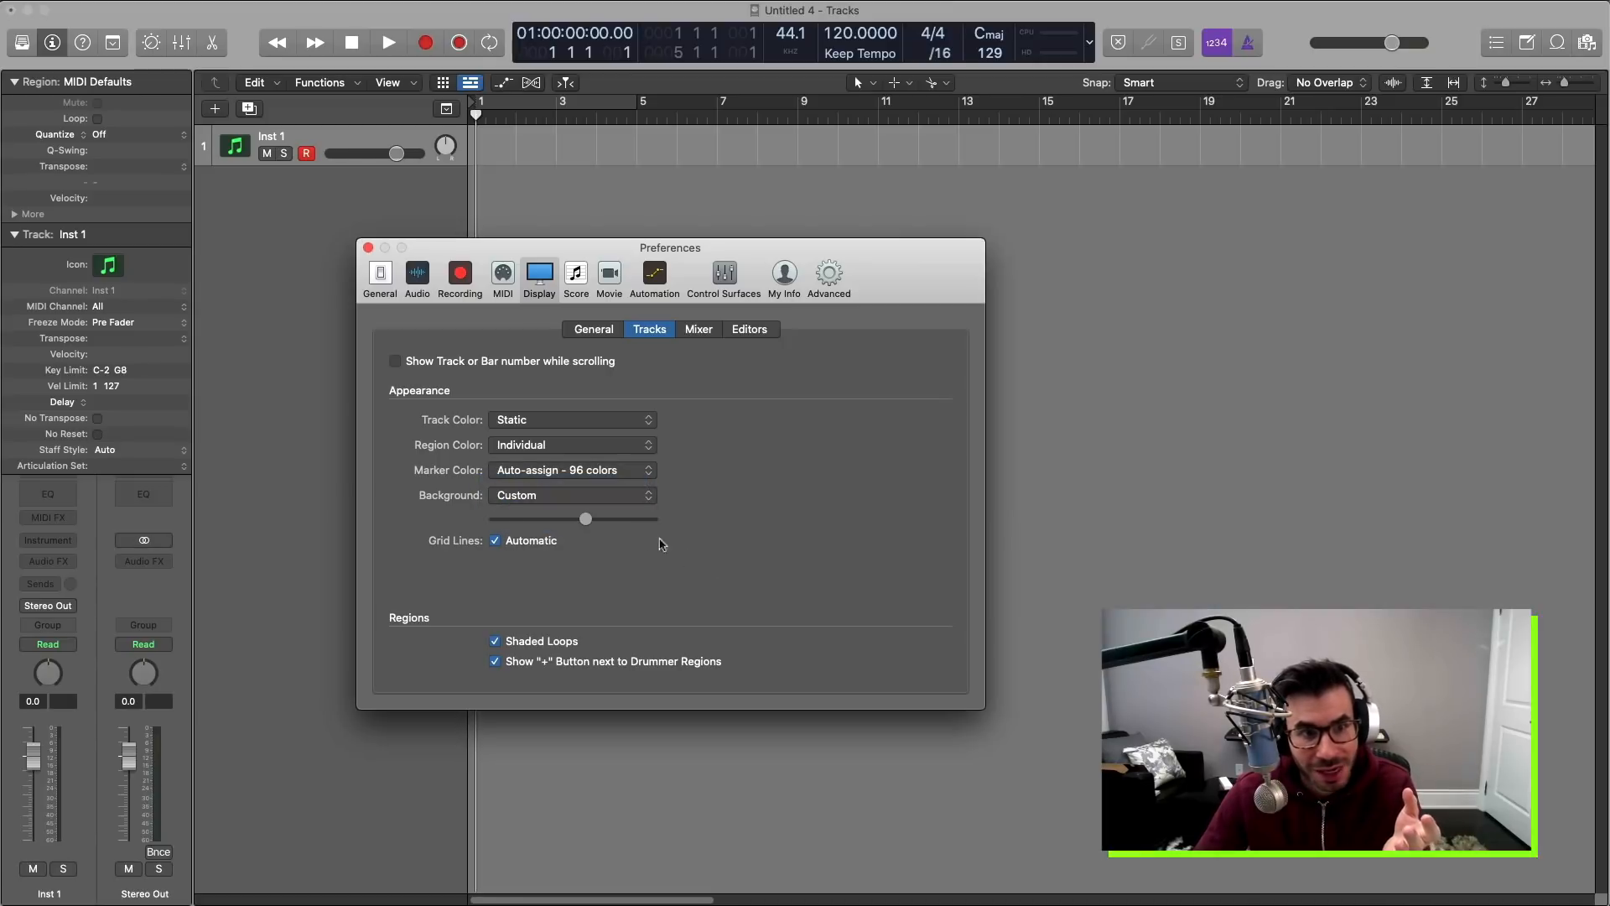
mouse_move(1298, 511)
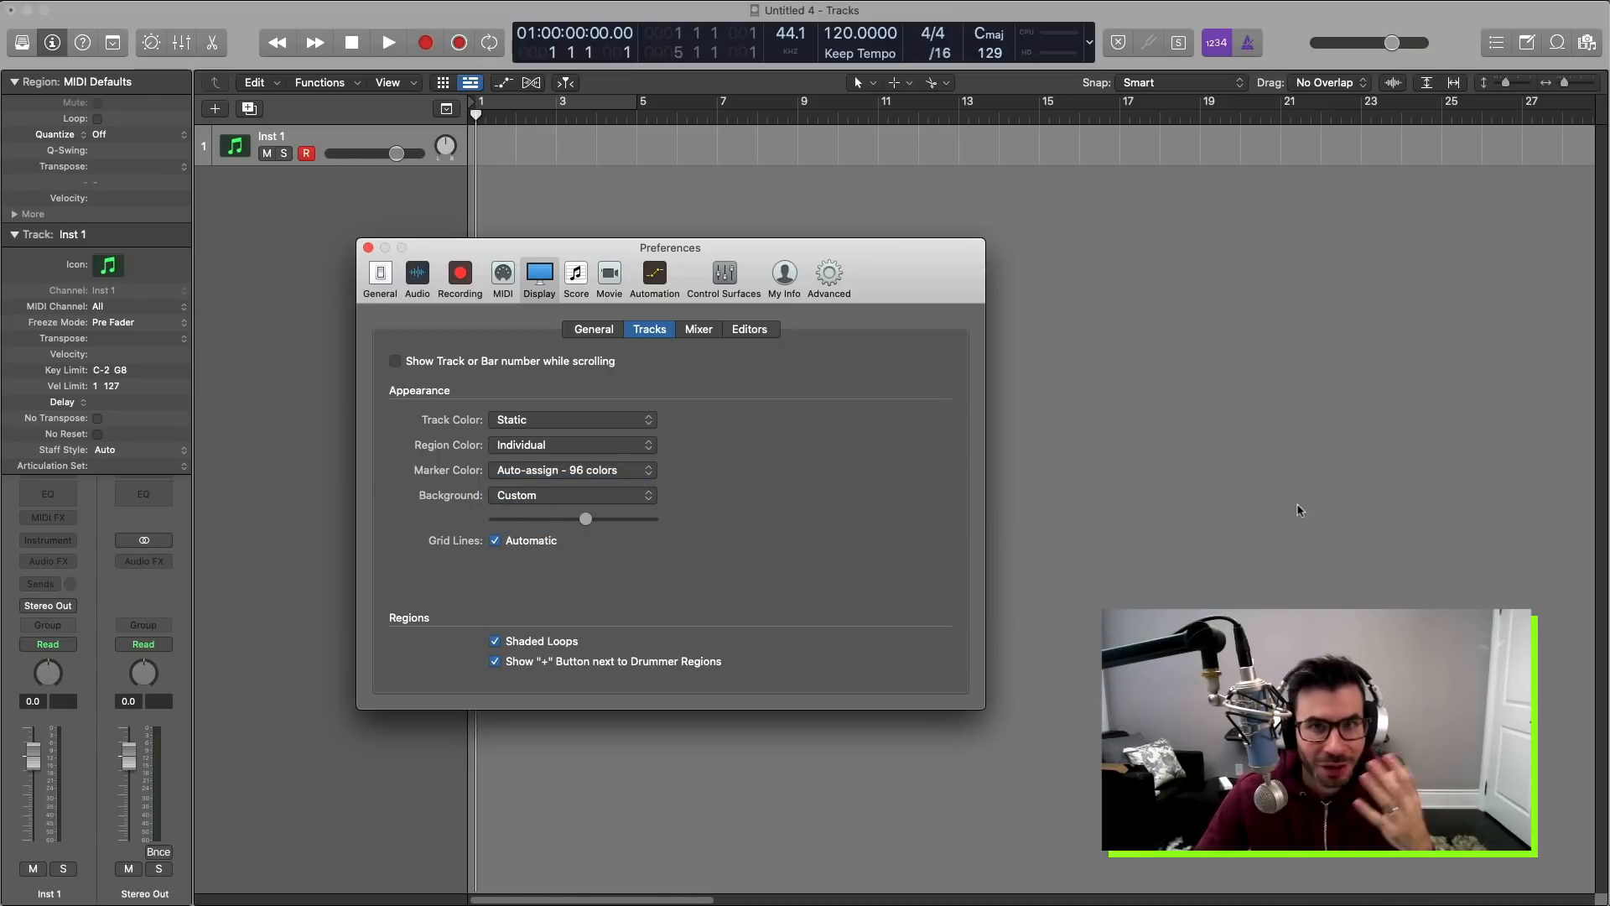
mouse_move(1253, 522)
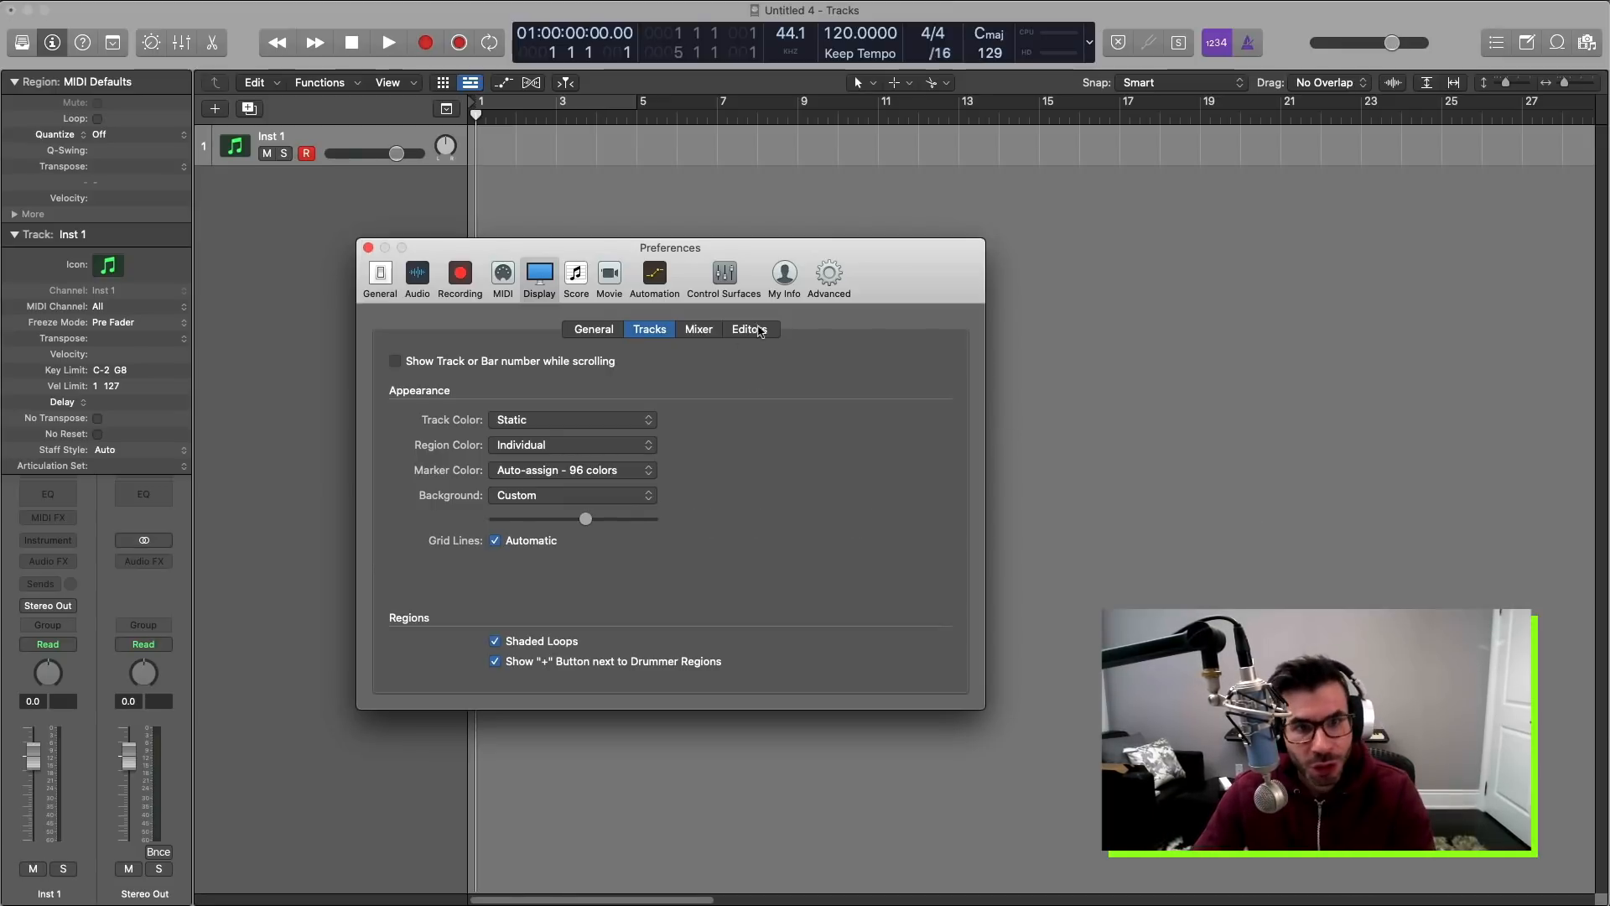
On the Editors tab, turn the Piano Roll's bright background off and back on.
left_click(748, 329)
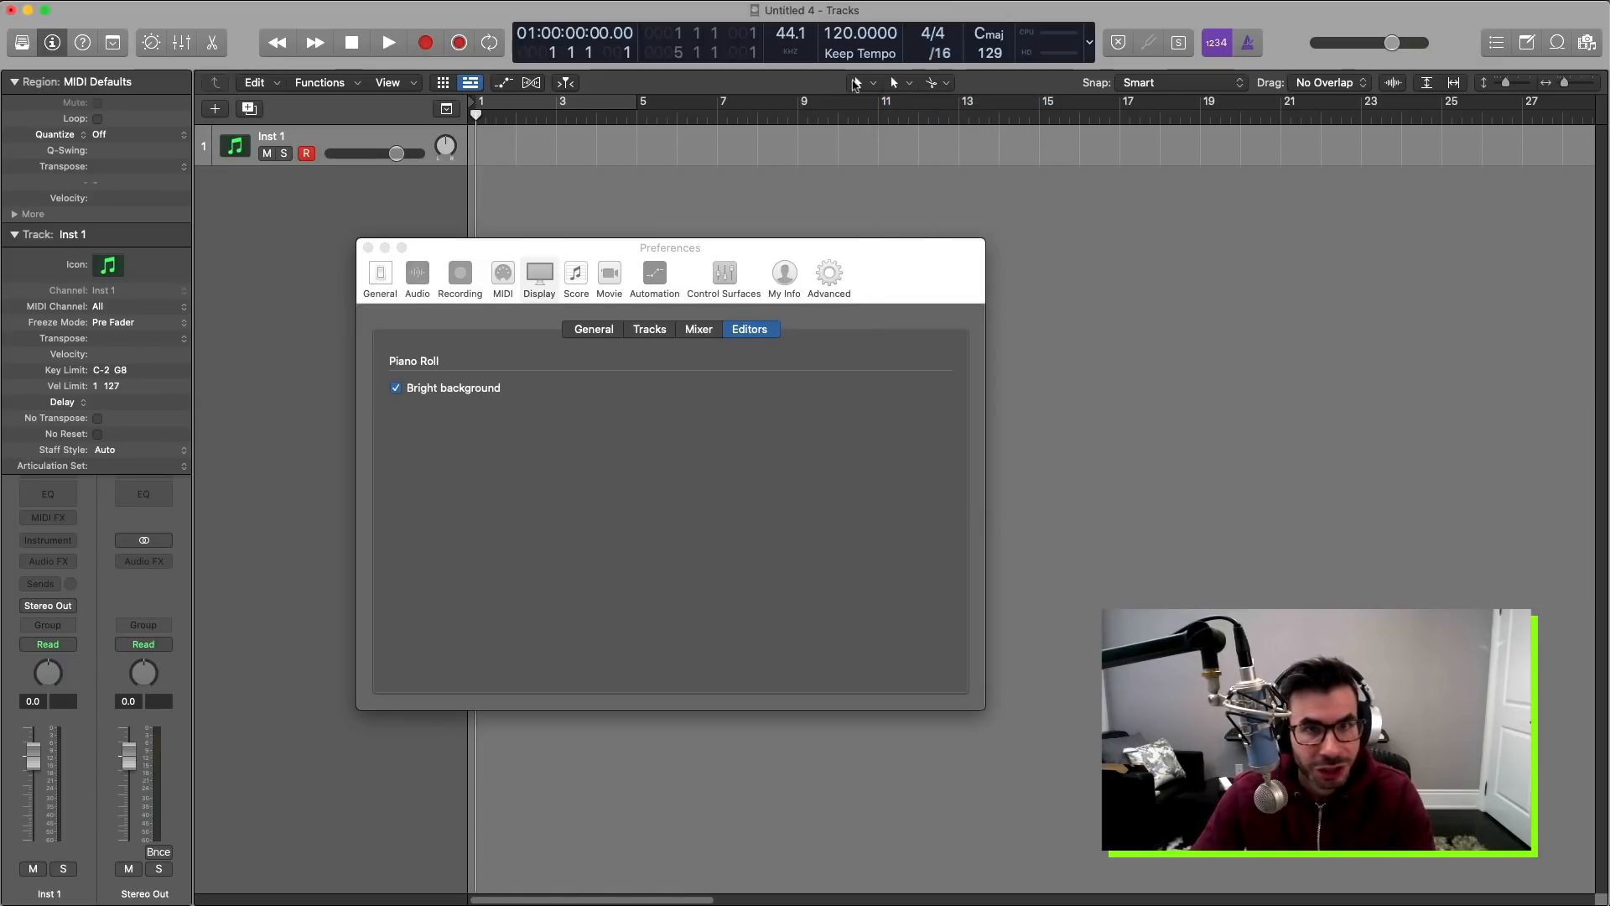
left_click(496, 146)
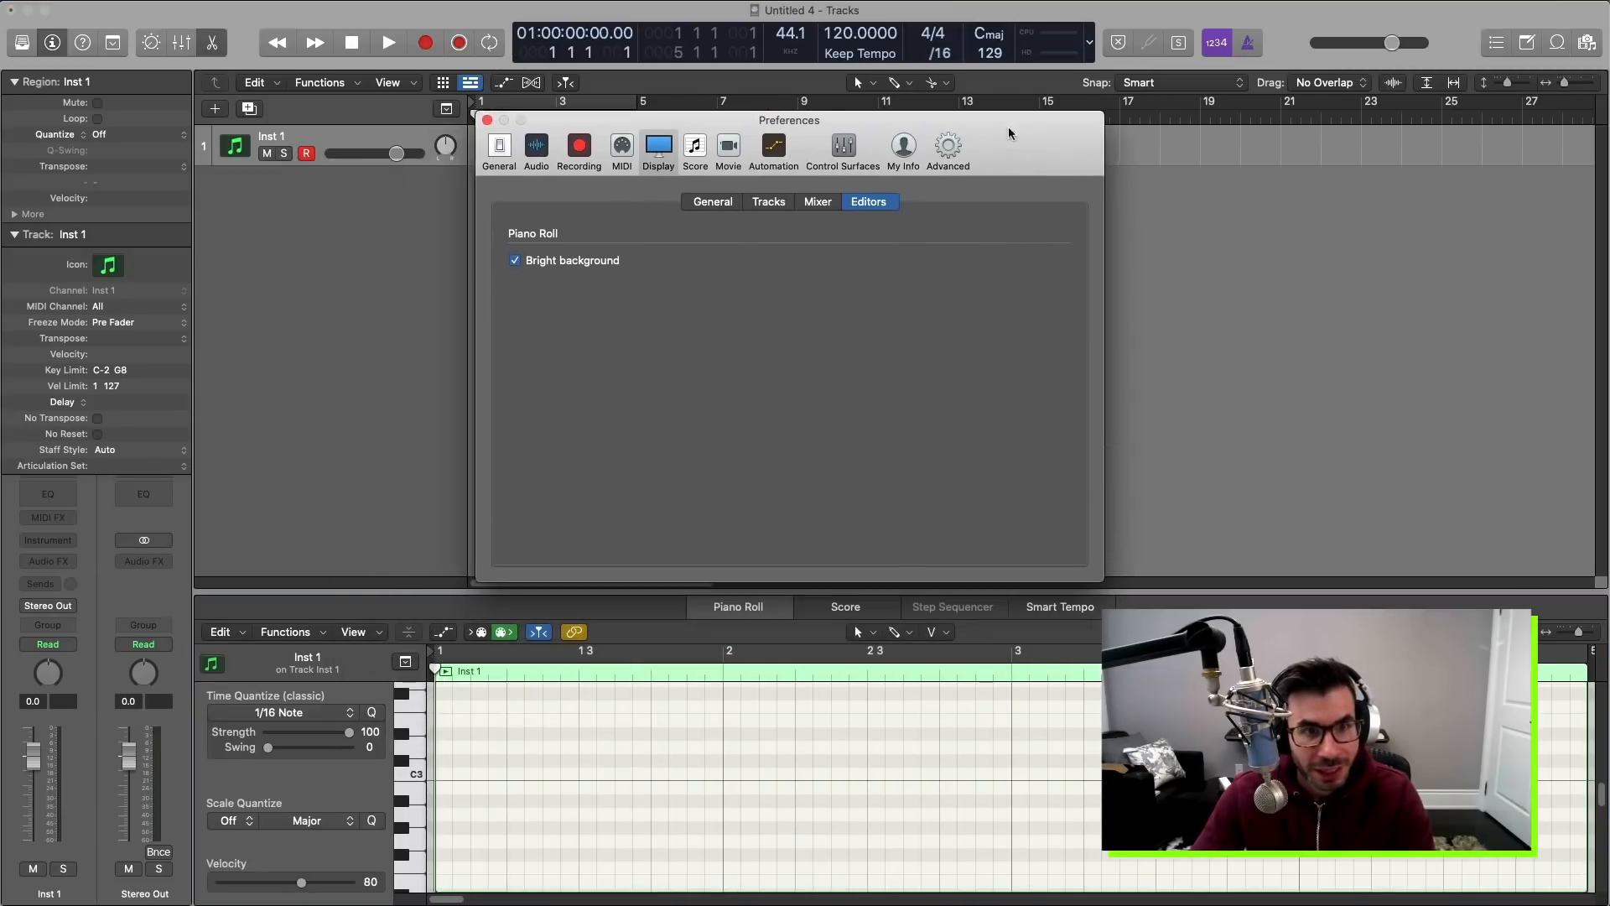
left_click(514, 260)
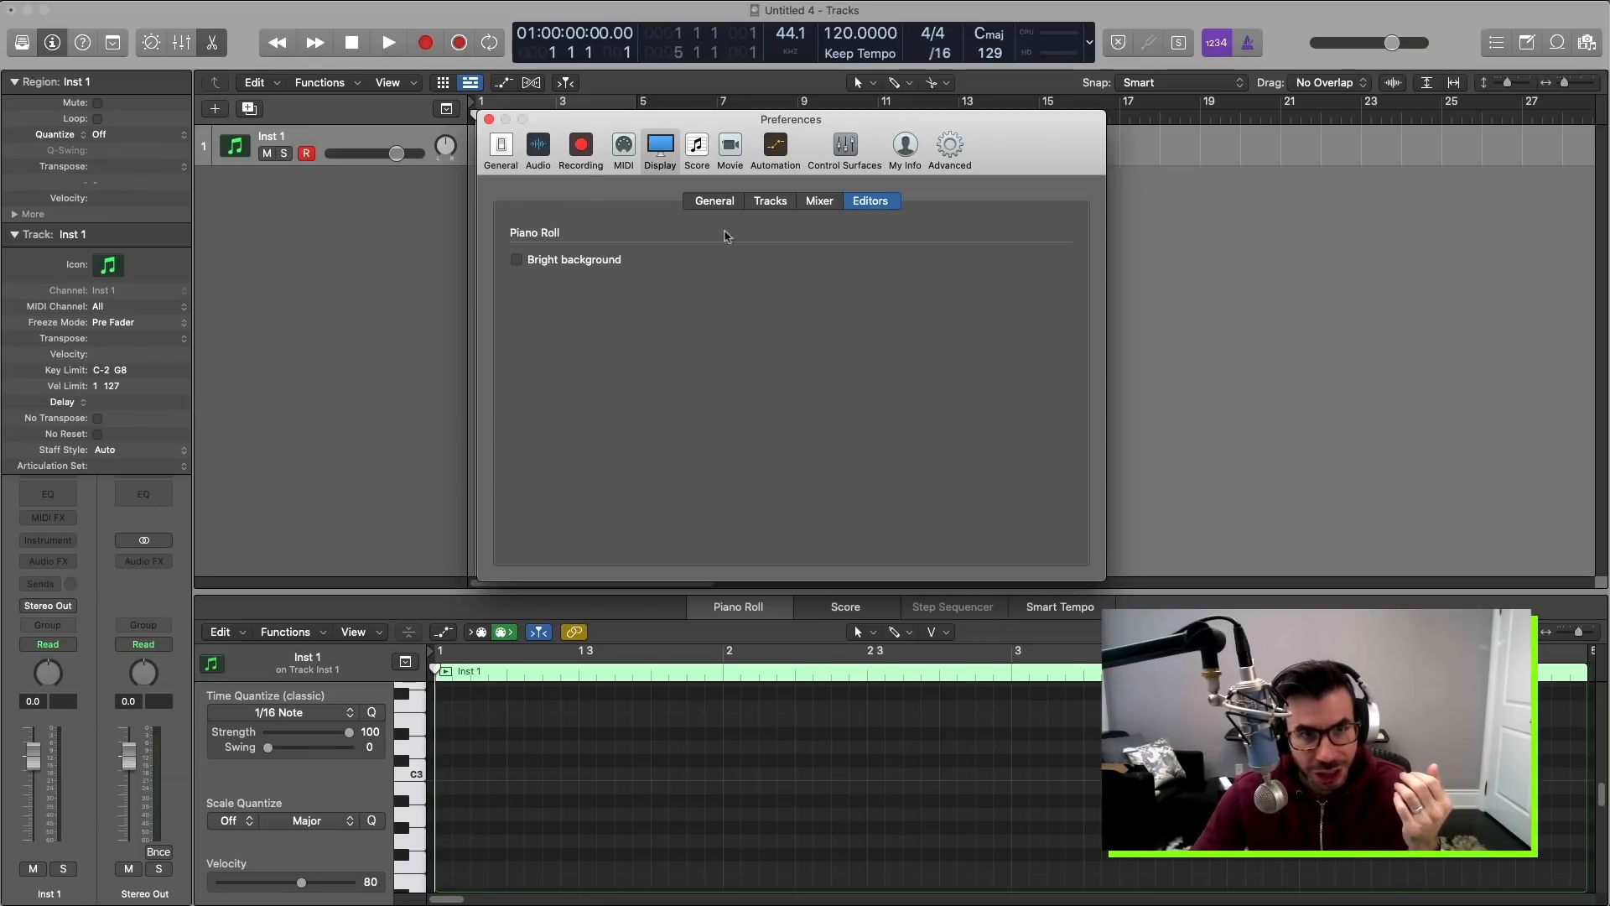
left_click(517, 259)
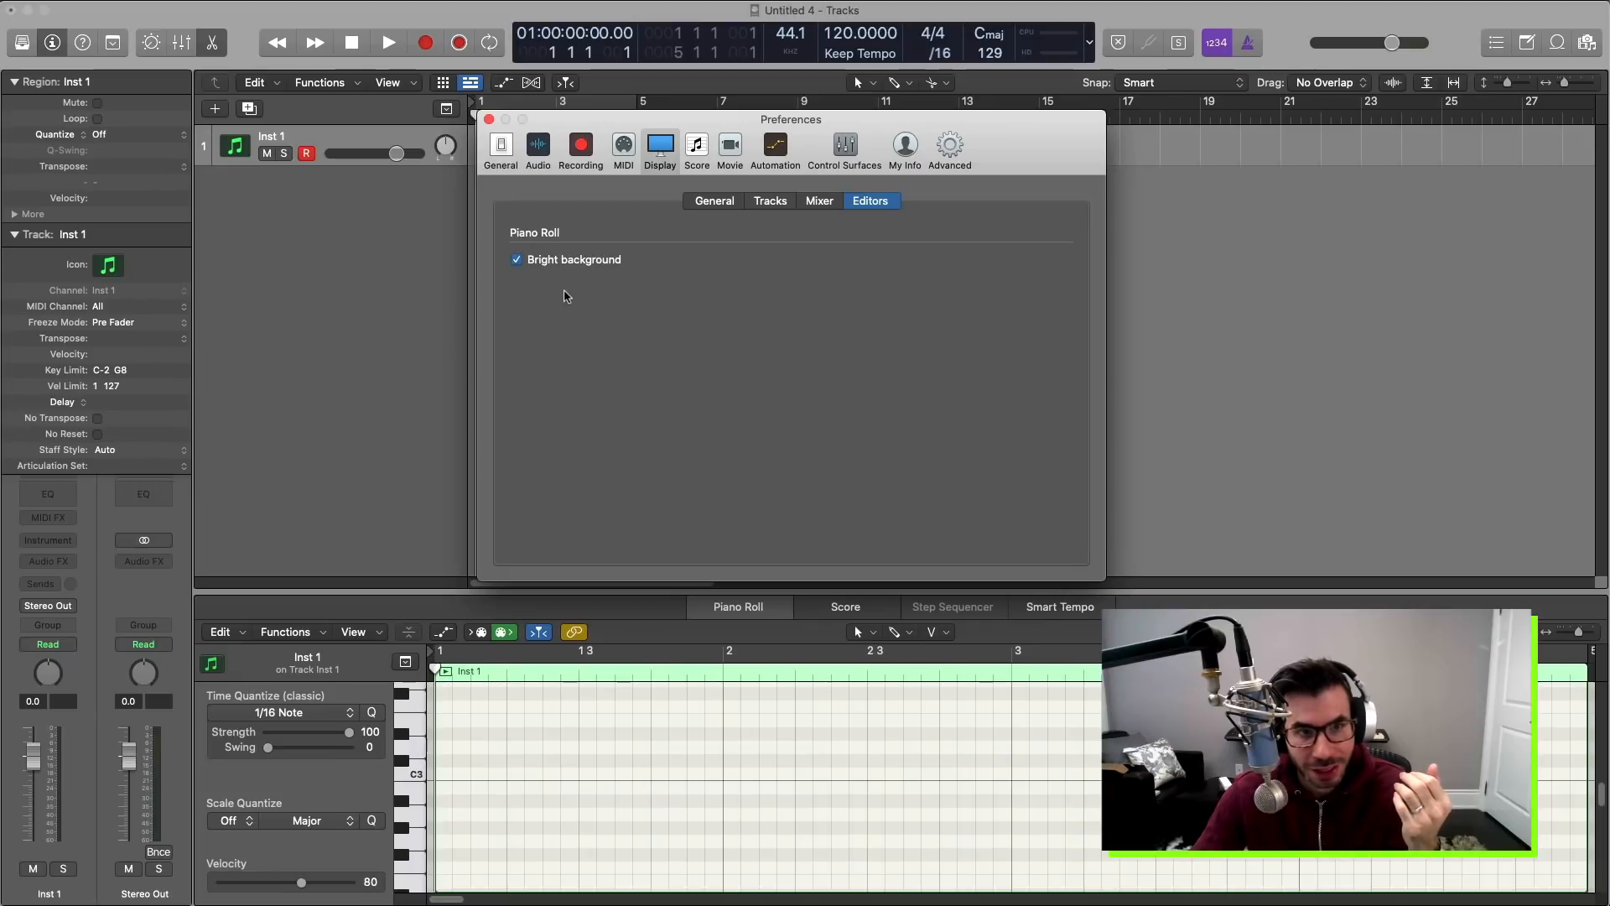
mouse_move(563, 285)
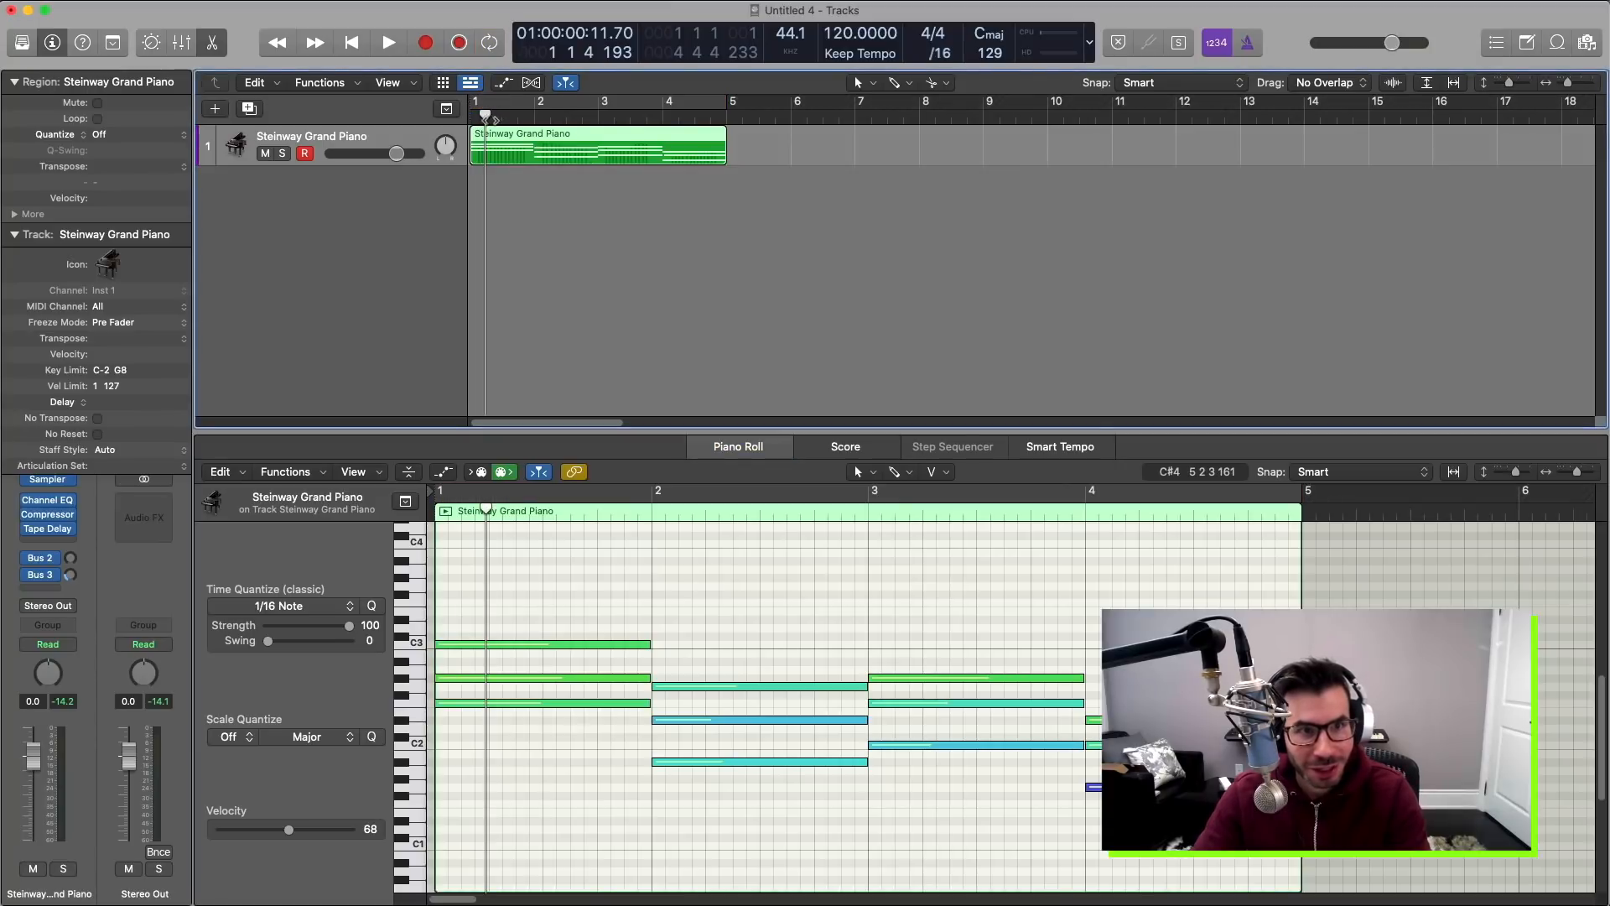
Play the Steinway Grand Piano region with its notes shown in the Piano Roll.
left_click(387, 42)
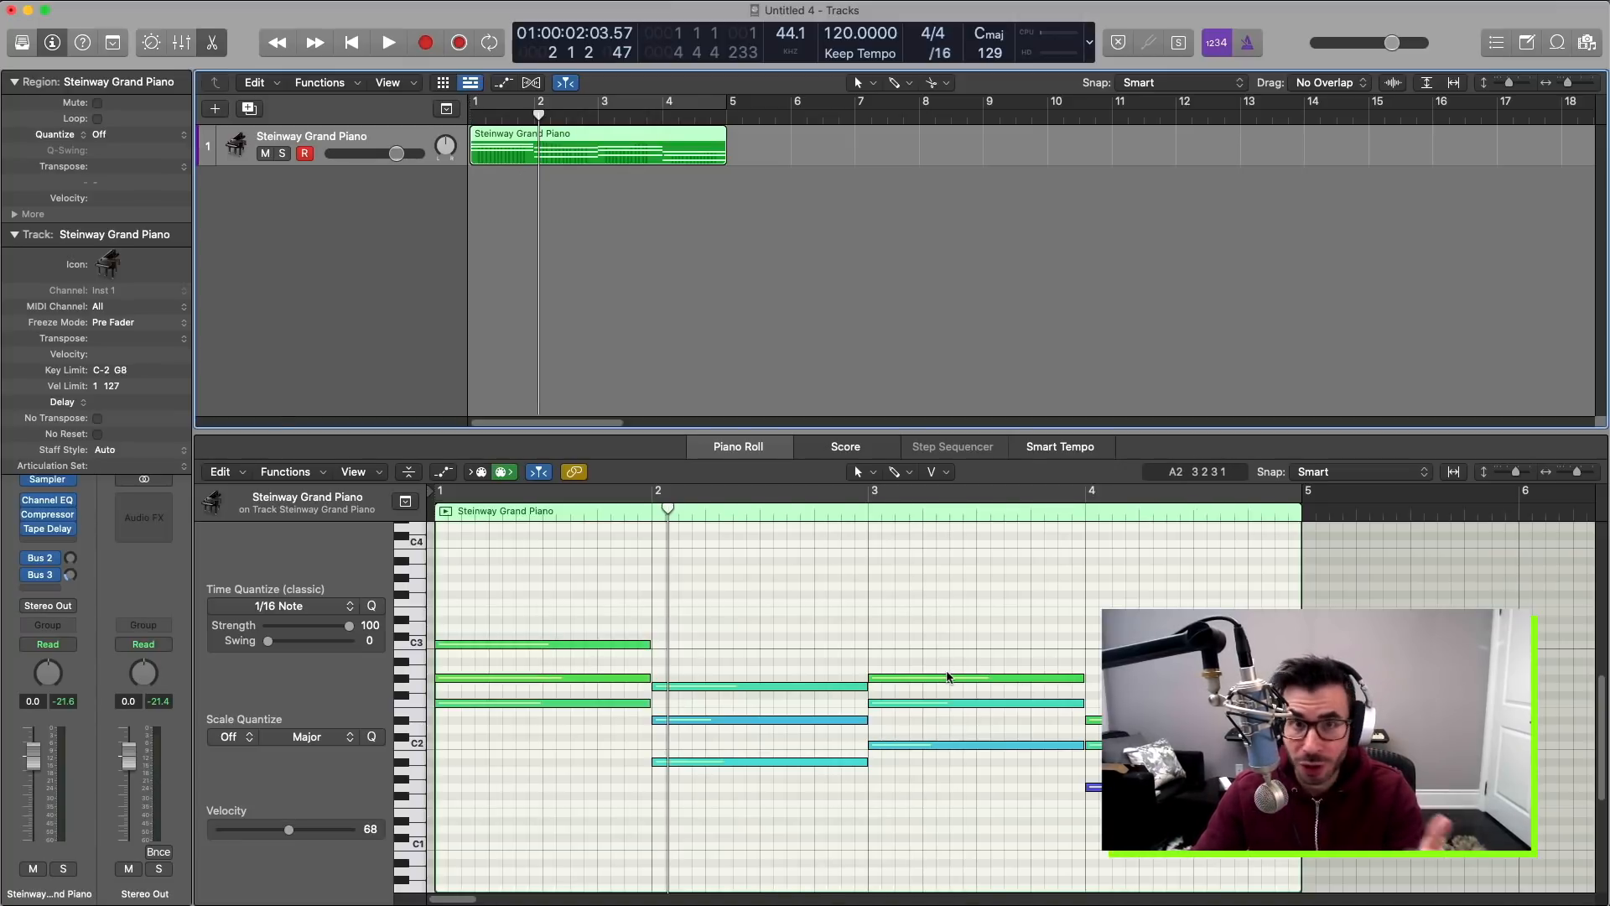
mouse_move(991, 733)
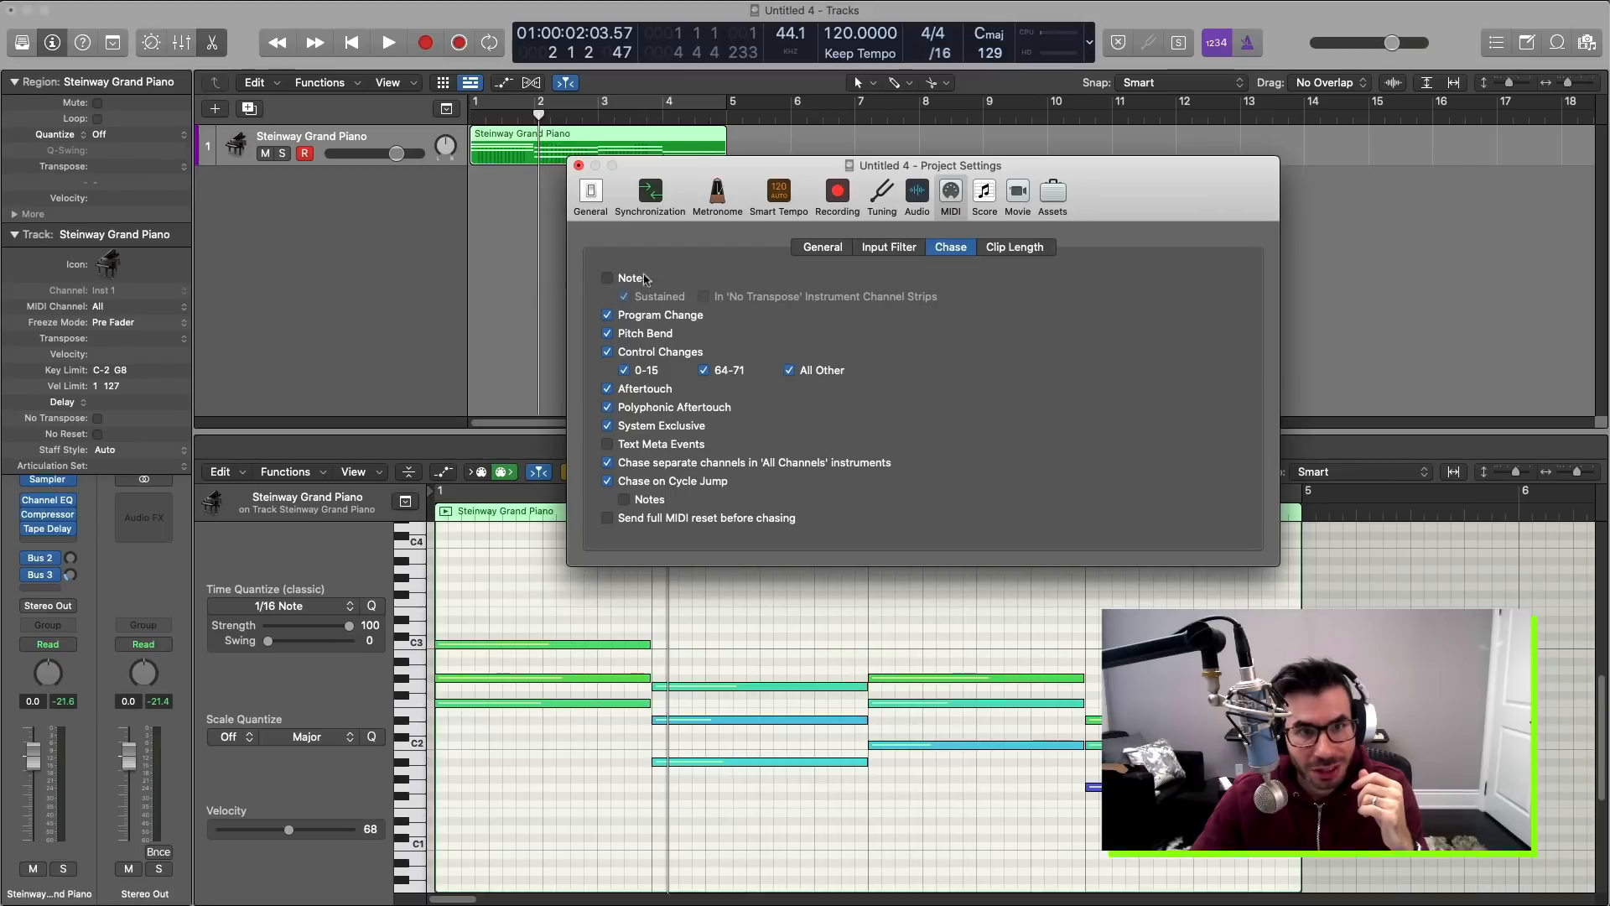
Tick Notes under MIDI Chase in Project Settings, then close the window.
left_click(608, 278)
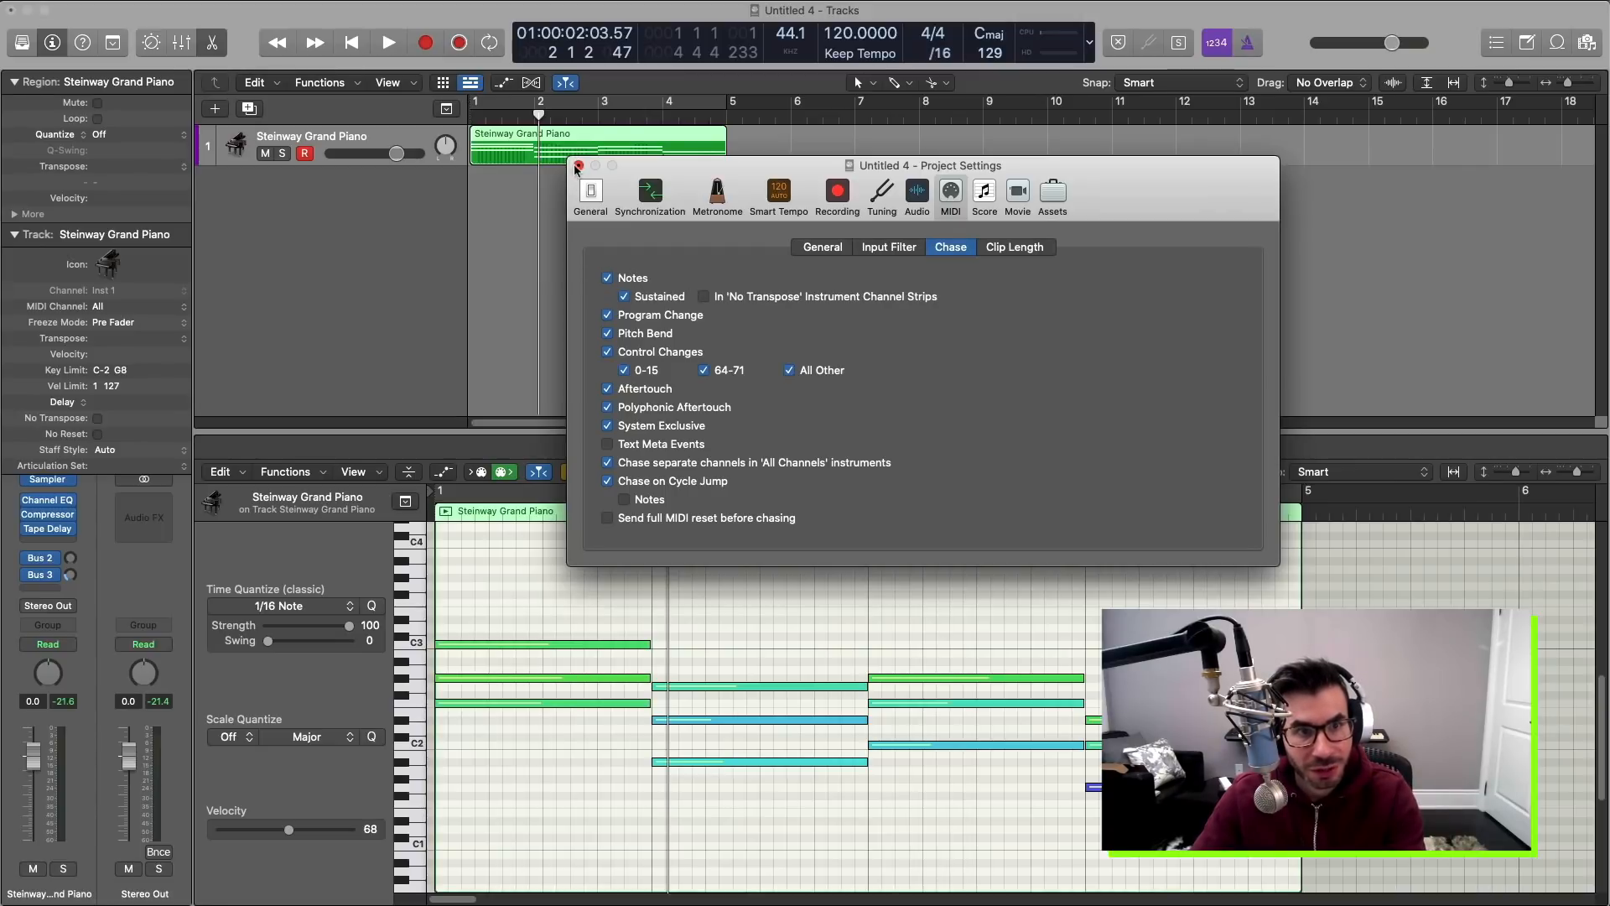
left_click(577, 165)
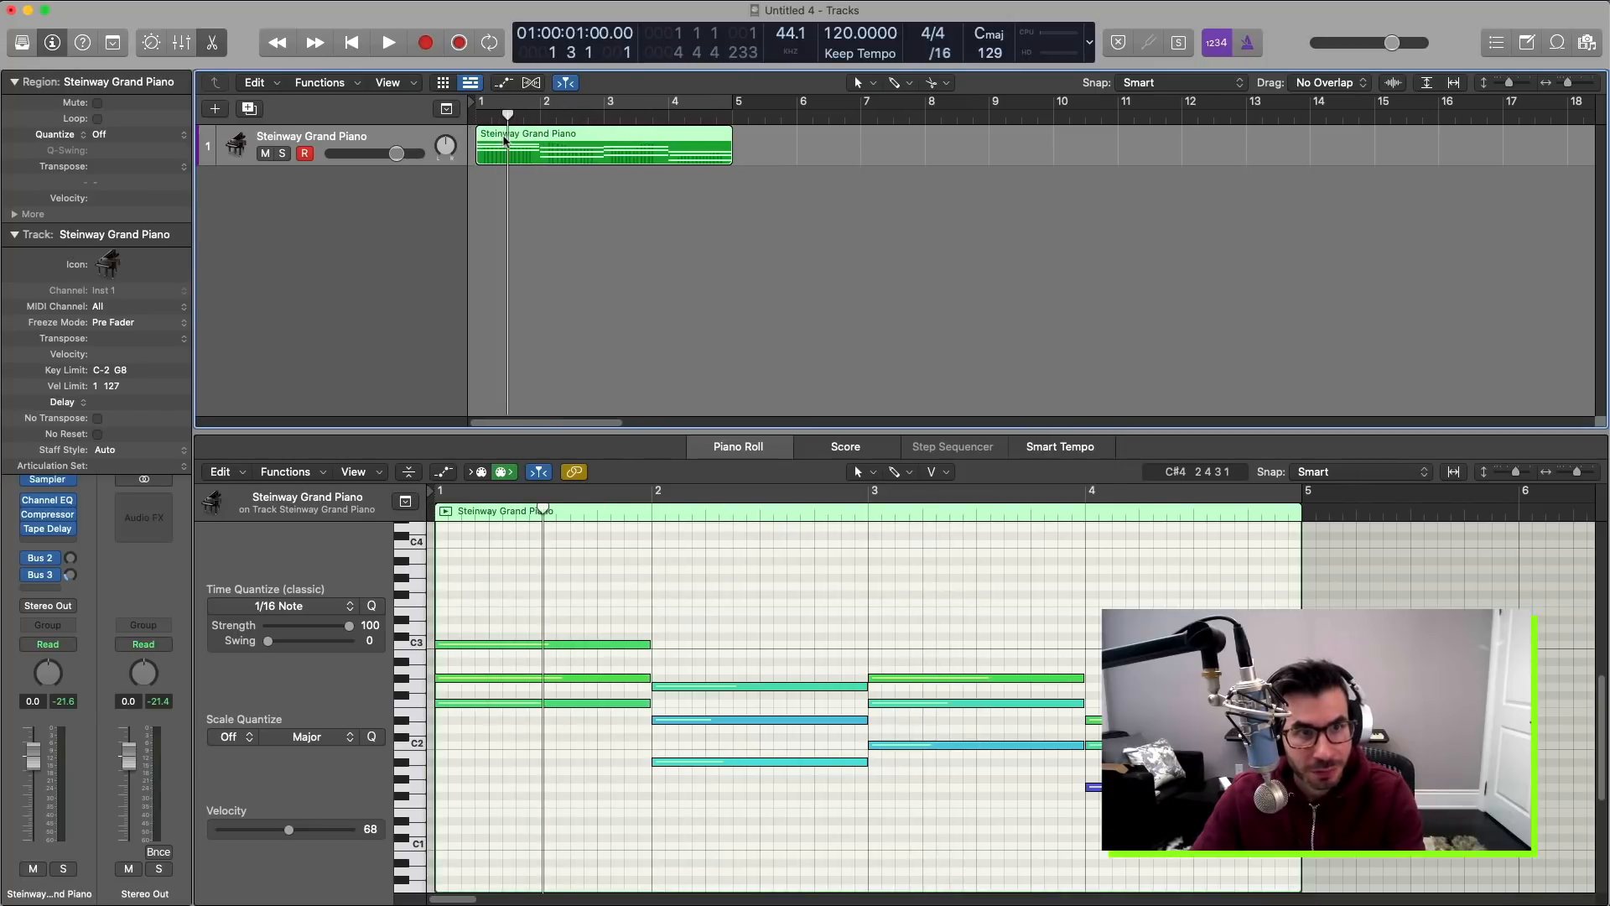
Play the piano part from its start and stop partway through.
left_click(388, 42)
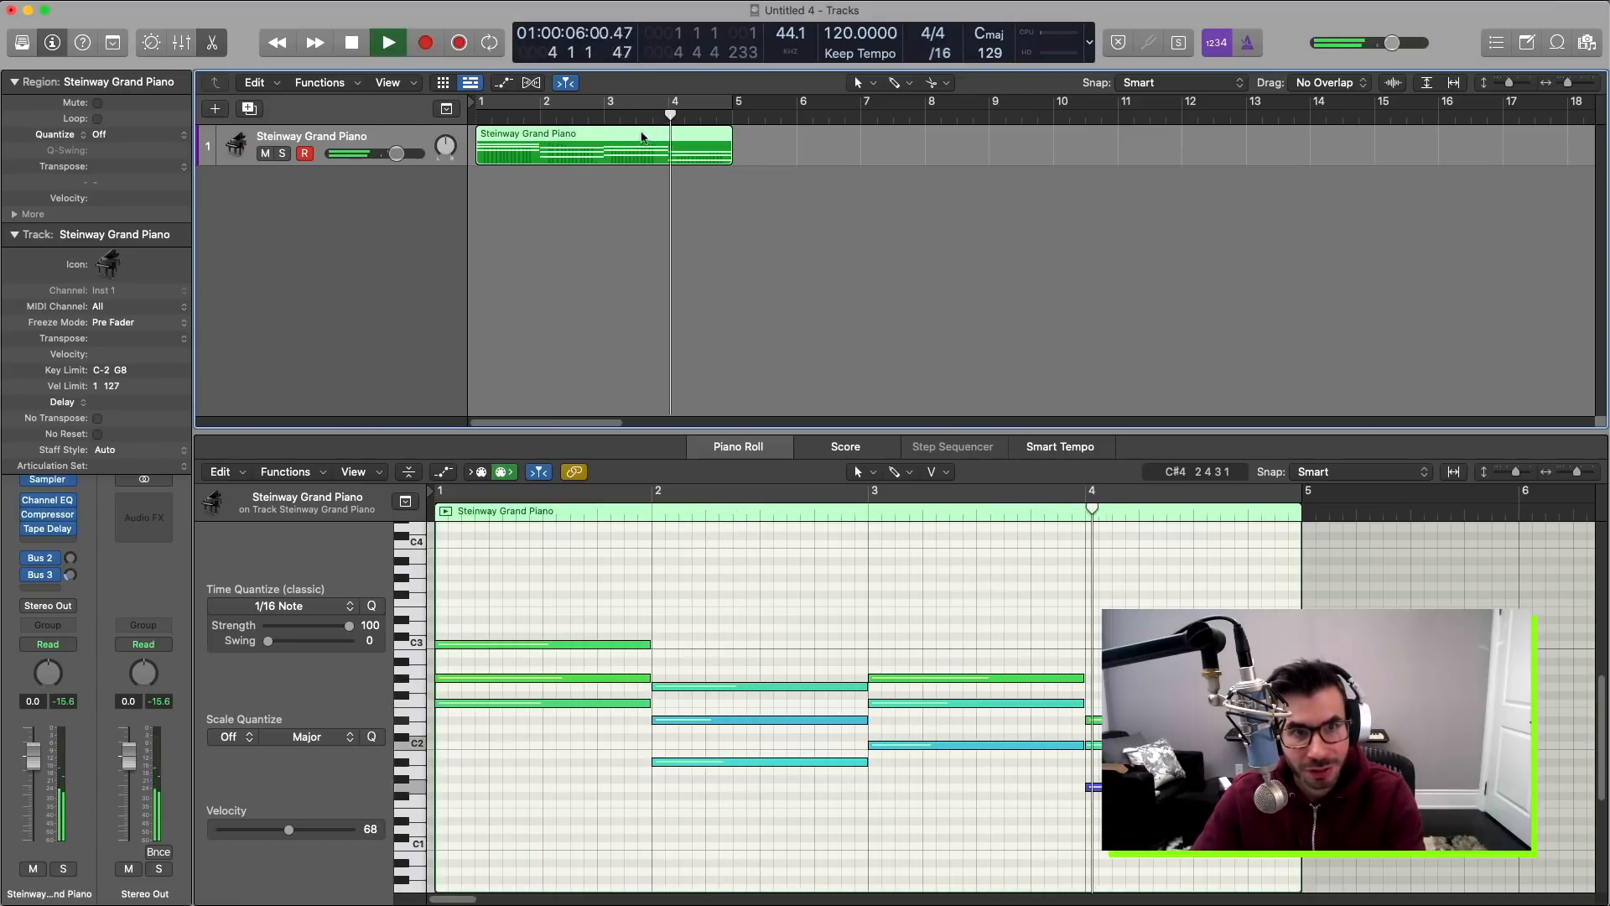
left_click(387, 41)
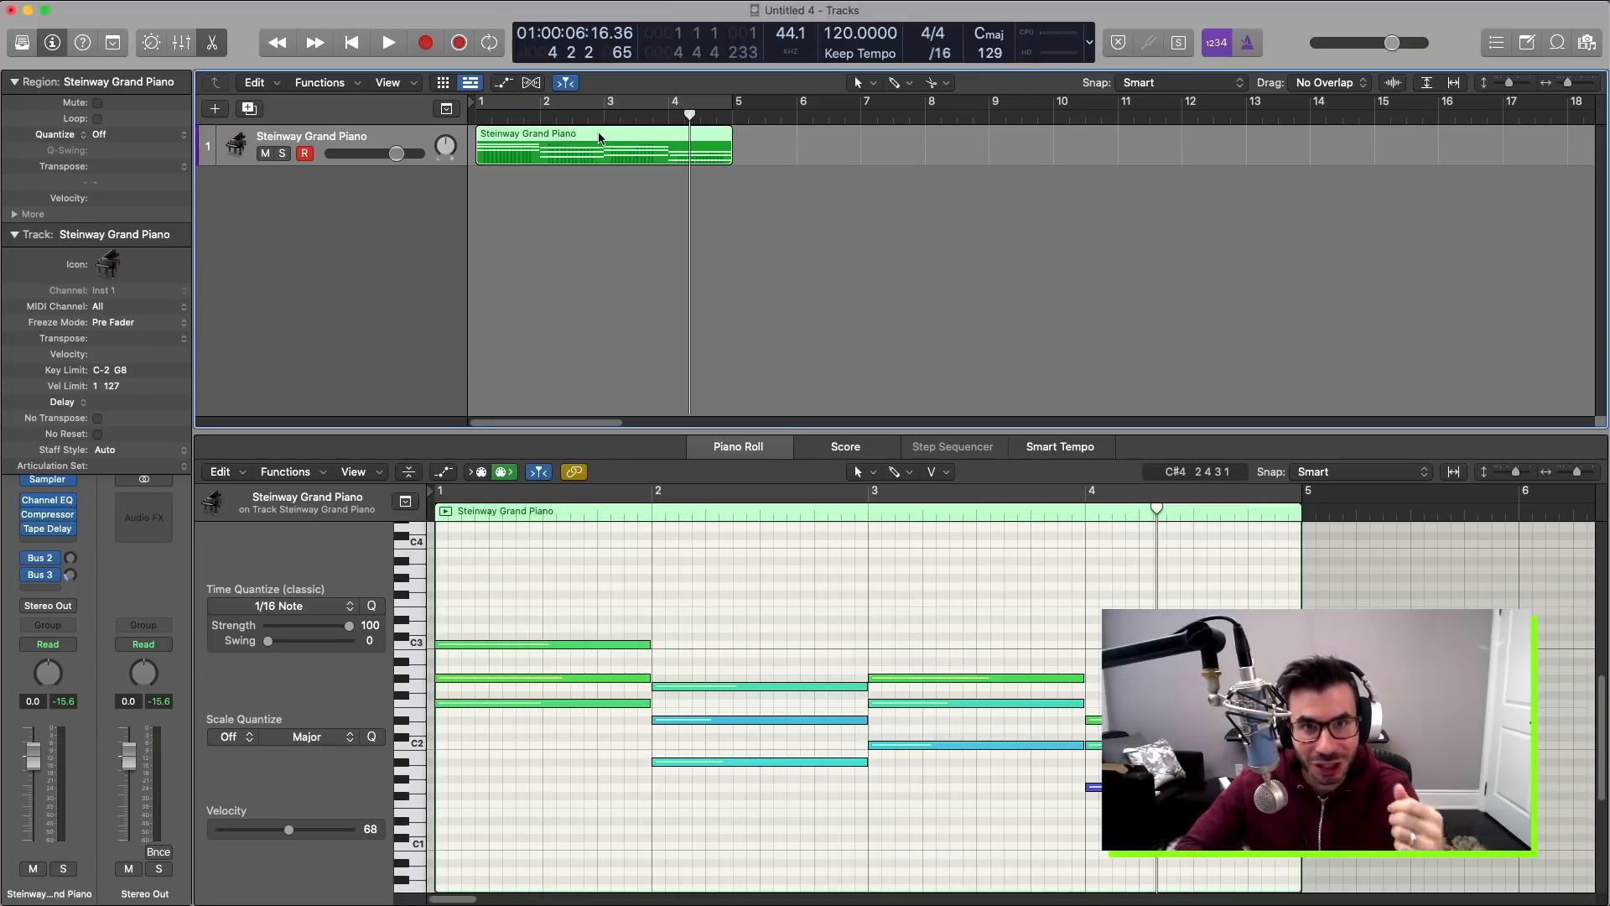
mouse_move(882, 530)
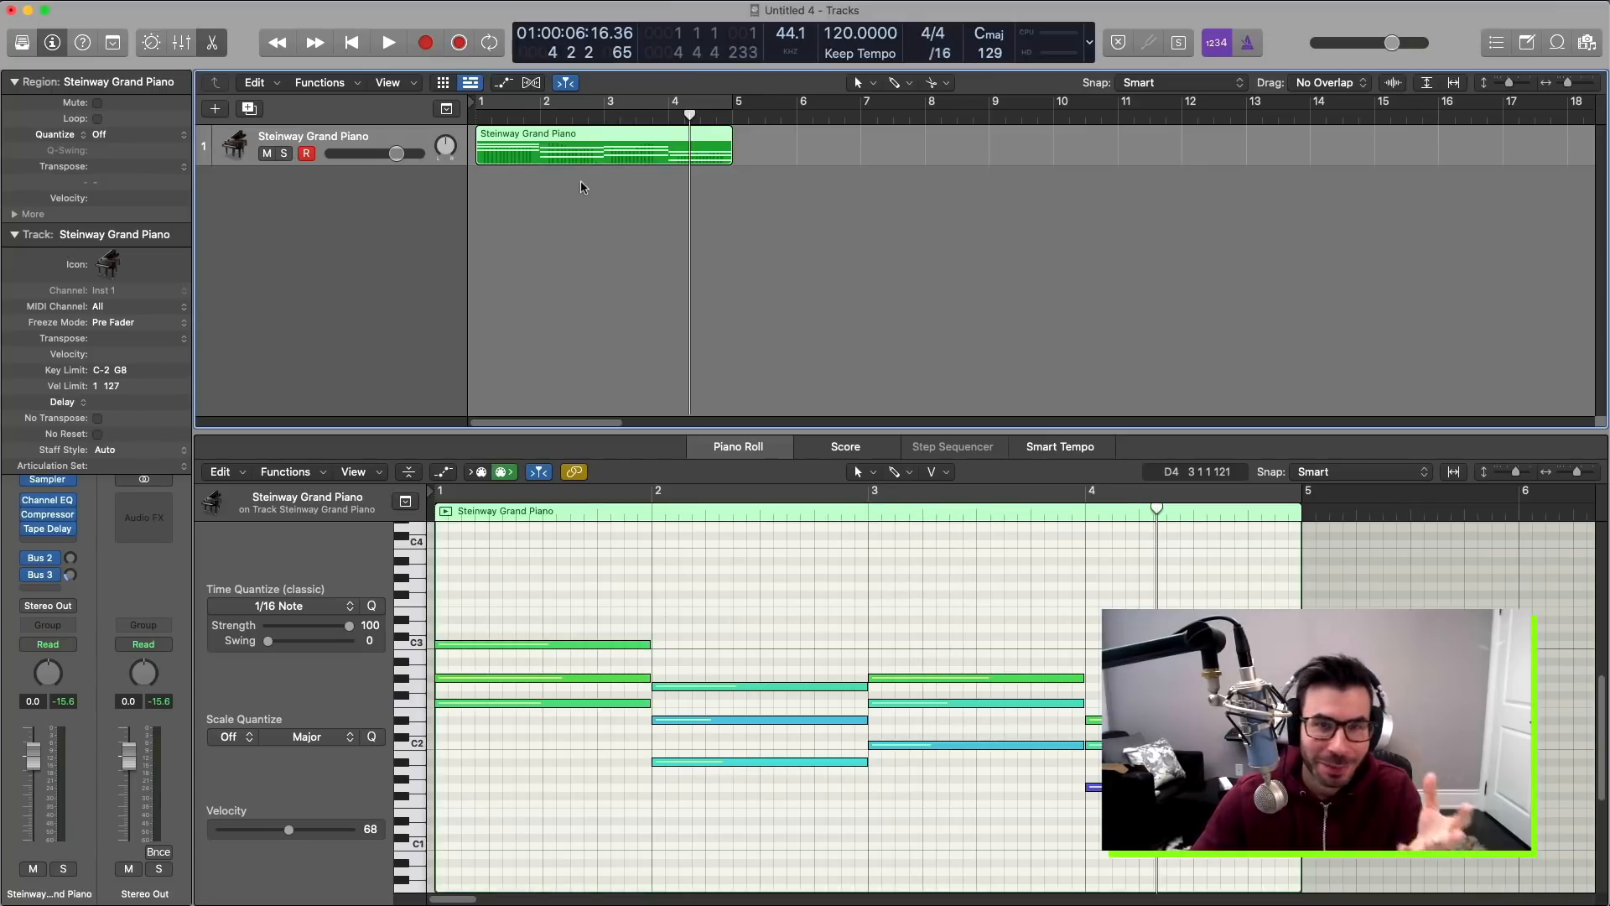
mouse_move(576, 253)
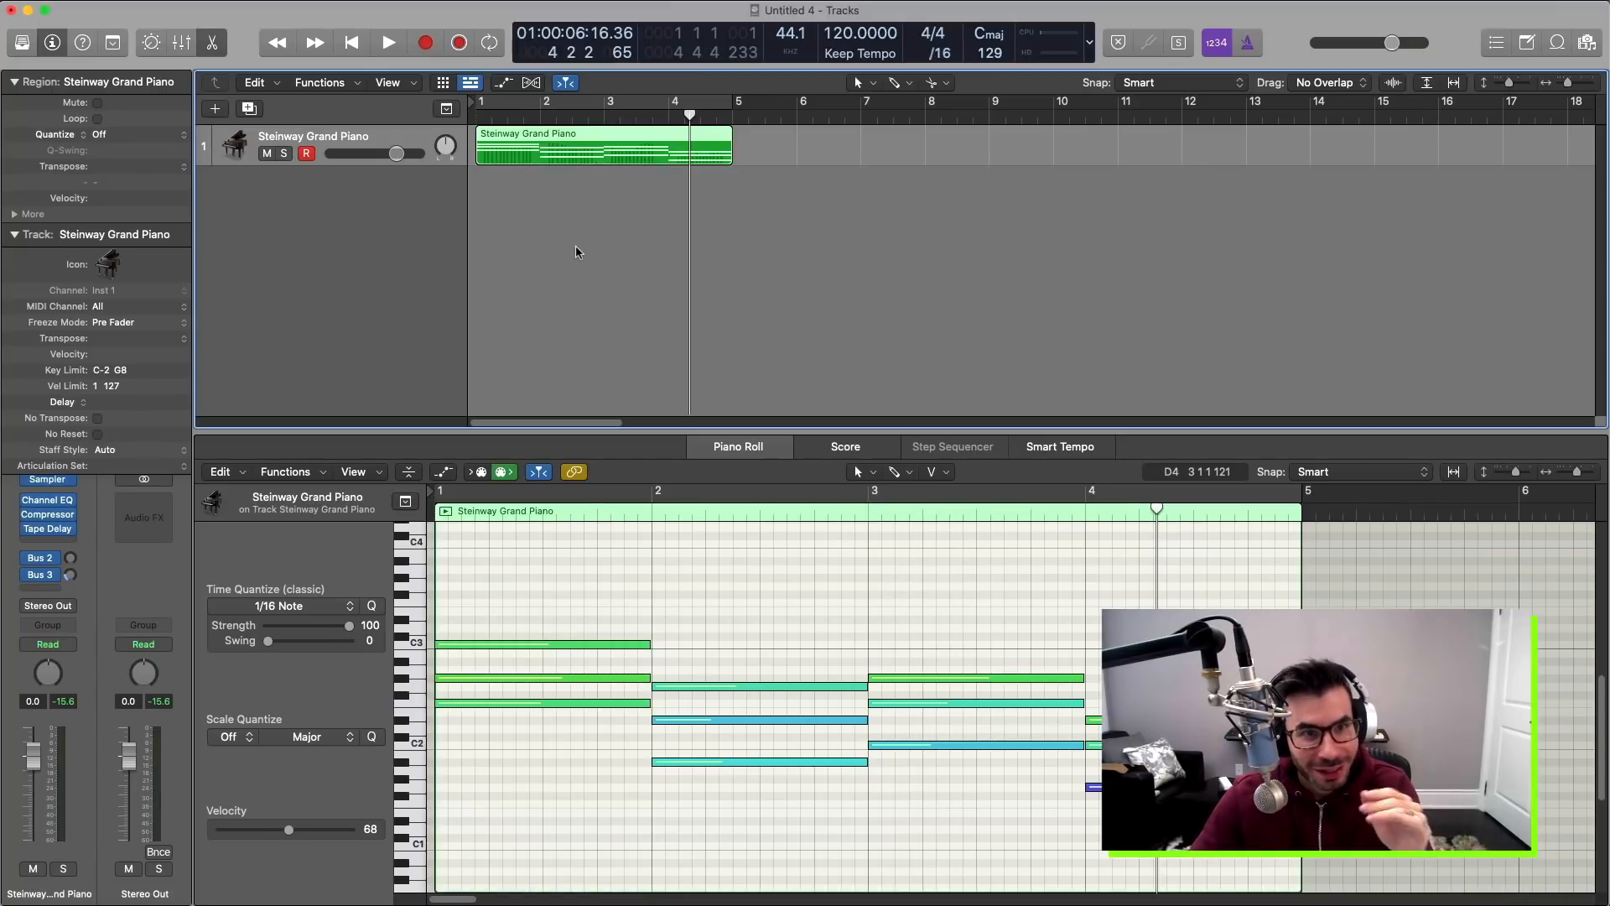
mouse_move(562, 269)
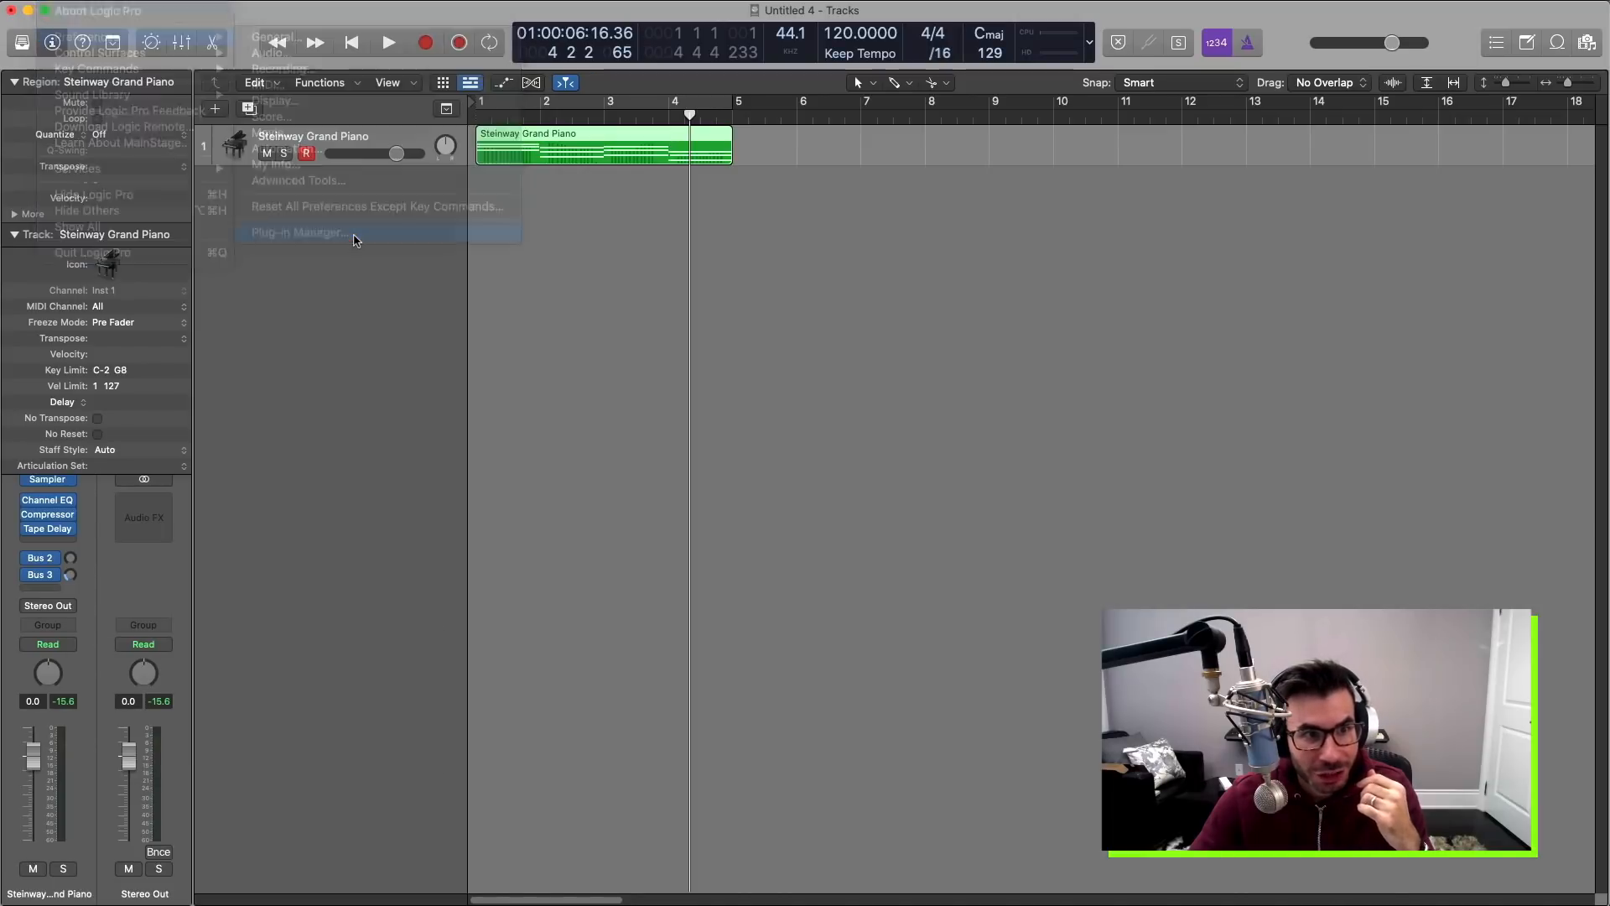
left_click(298, 232)
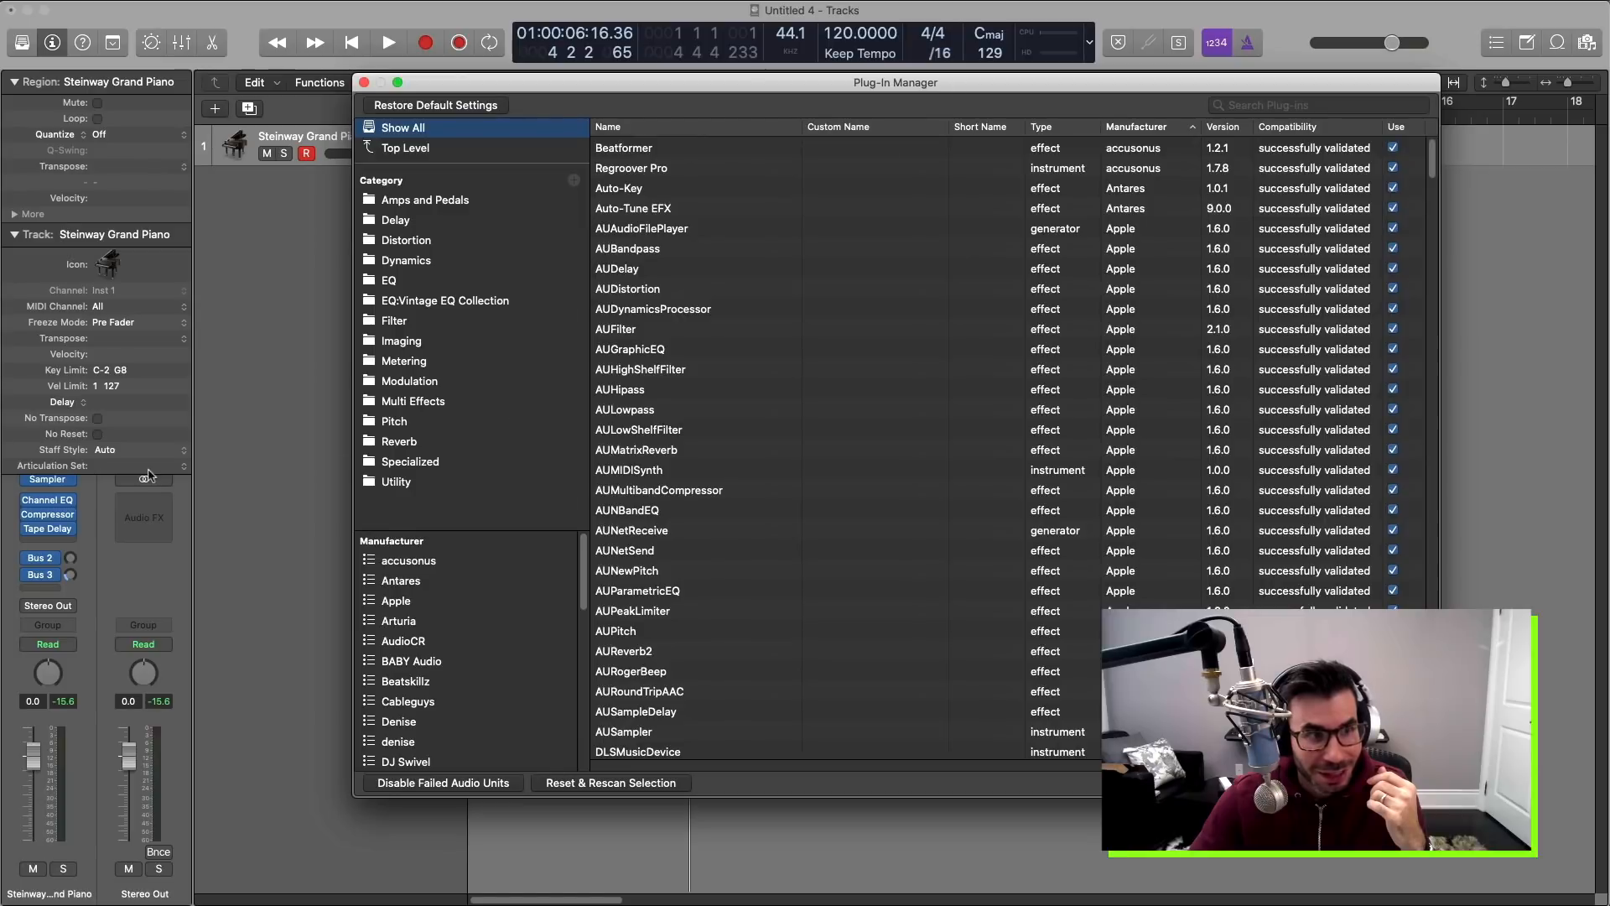
mouse_move(378, 326)
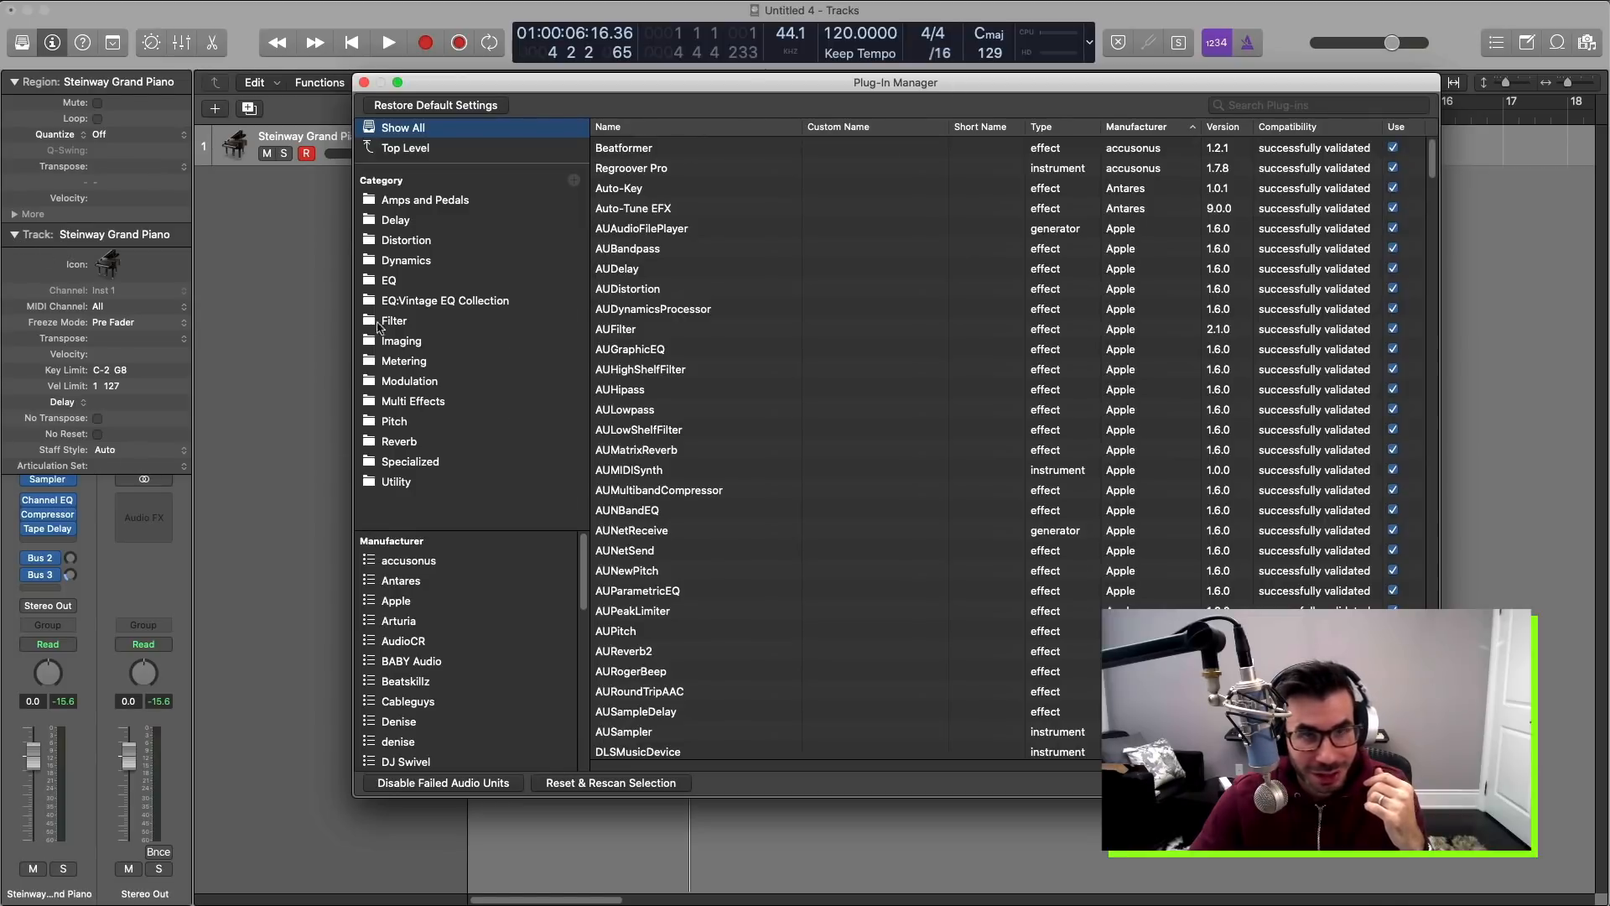
mouse_move(444, 554)
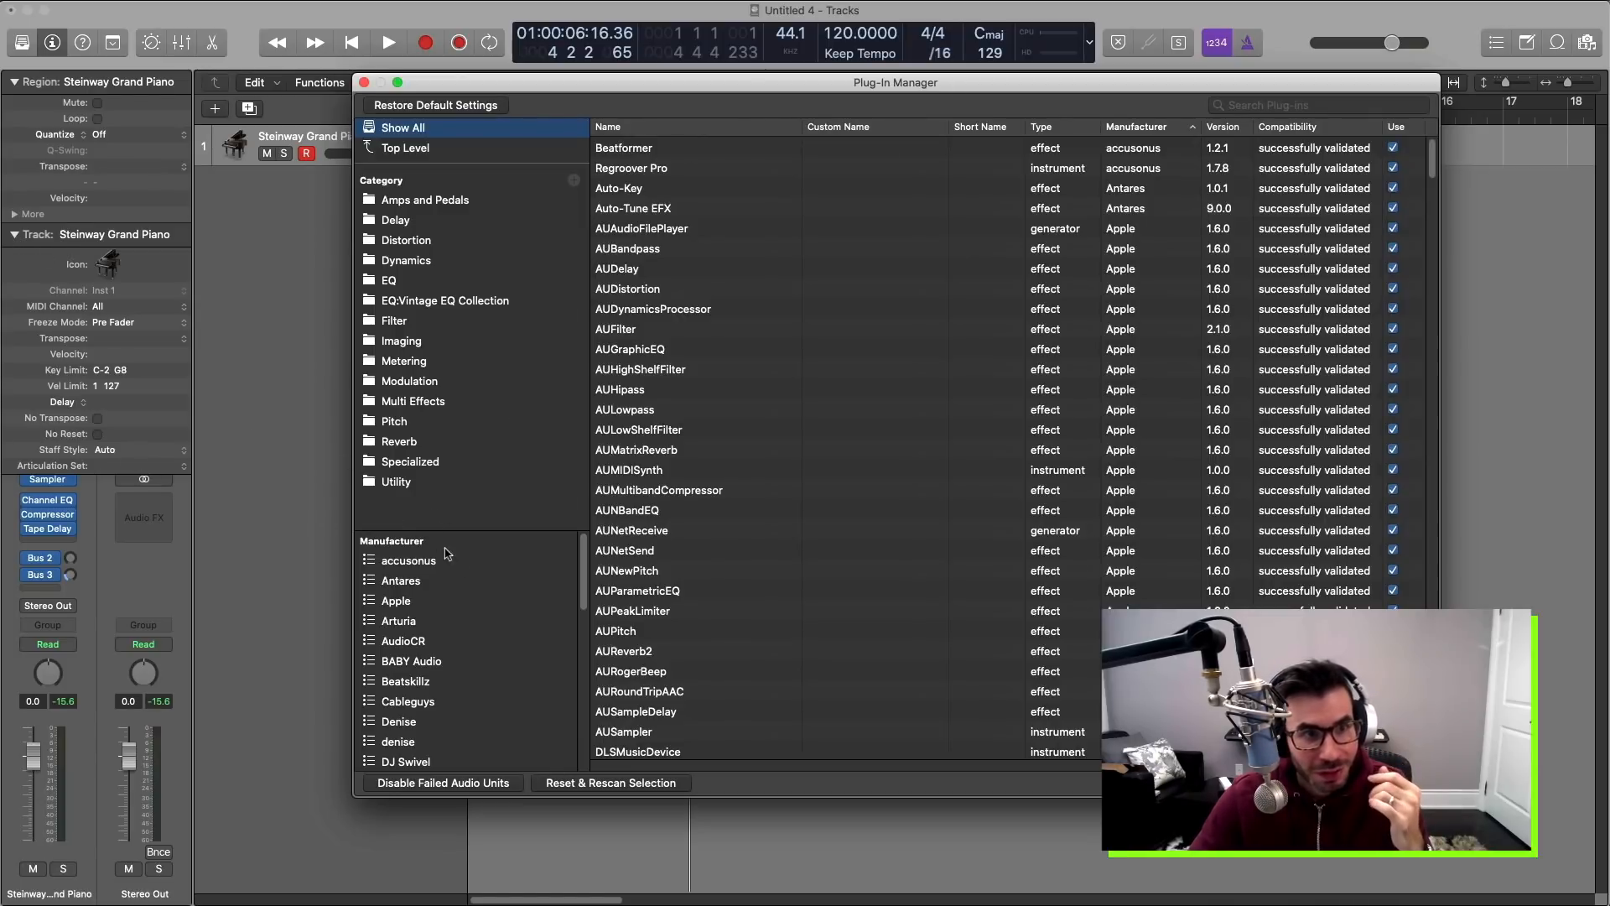
left_click(361, 82)
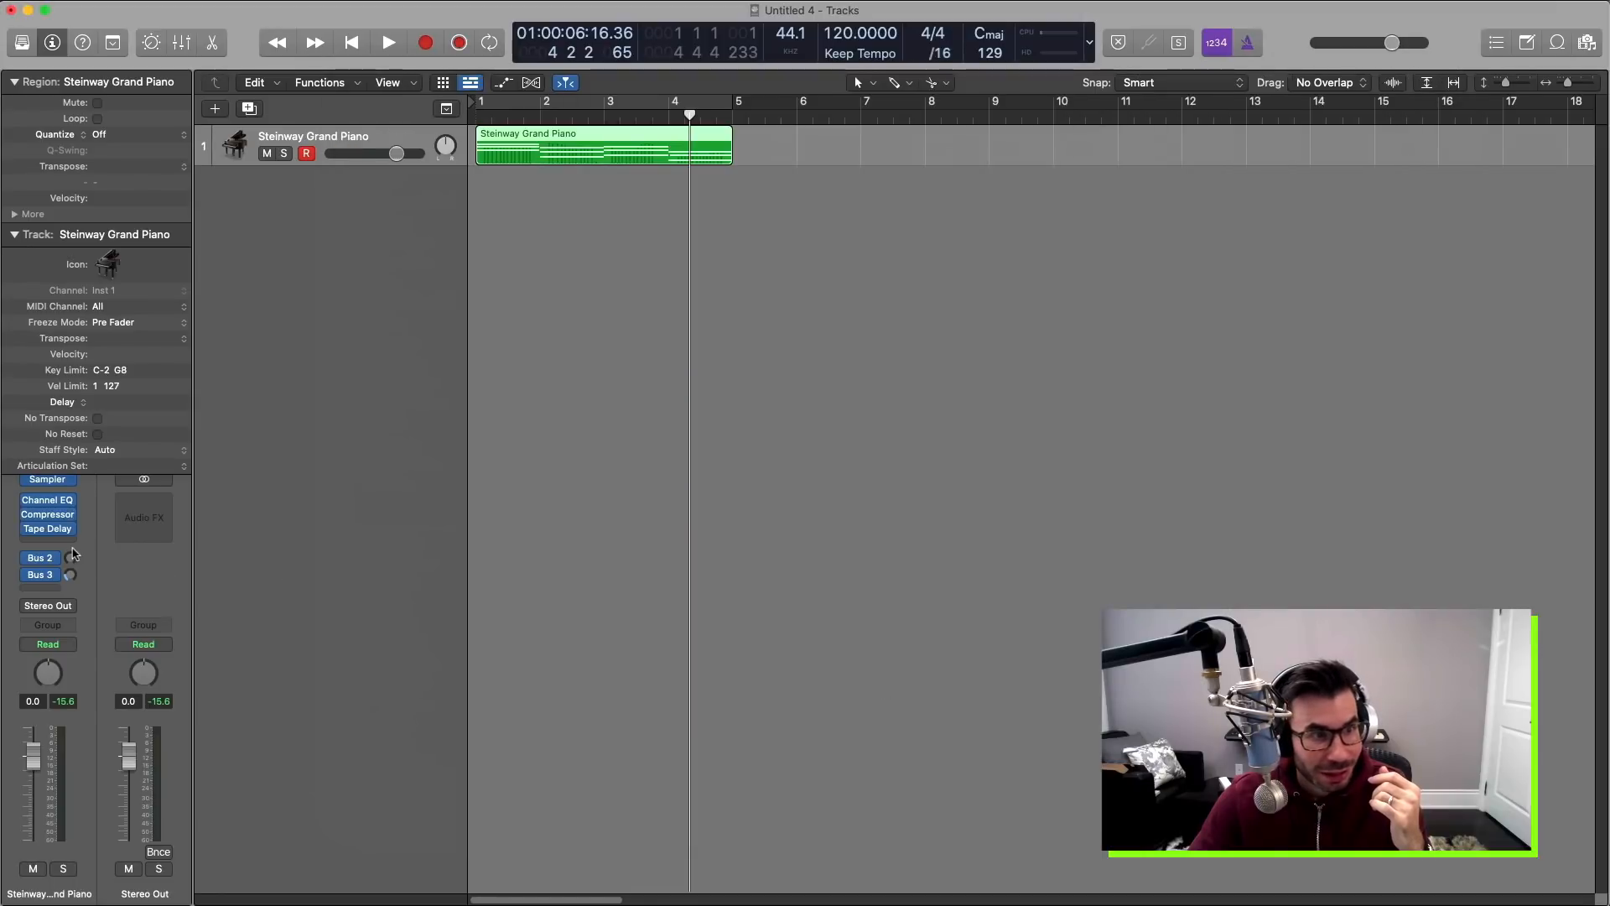
Browse the plug-in menu from an empty Audio FX slot on the piano channel.
left_click(47, 527)
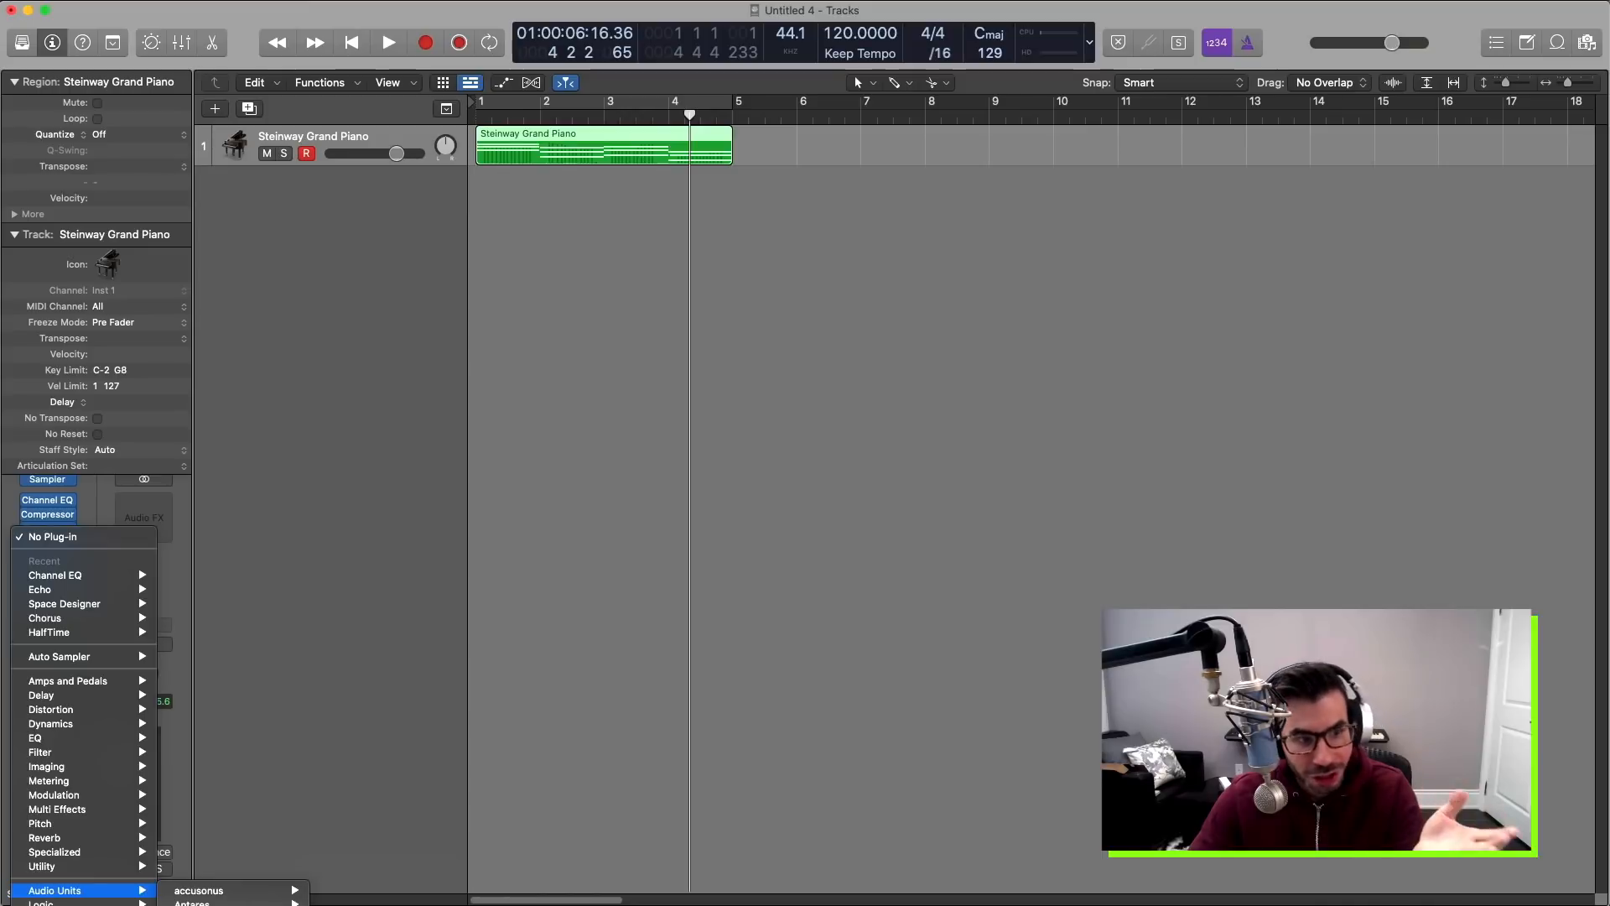
mouse_move(298, 738)
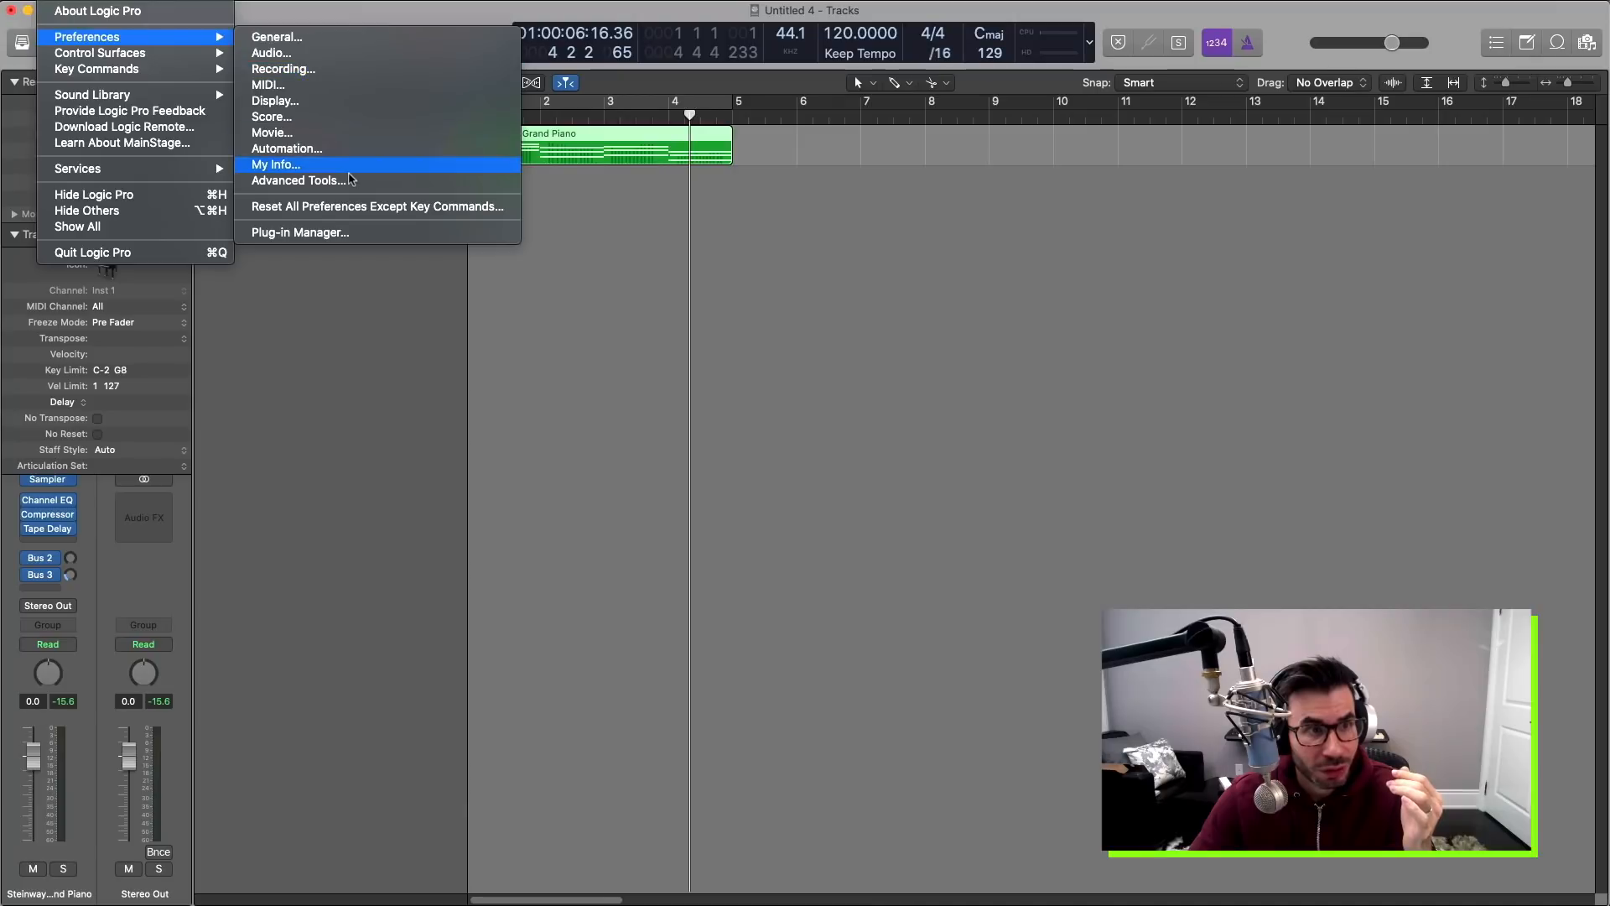
Put BABY Audio's Super VHS into a new Essentials category in Plug-in Manager.
left_click(301, 232)
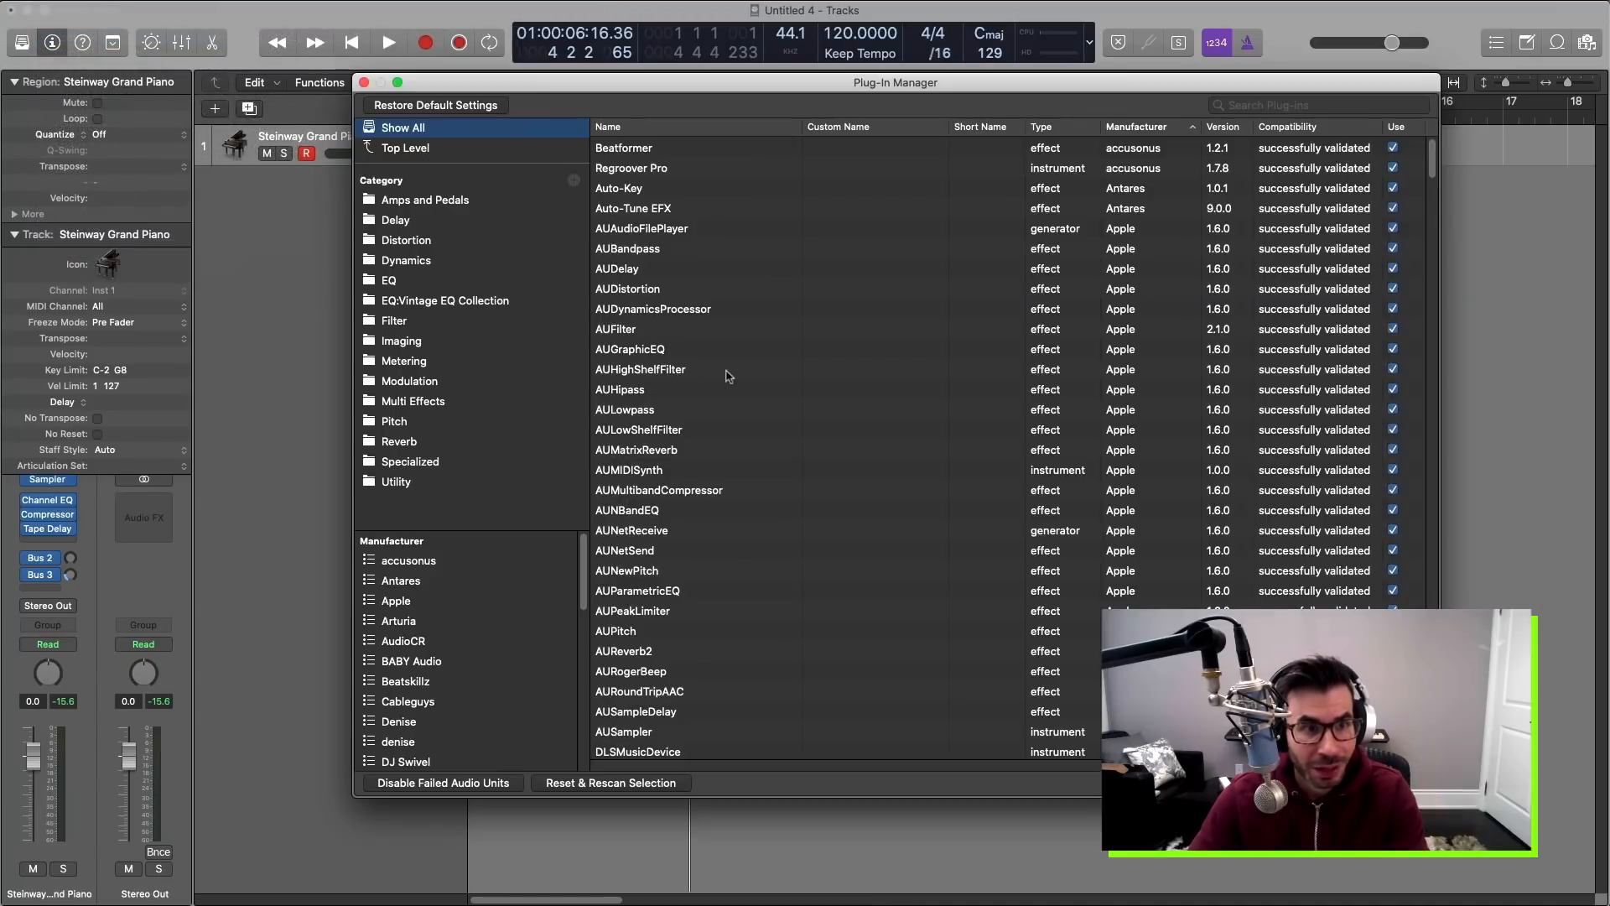
mouse_move(572, 190)
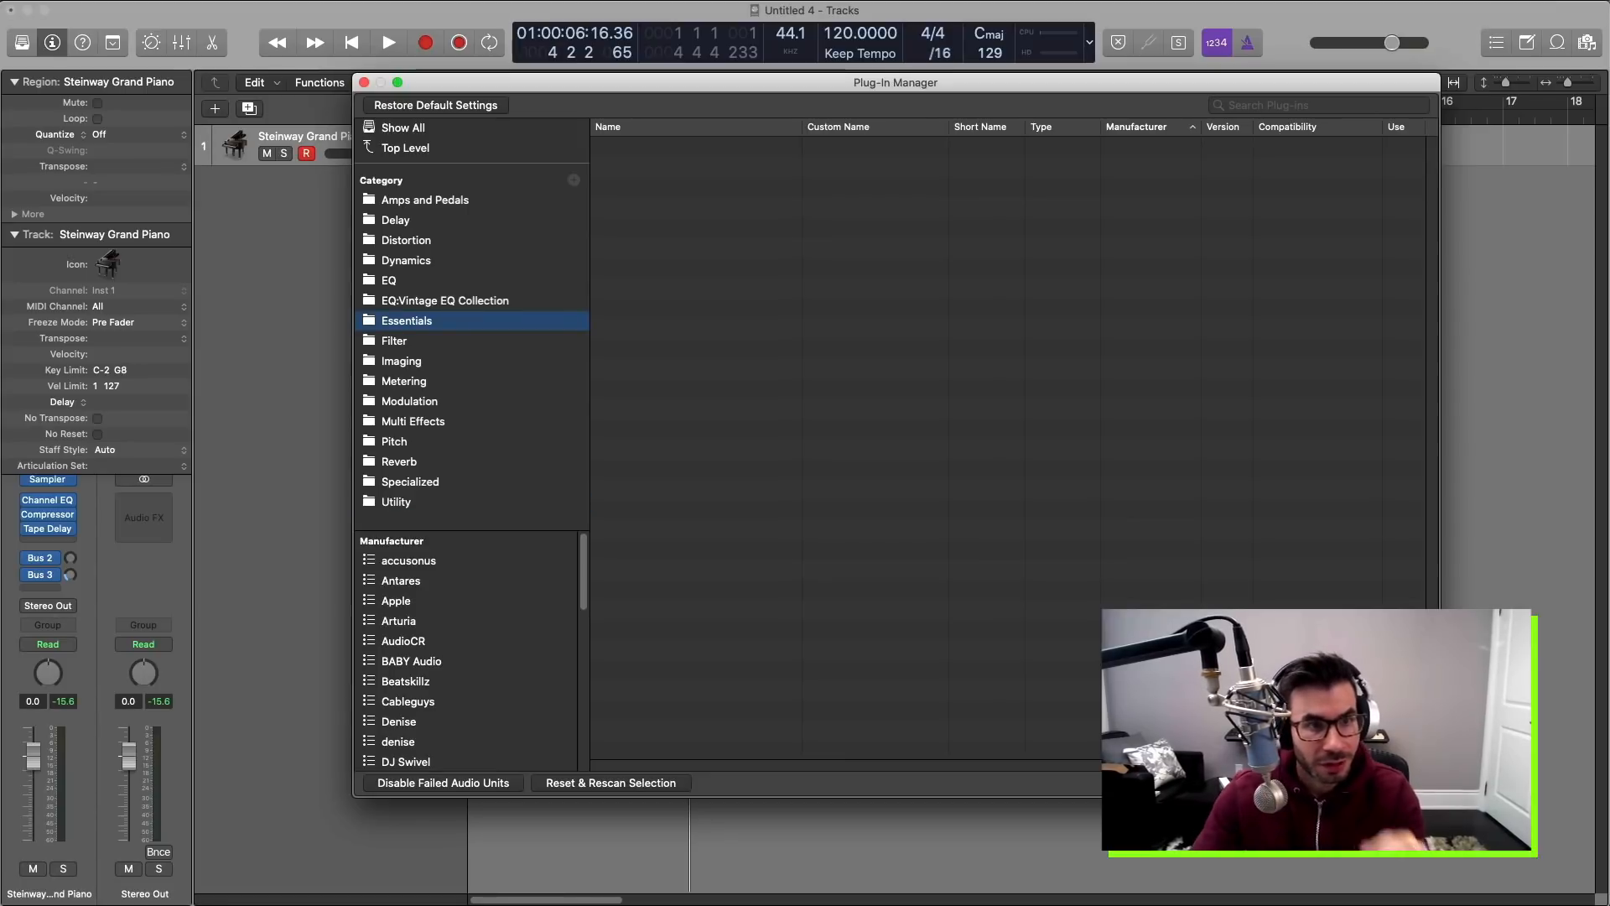
scroll("down", 3)
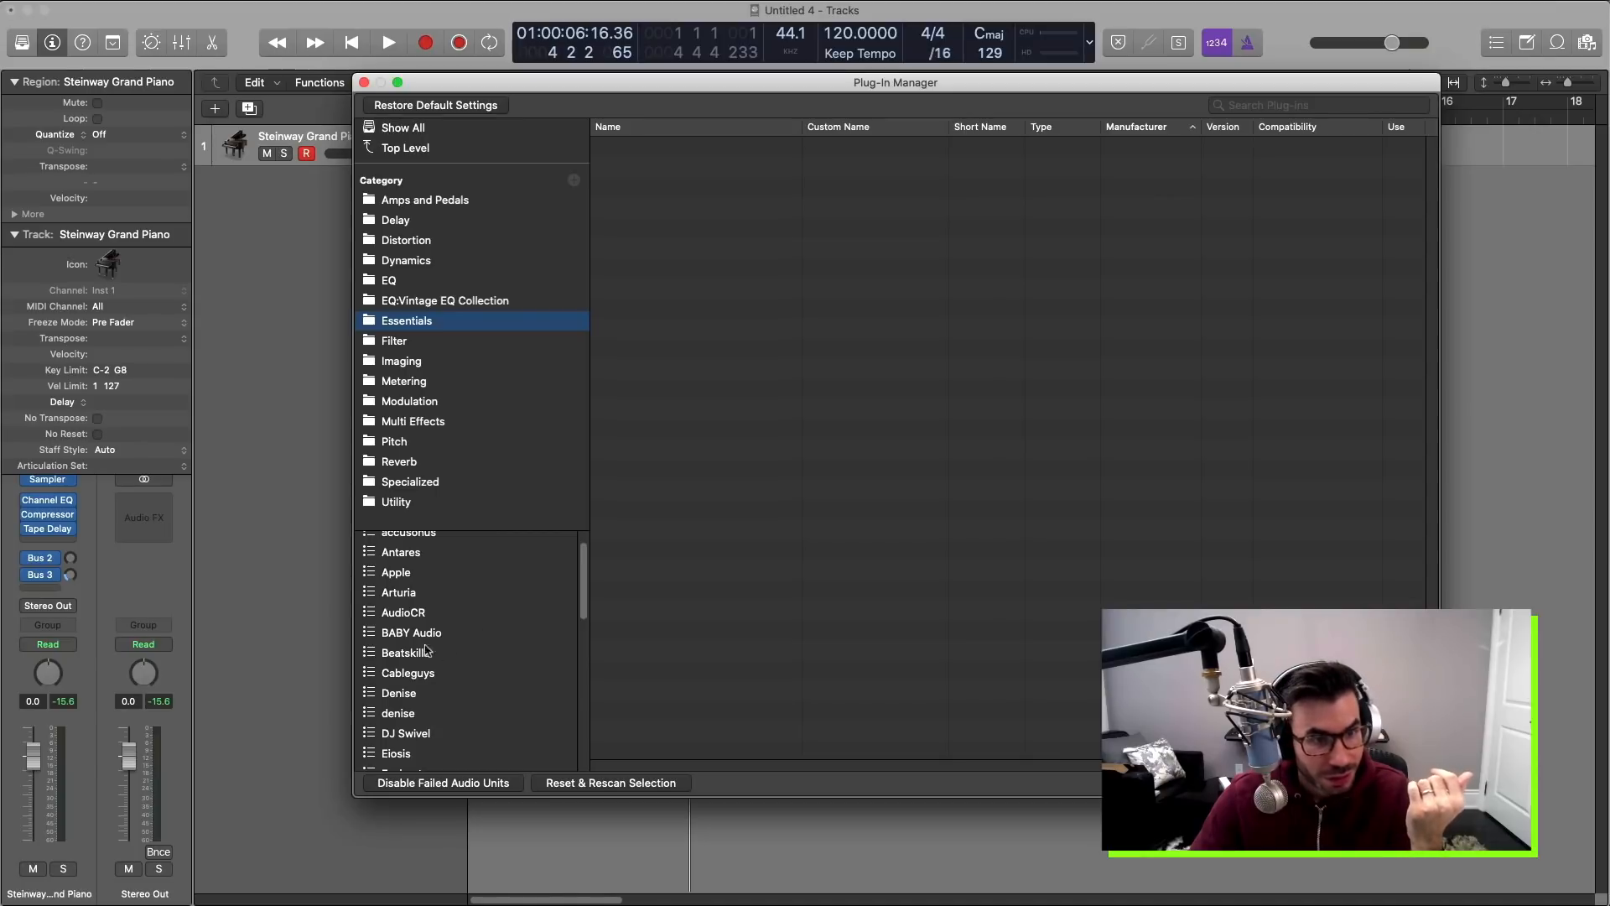
left_click(411, 632)
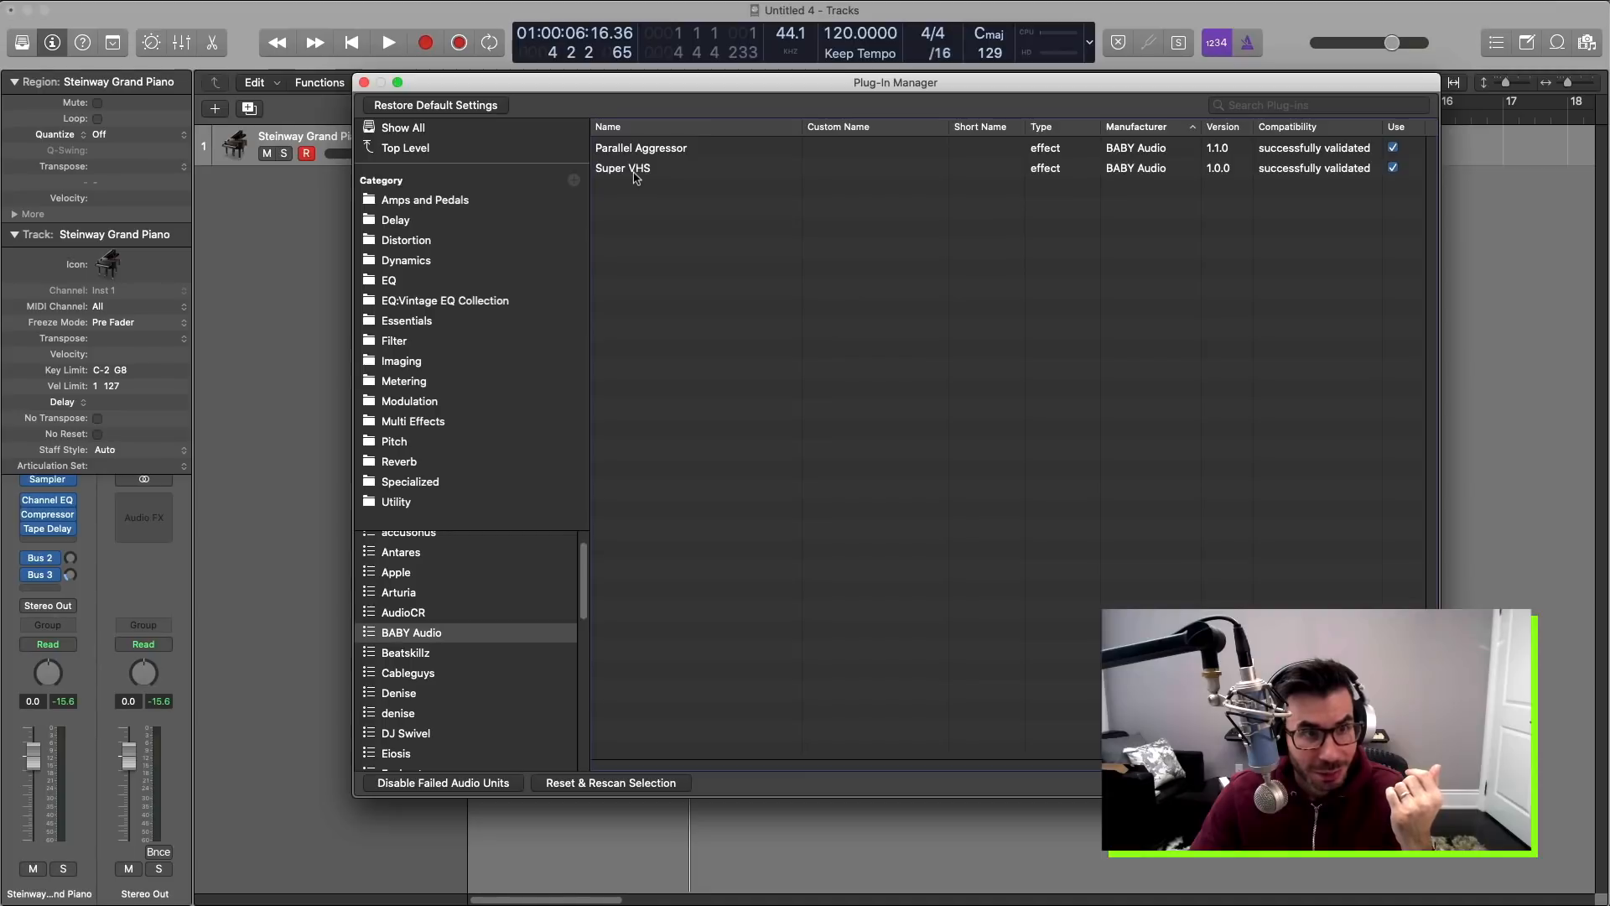
left_click(407, 320)
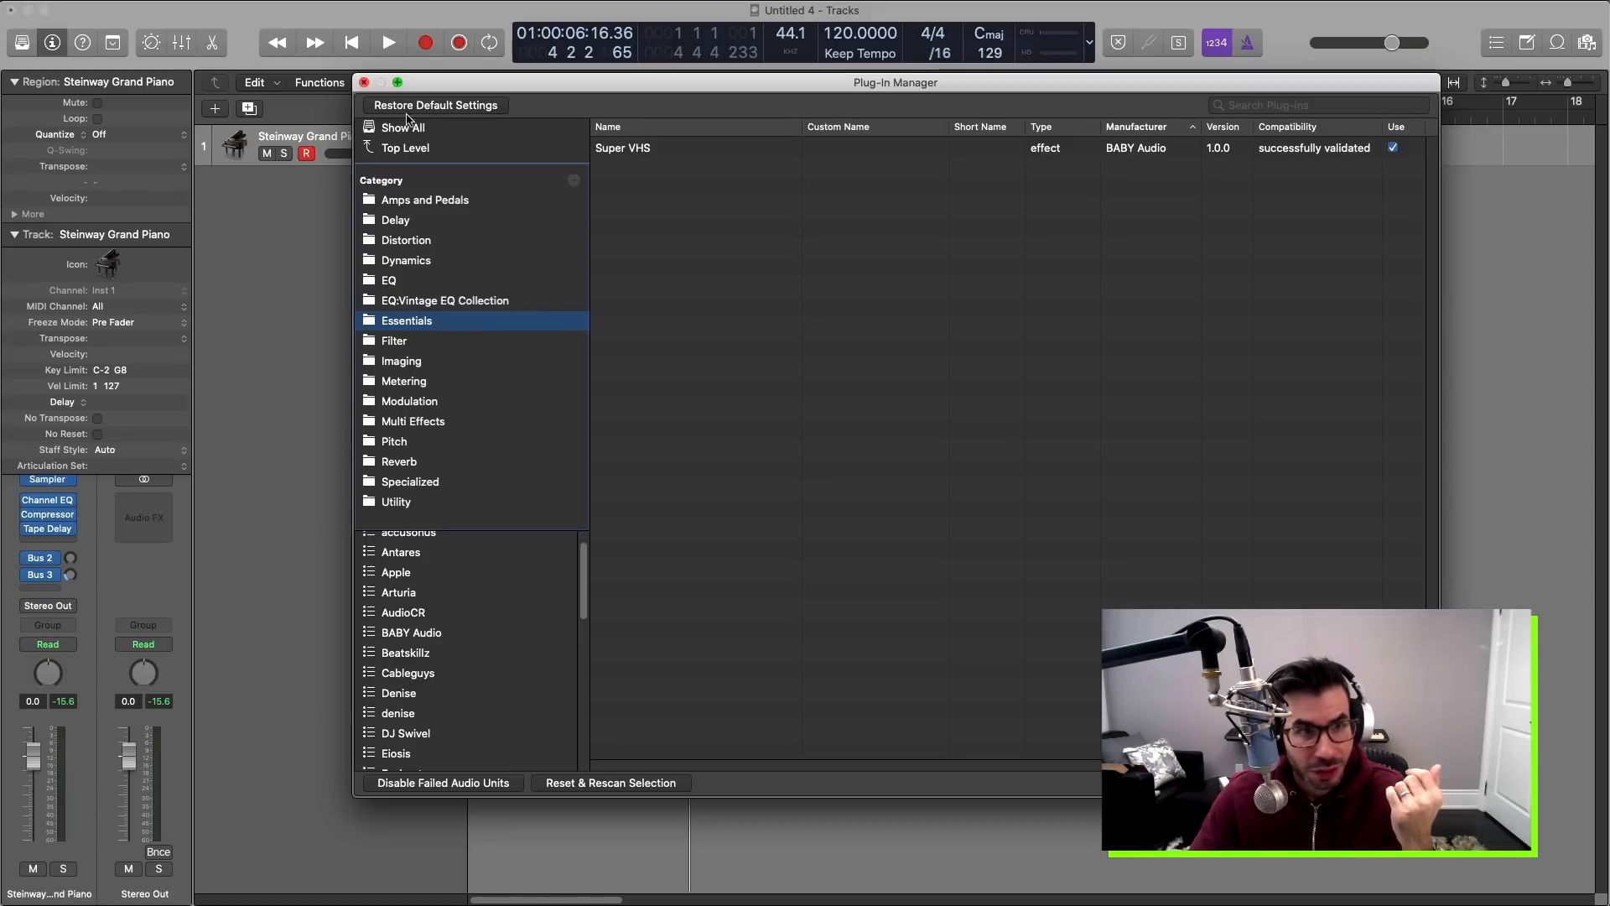
left_click(363, 82)
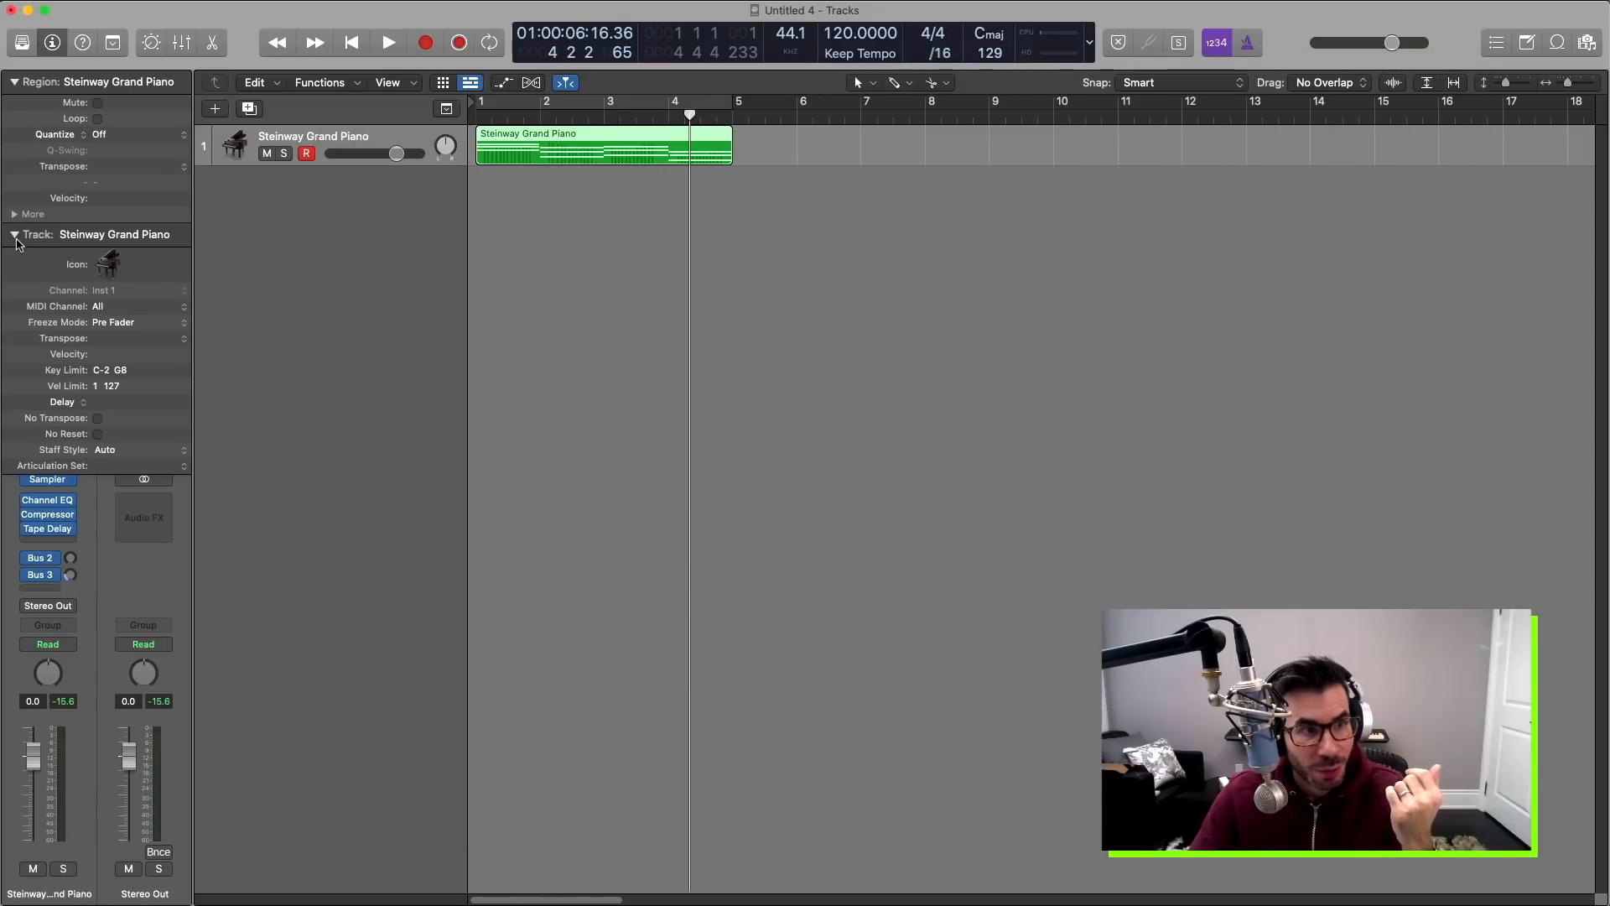
Collapse the Track inspector and insert Essentials > Super VHS (Stereo) on the Steinway Grand Piano channel.
left_click(47, 544)
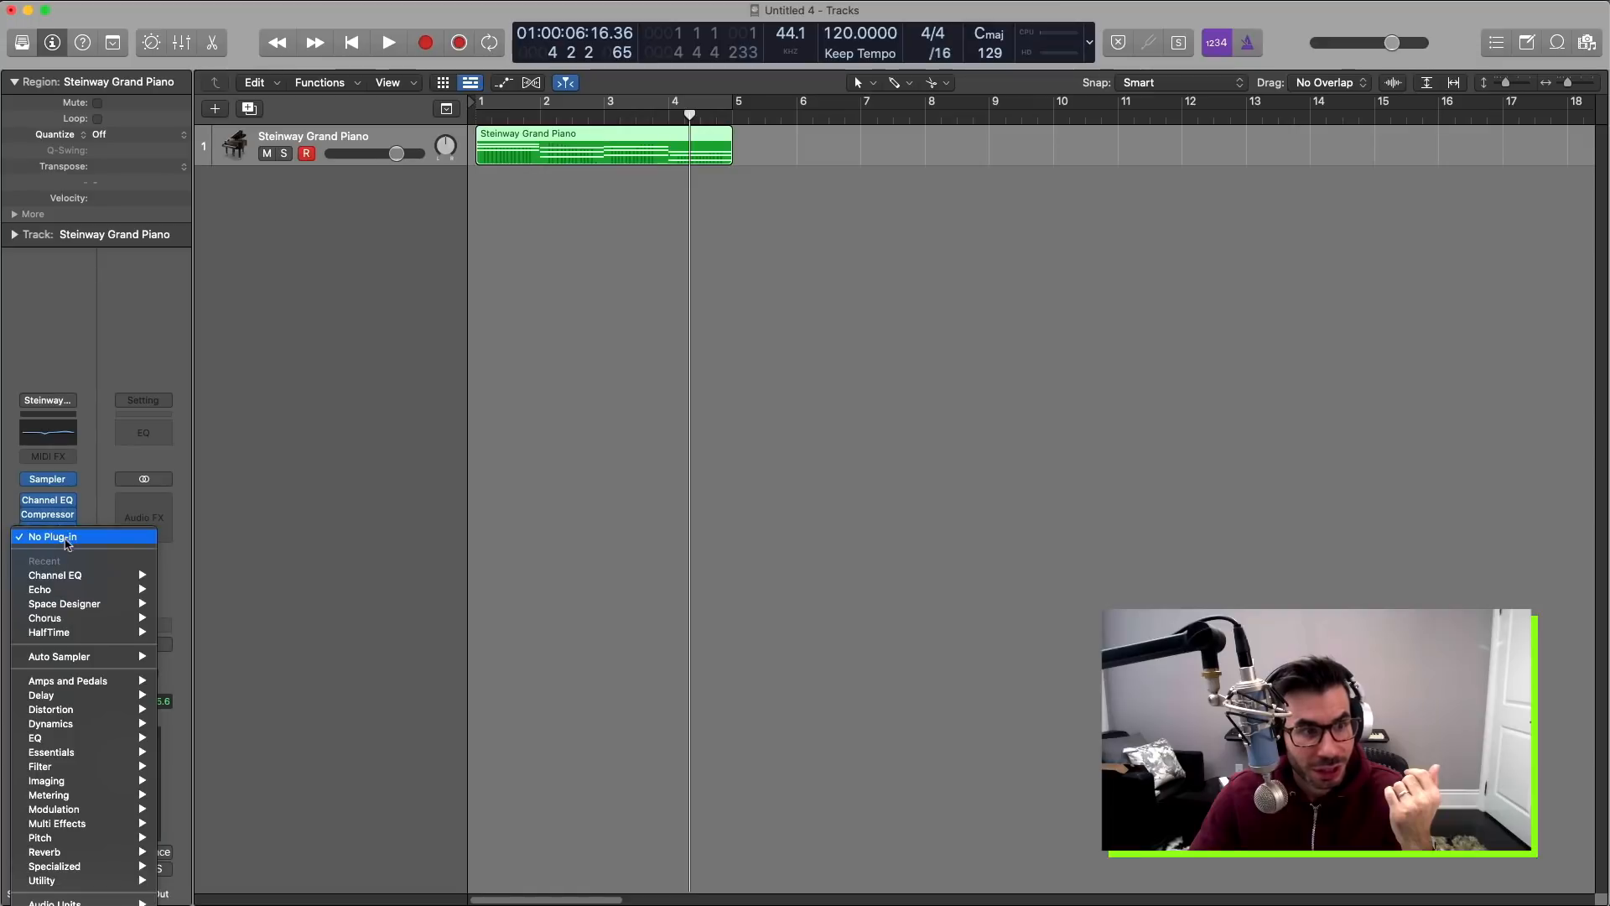
mouse_move(57, 751)
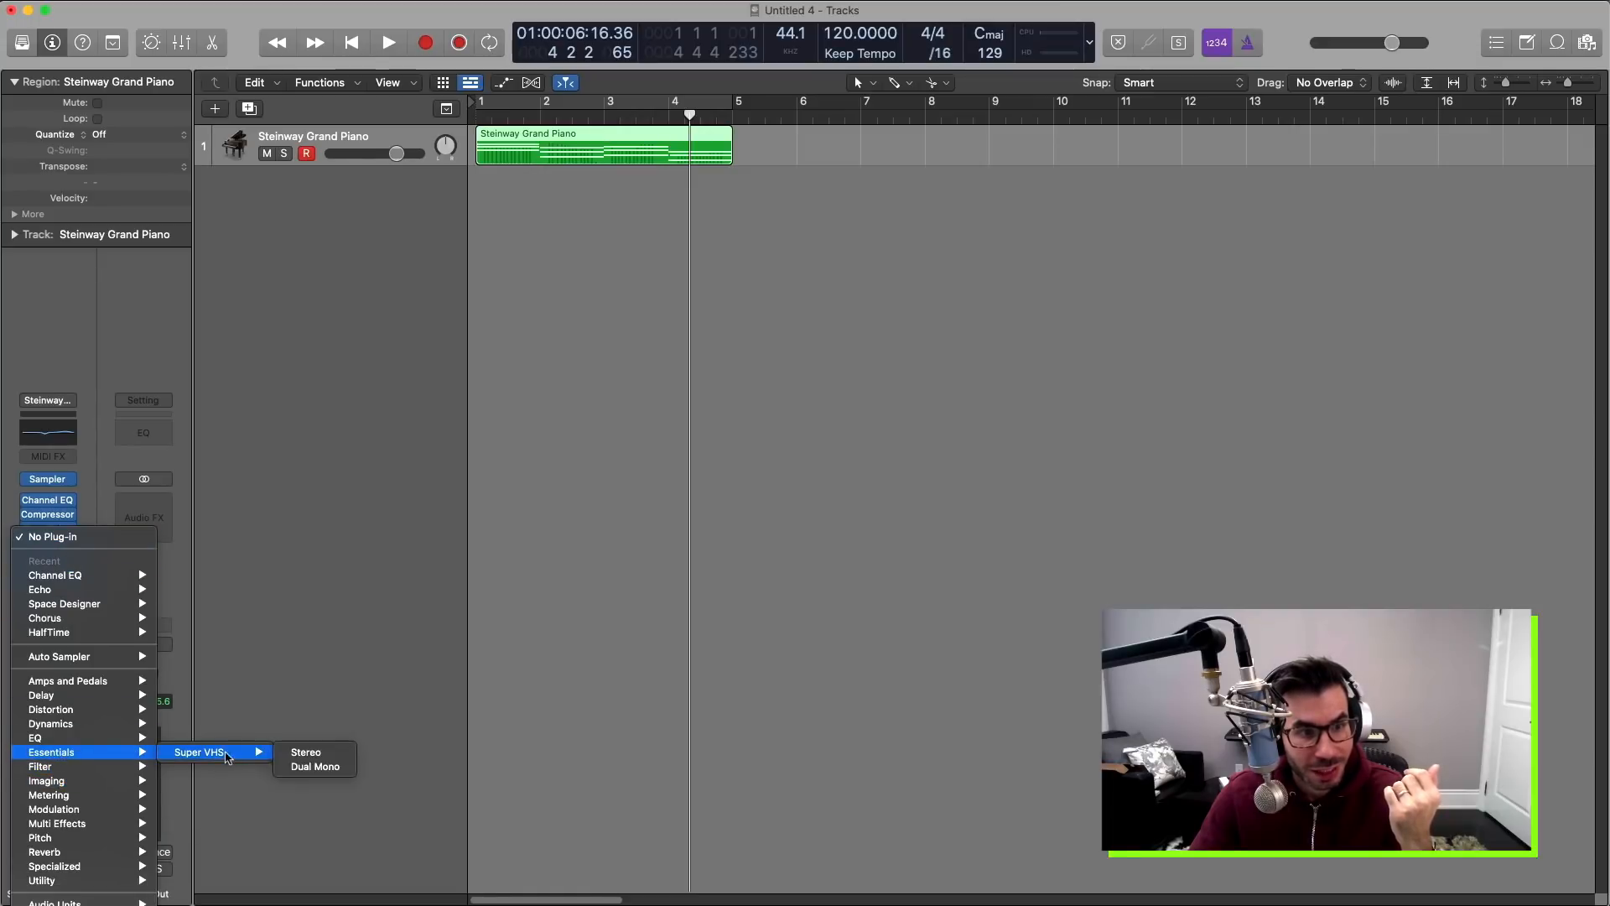
left_click(306, 752)
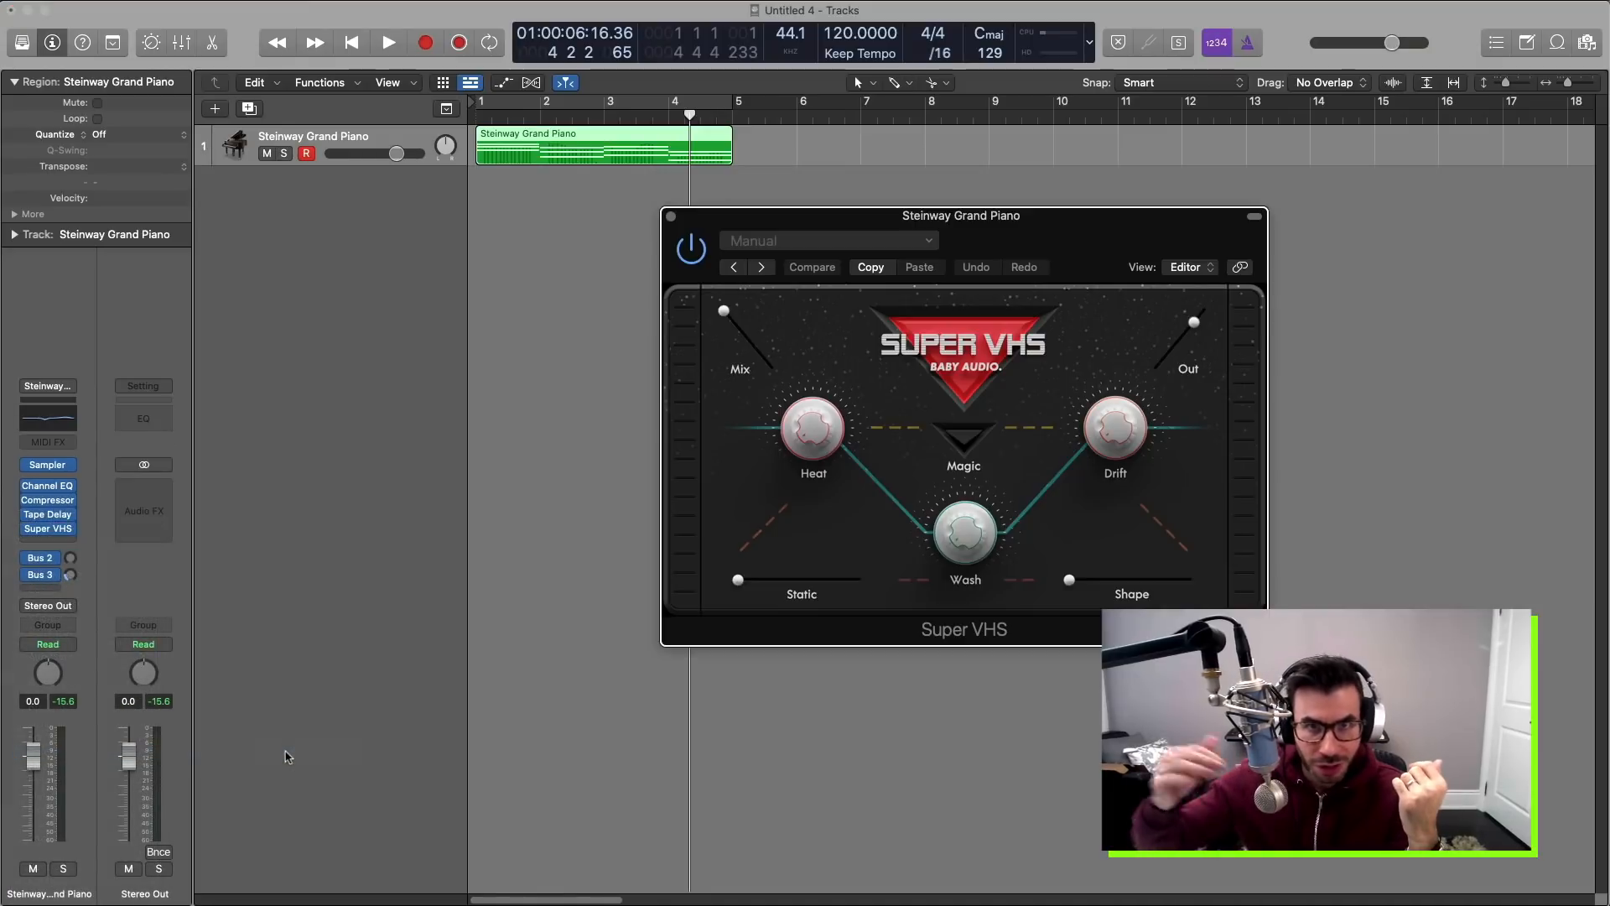
mouse_move(652, 255)
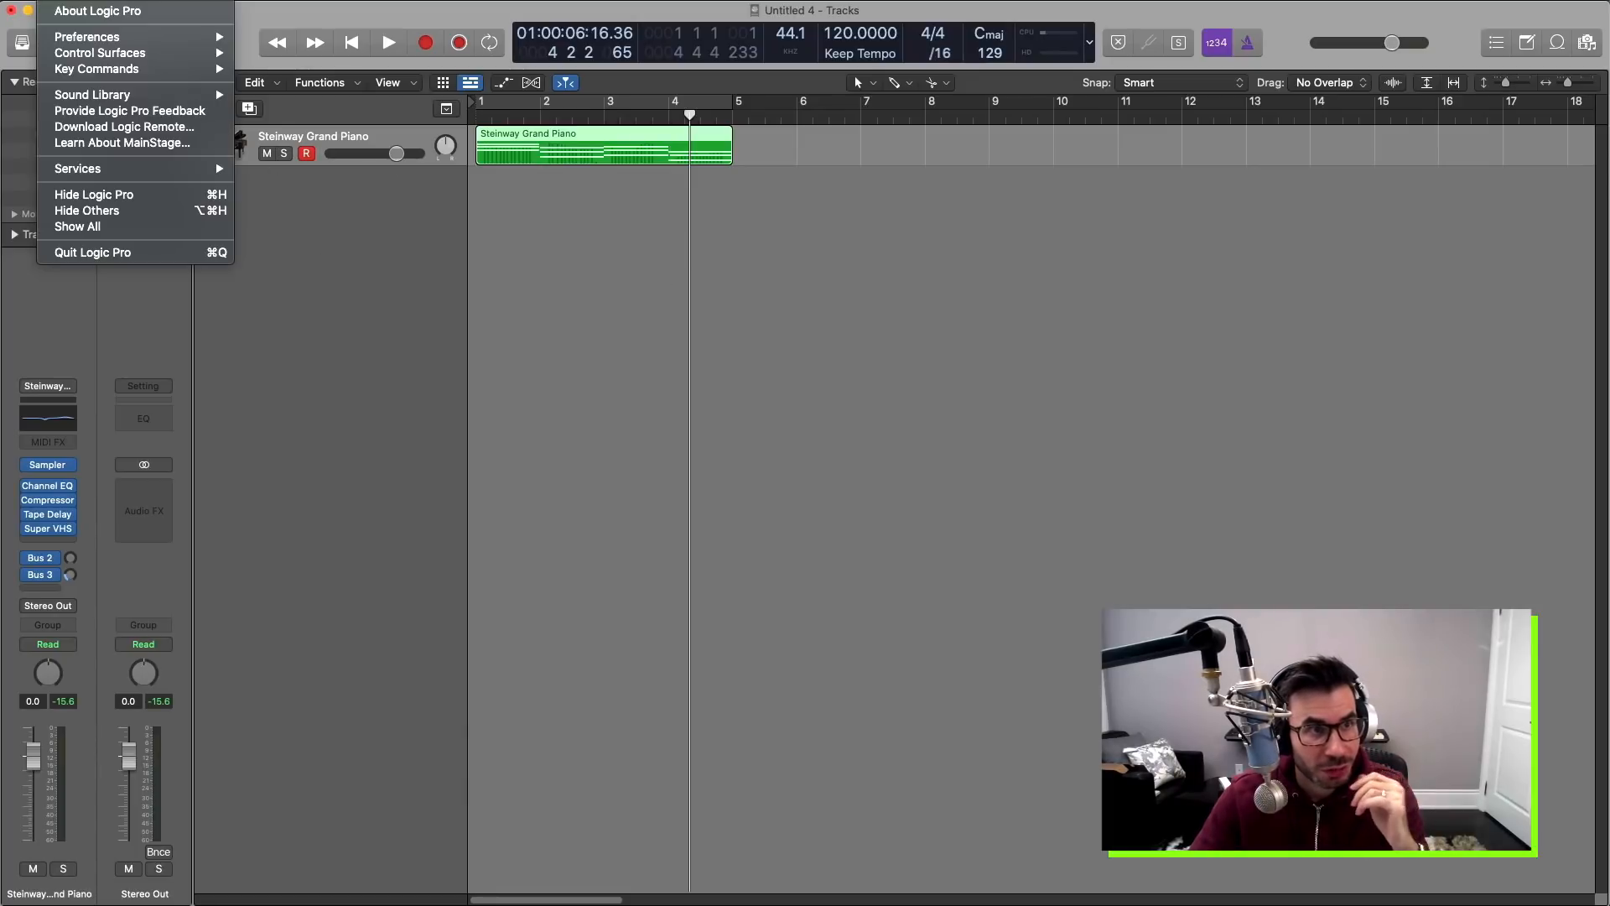
Reopen the Plug-In Manager, browse the top-level list and BABY Audio plug-ins, then close it.
left_click(87, 36)
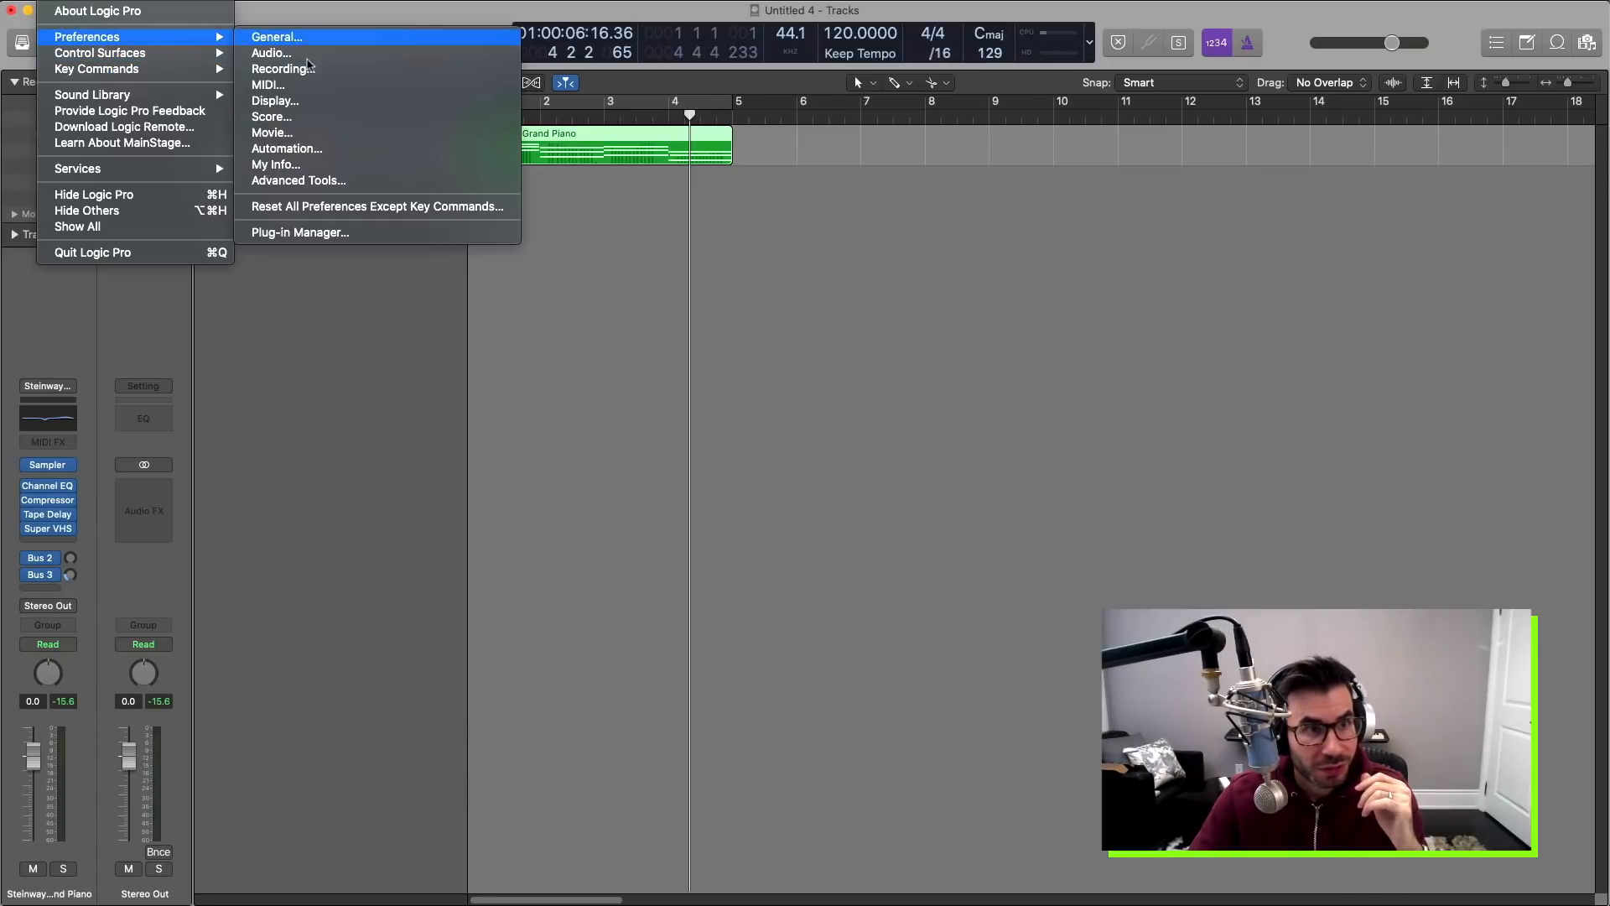
left_click(301, 233)
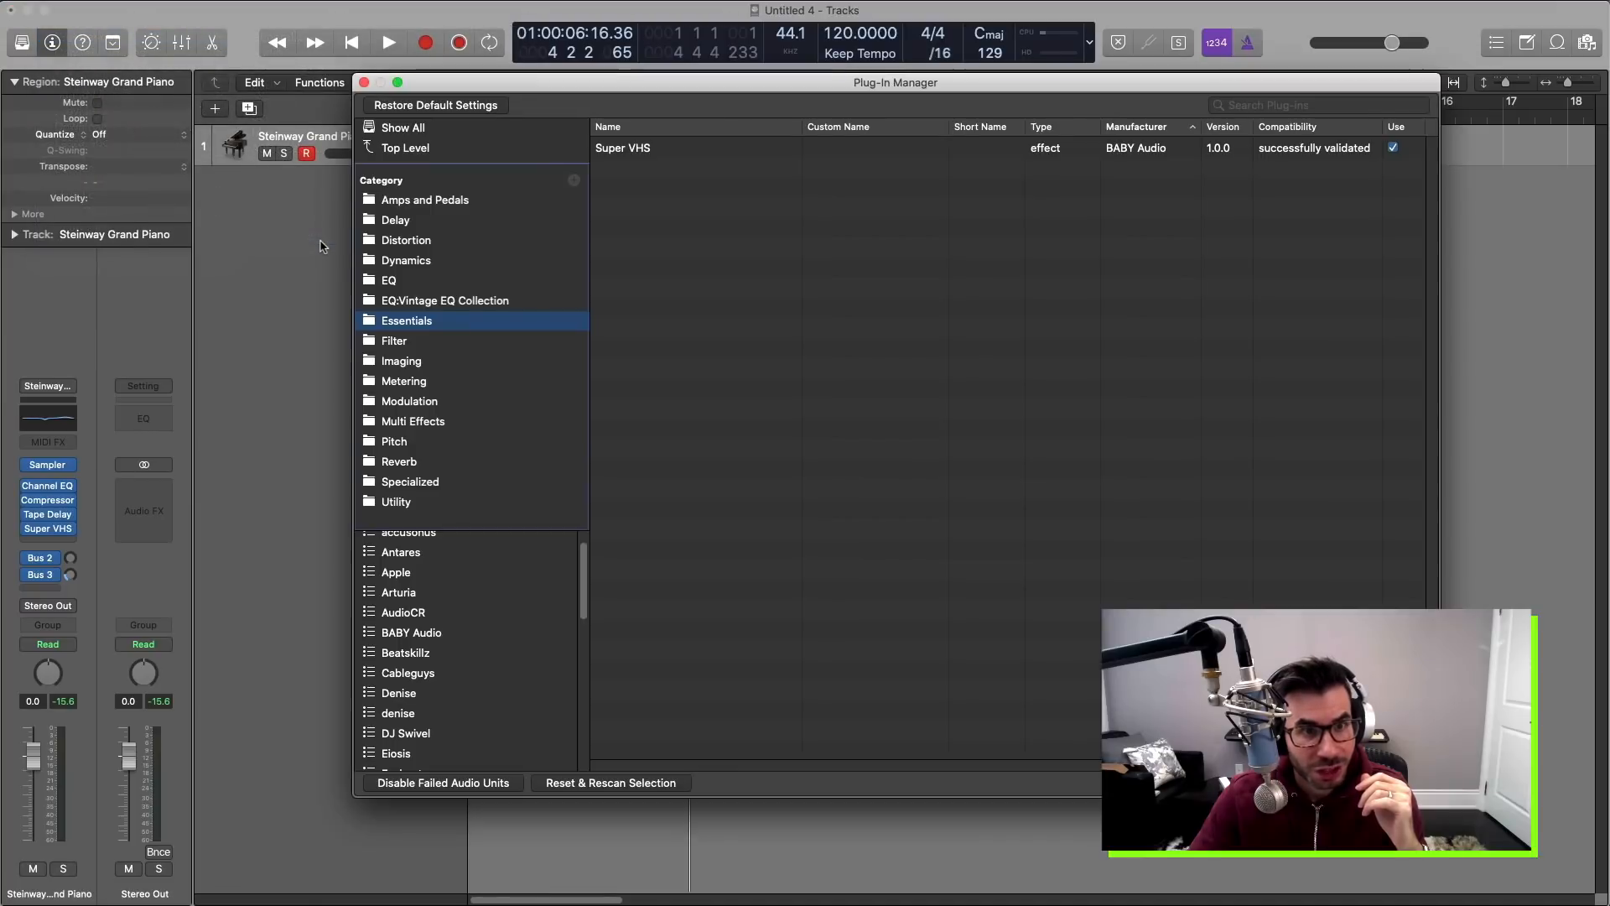
left_click(406, 147)
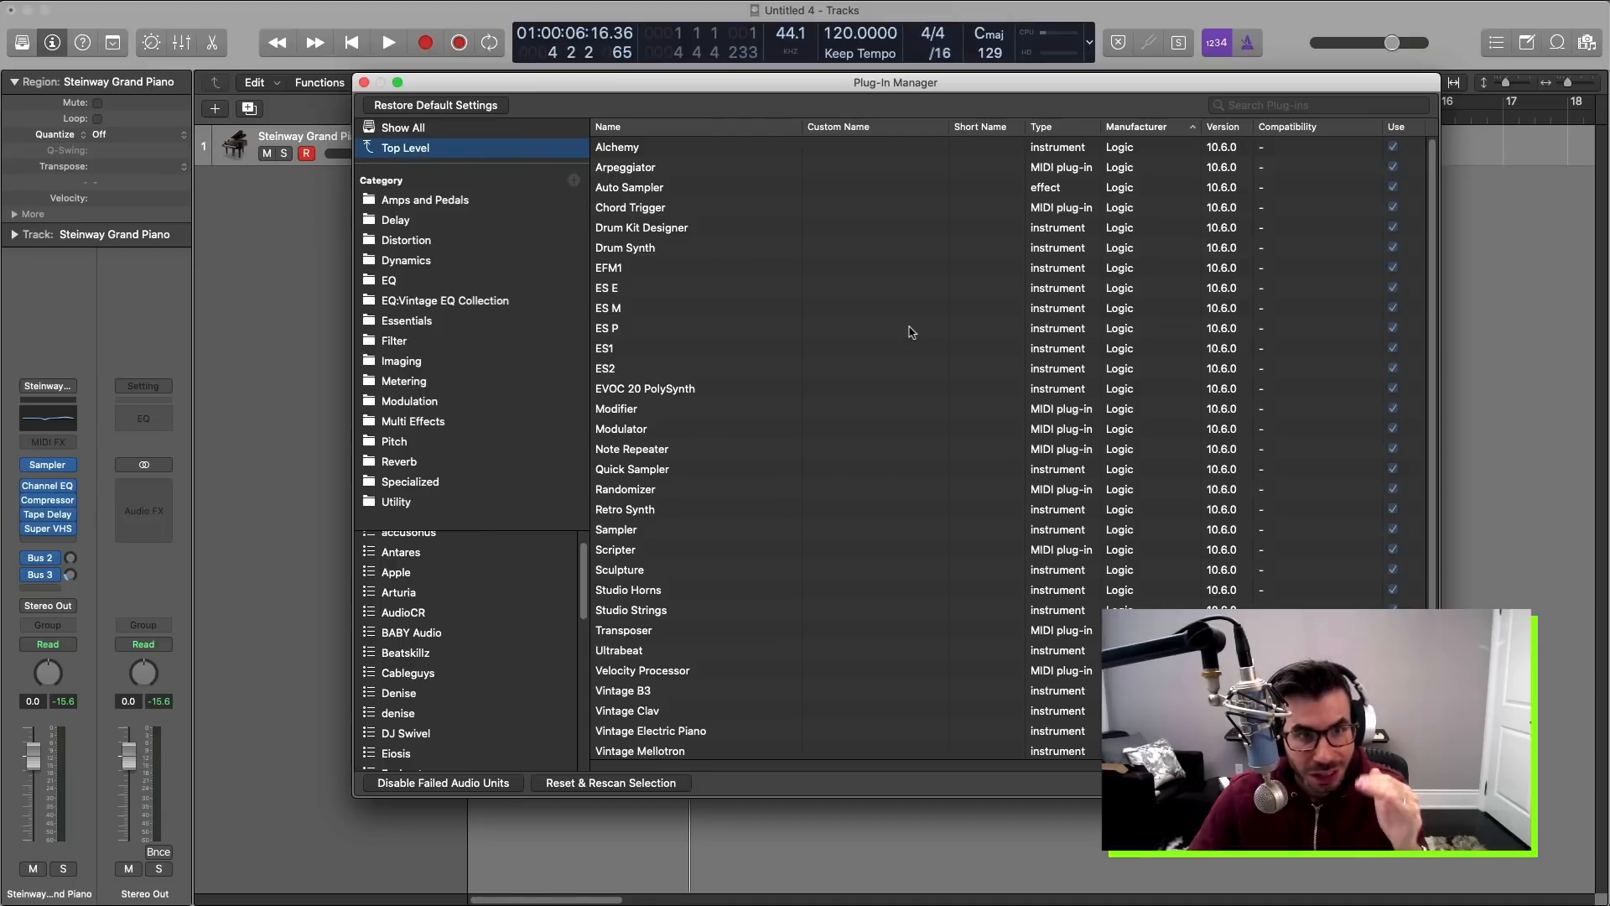
mouse_move(436, 453)
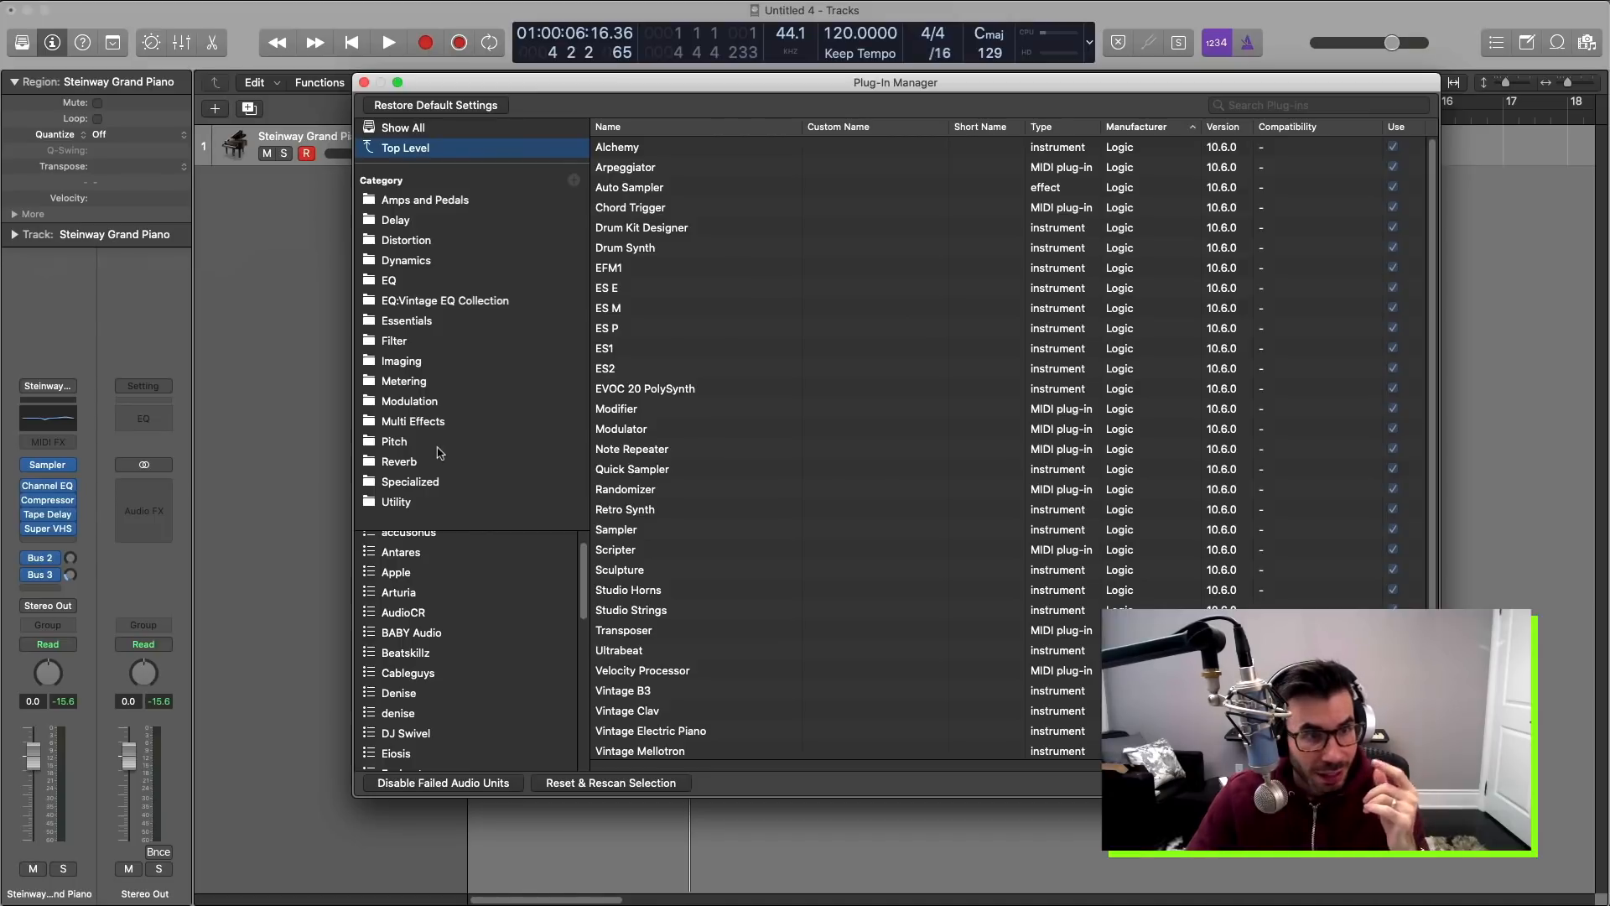
mouse_move(544, 449)
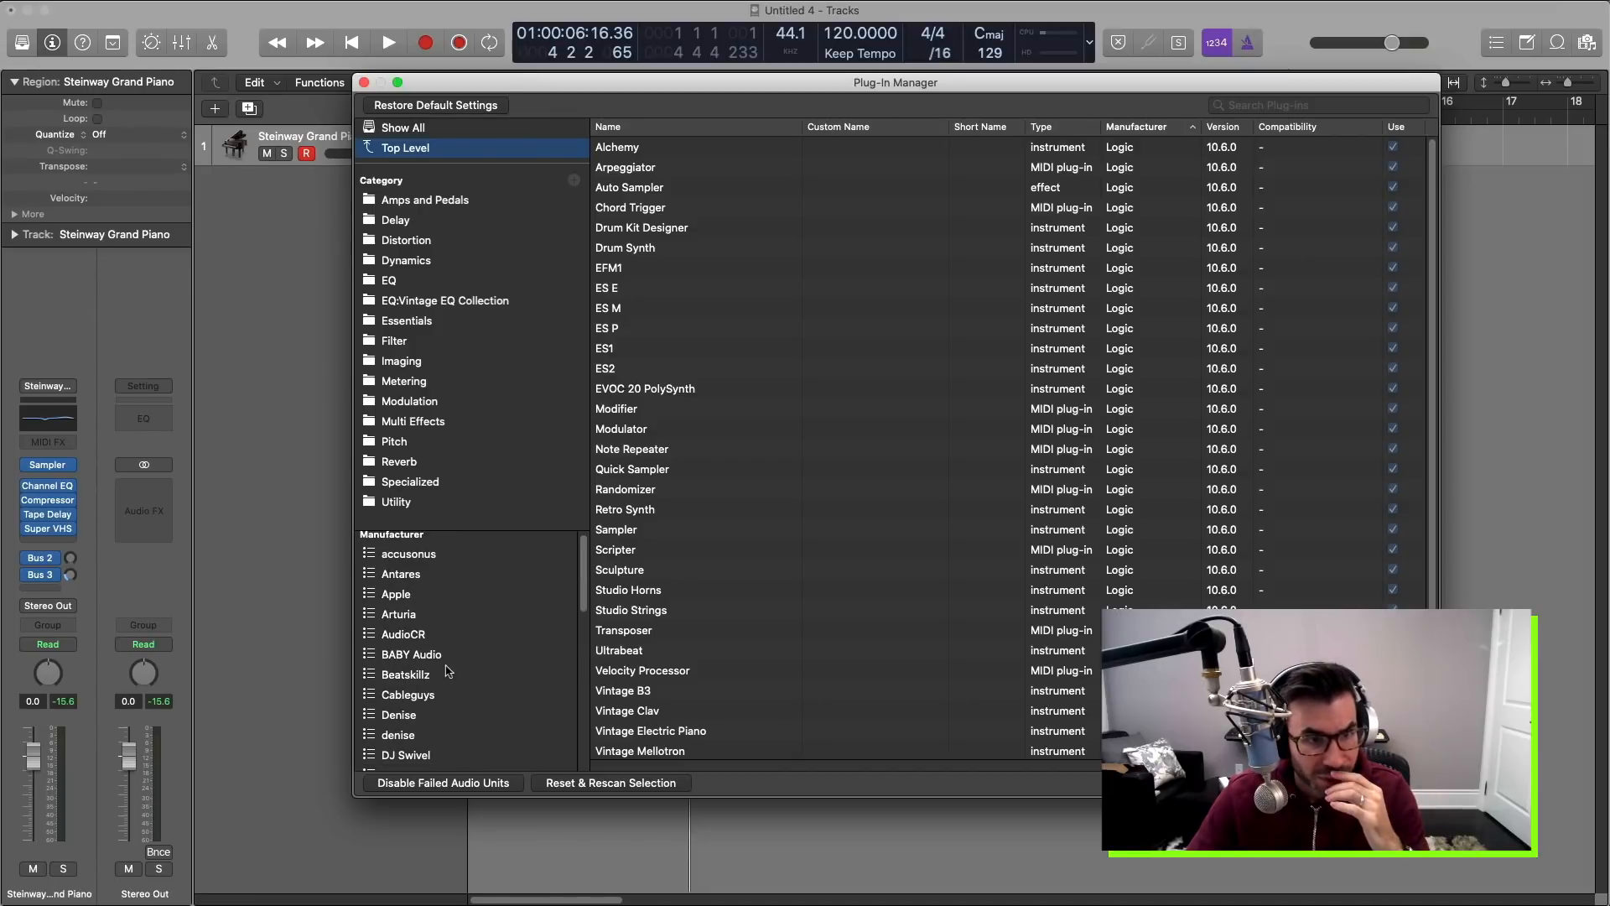
left_click(412, 654)
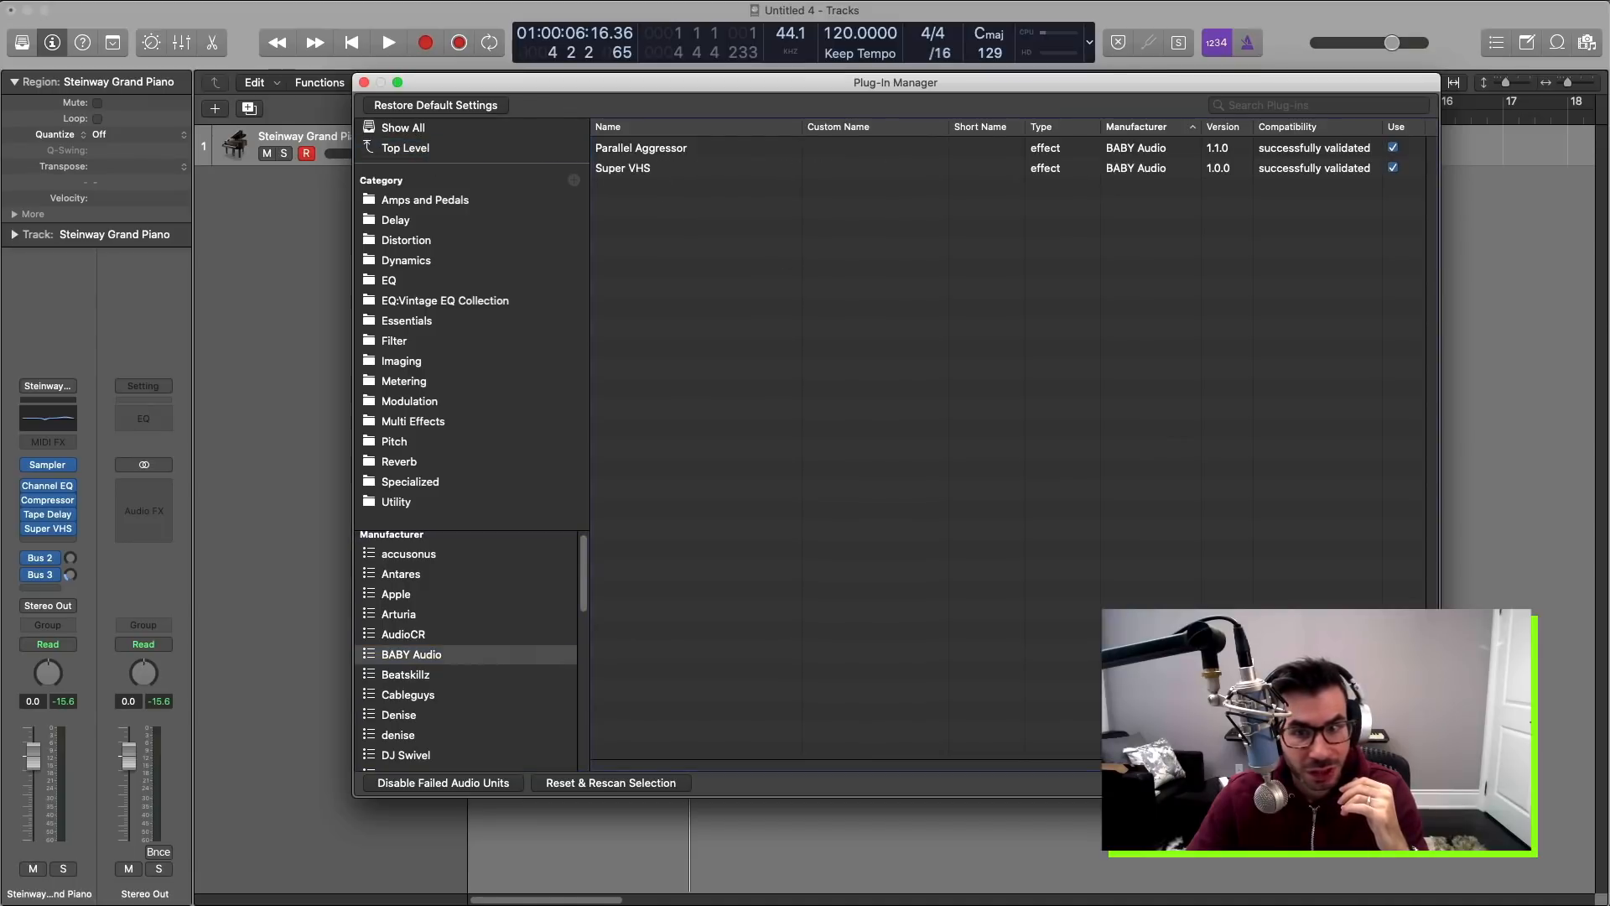
left_click(363, 82)
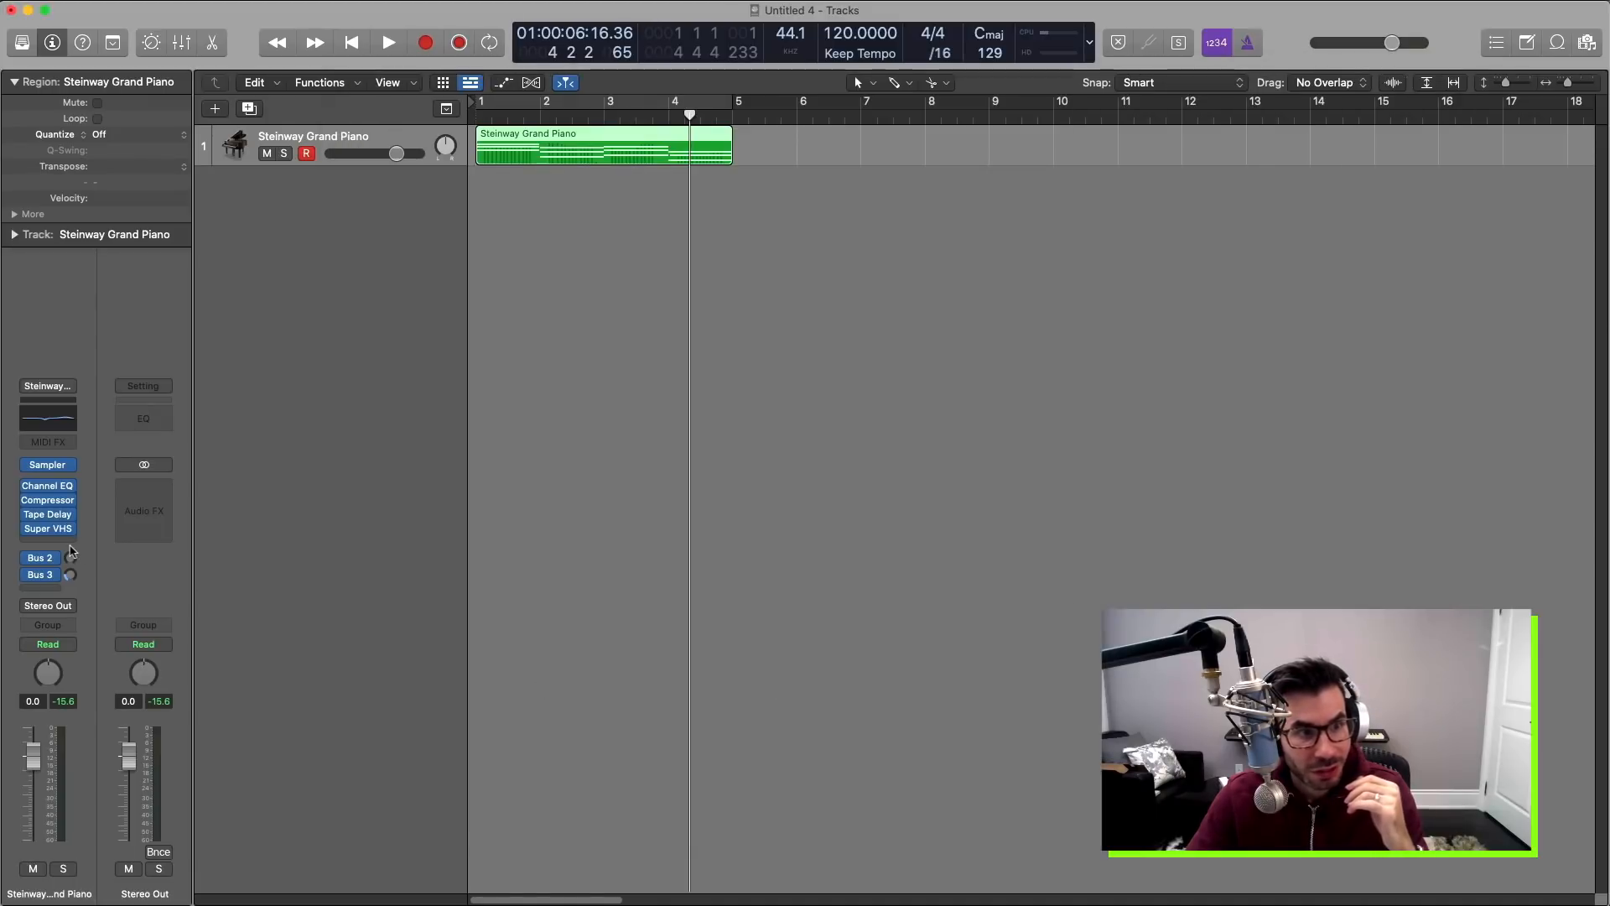
left_click(47, 528)
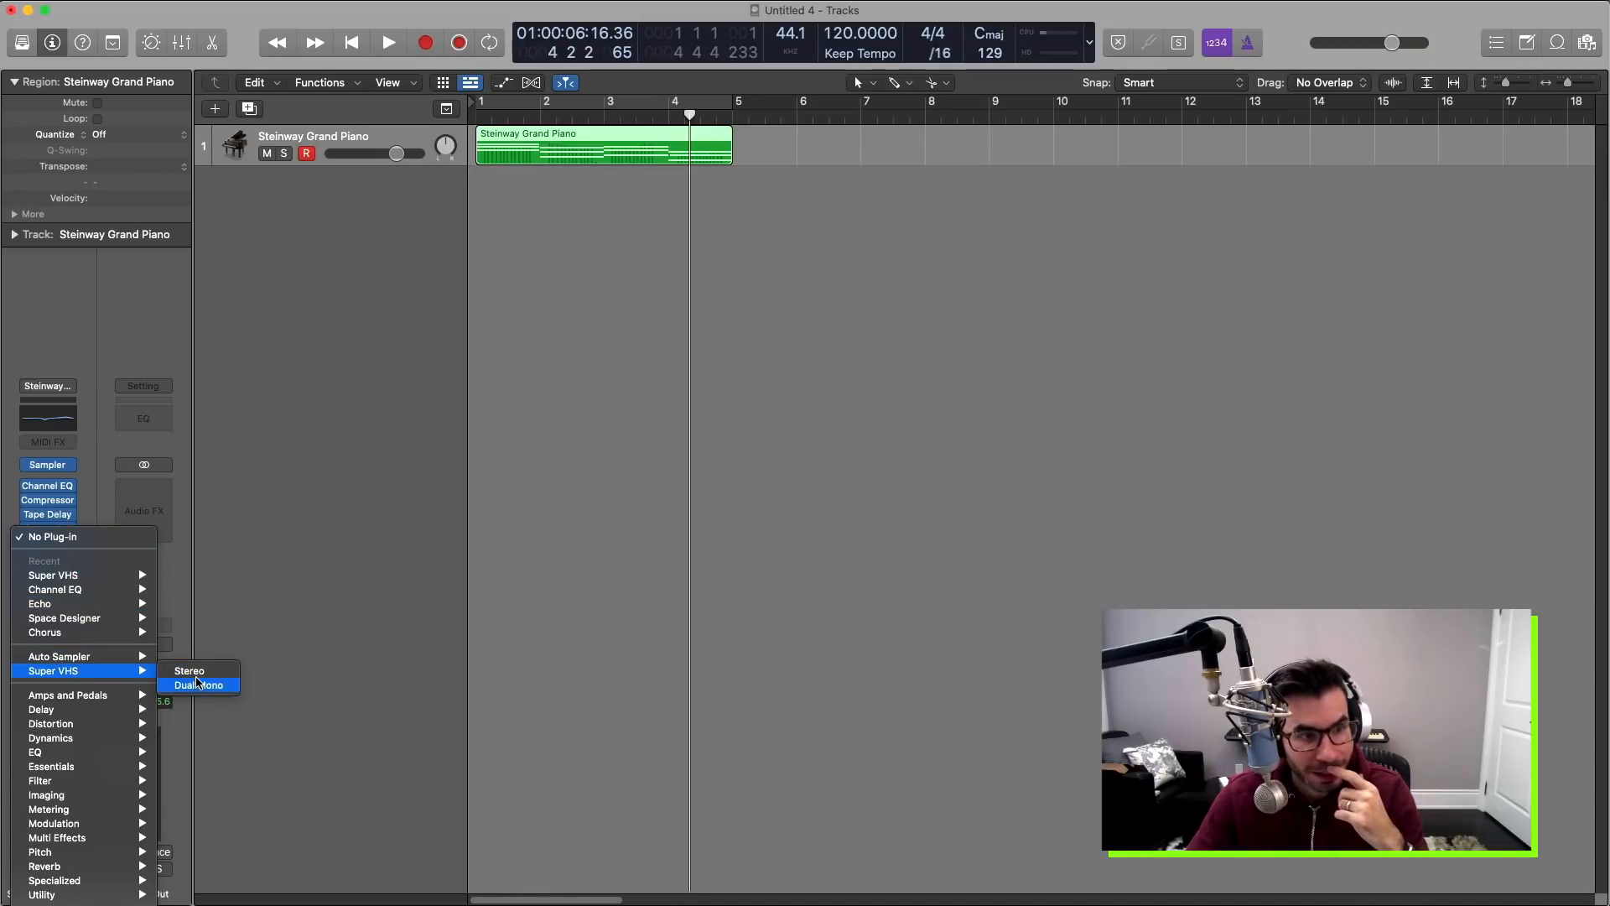
left_click(189, 671)
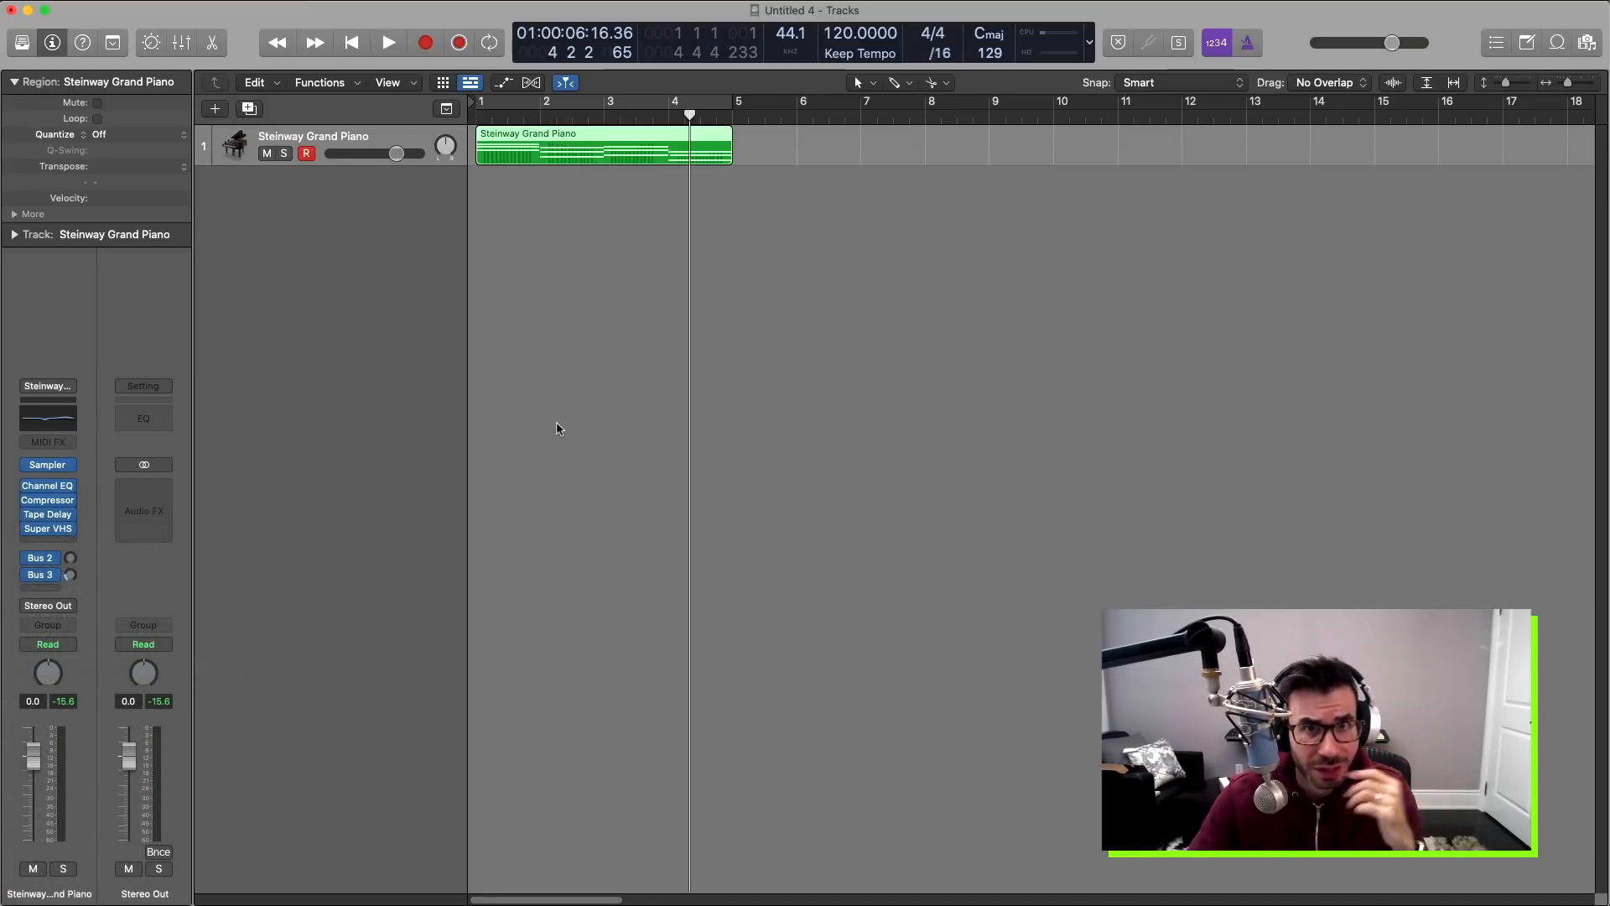
mouse_move(601, 456)
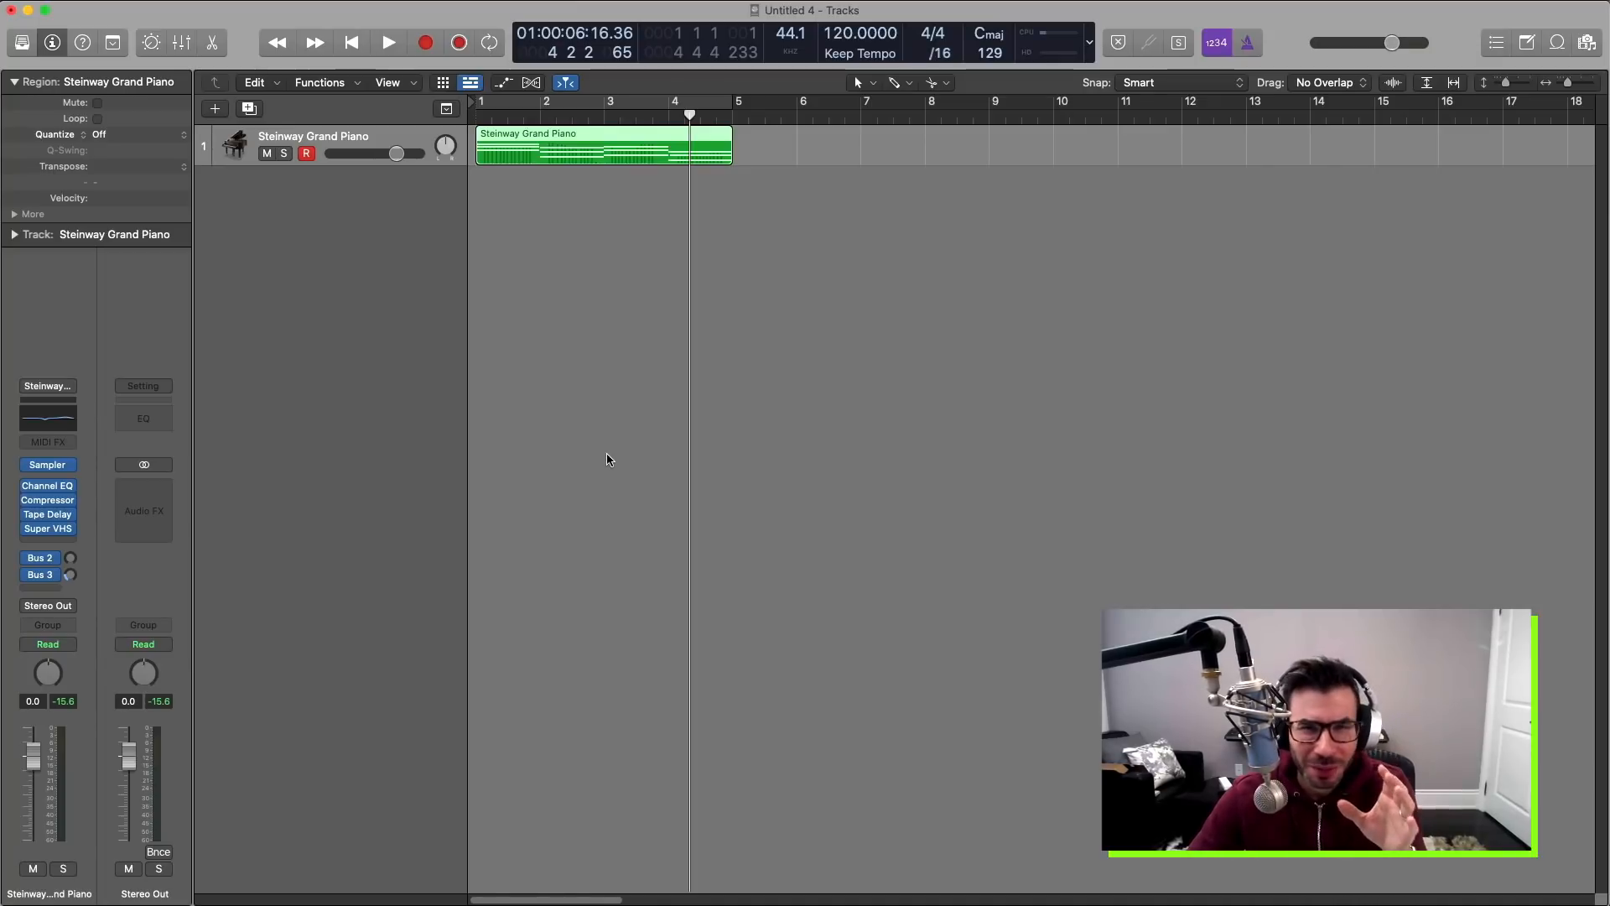
mouse_move(747, 398)
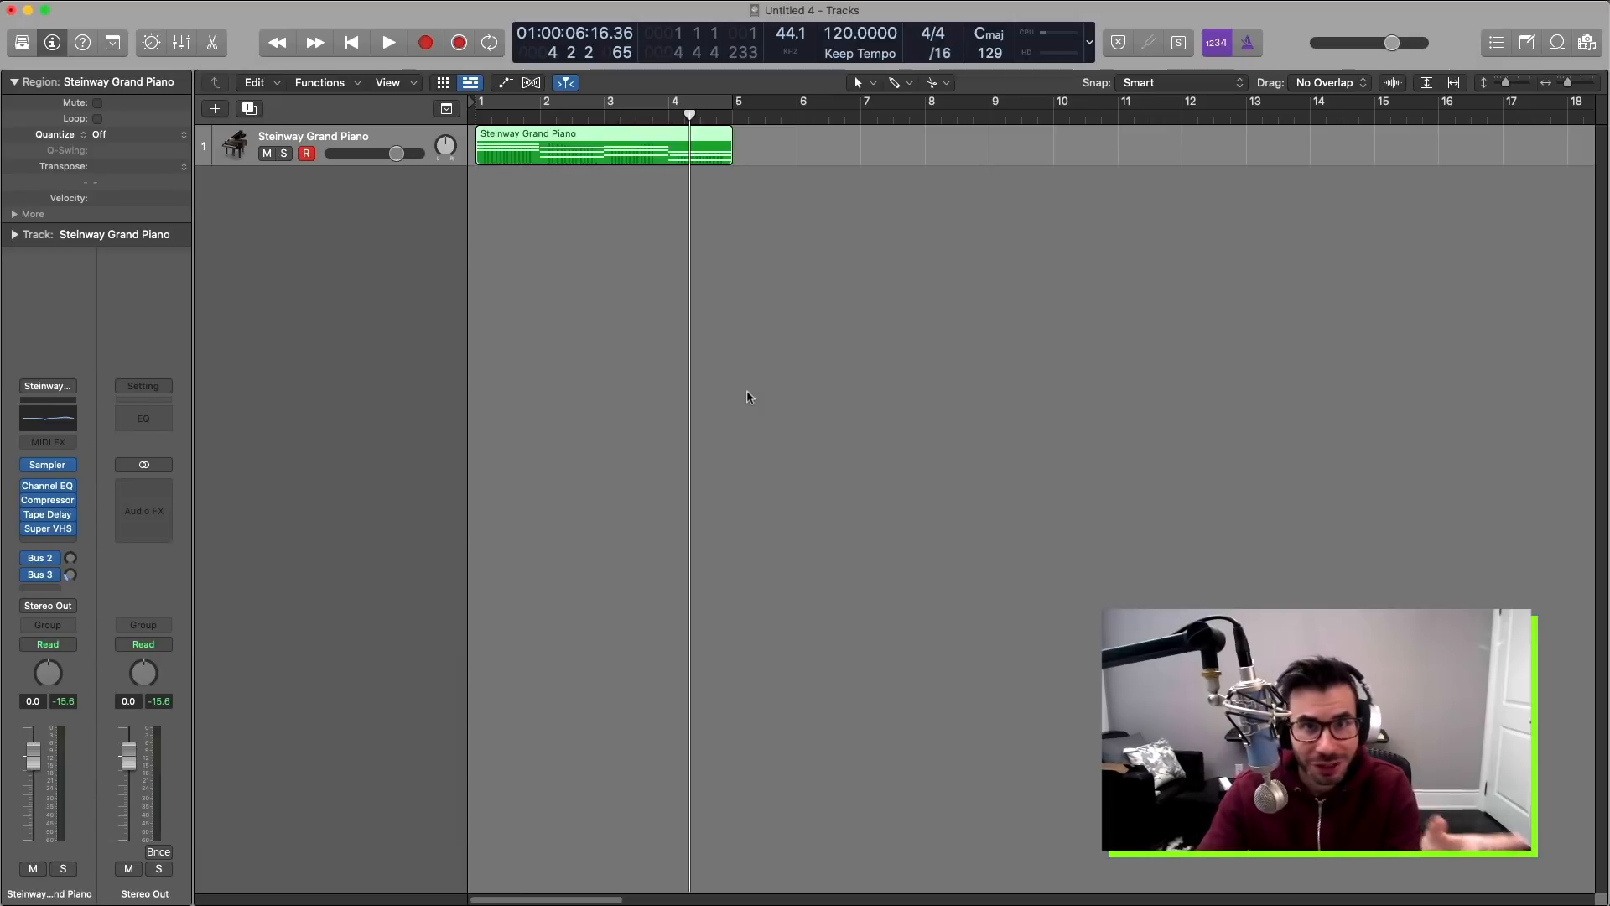
mouse_move(1286, 301)
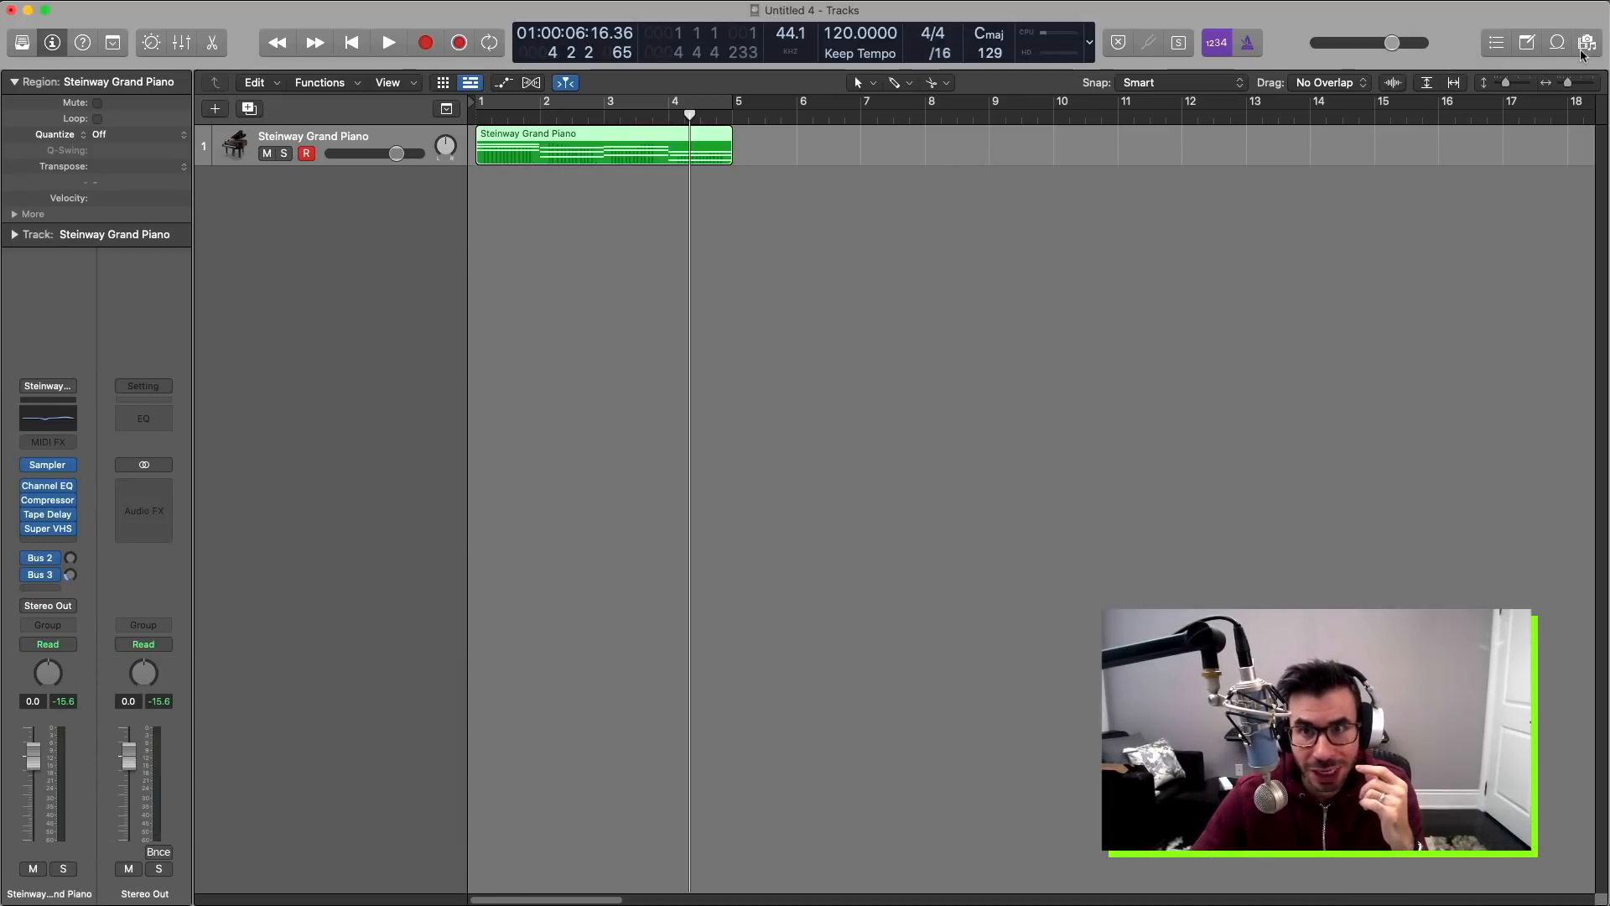
Open the All Files browser and navigate through Macintosh HD and Home to the Desktop.
left_click(1587, 42)
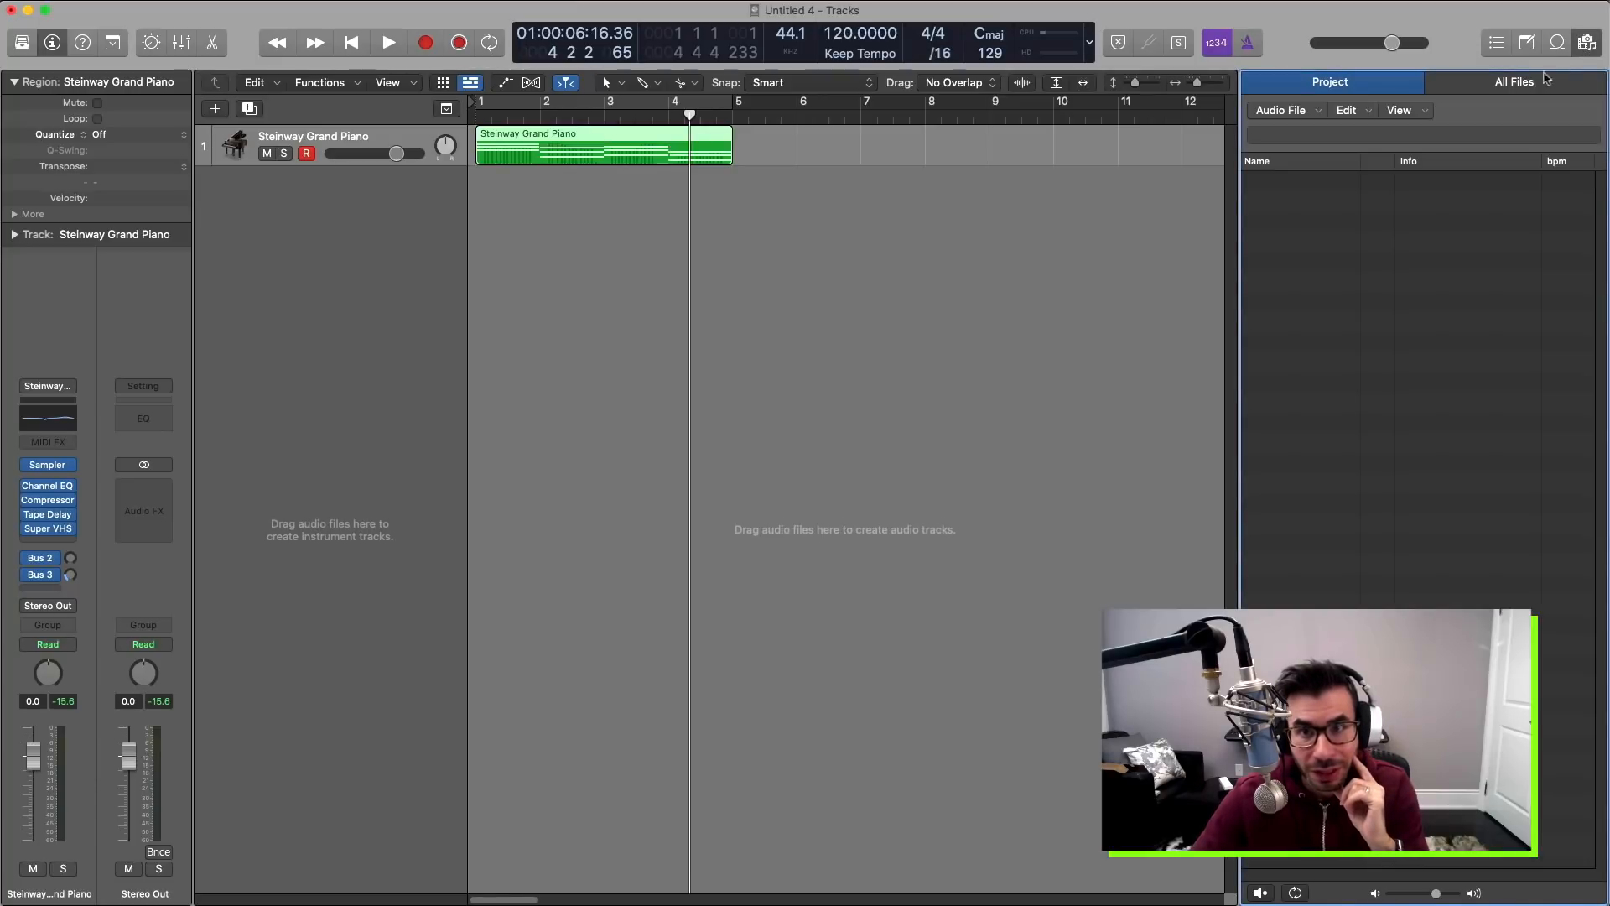
left_click(1513, 81)
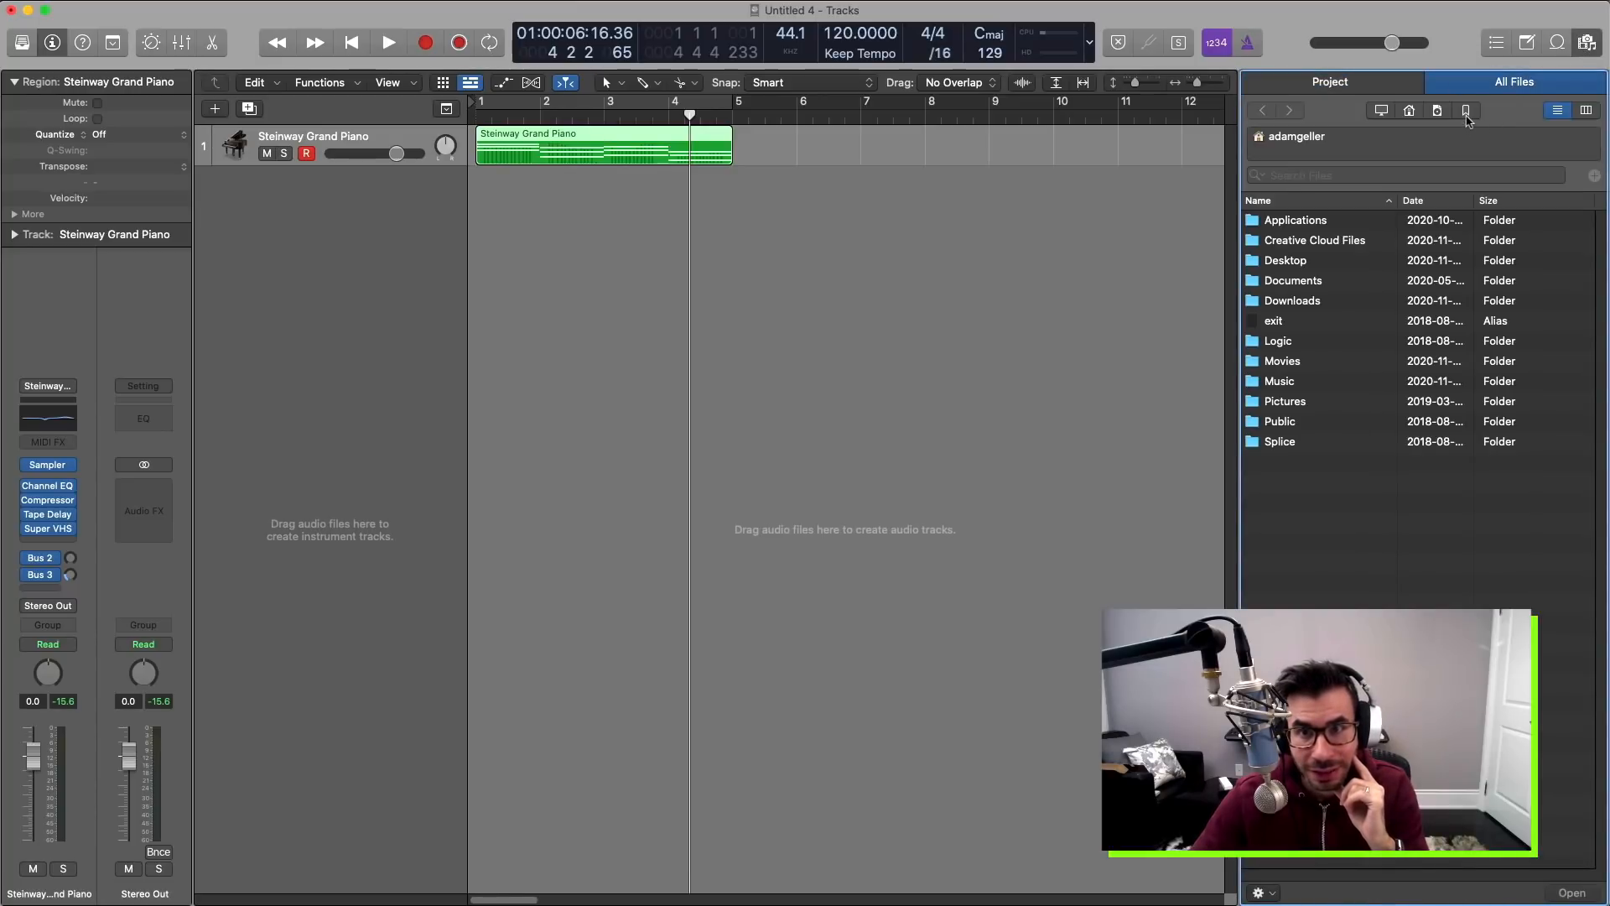
left_click(1467, 109)
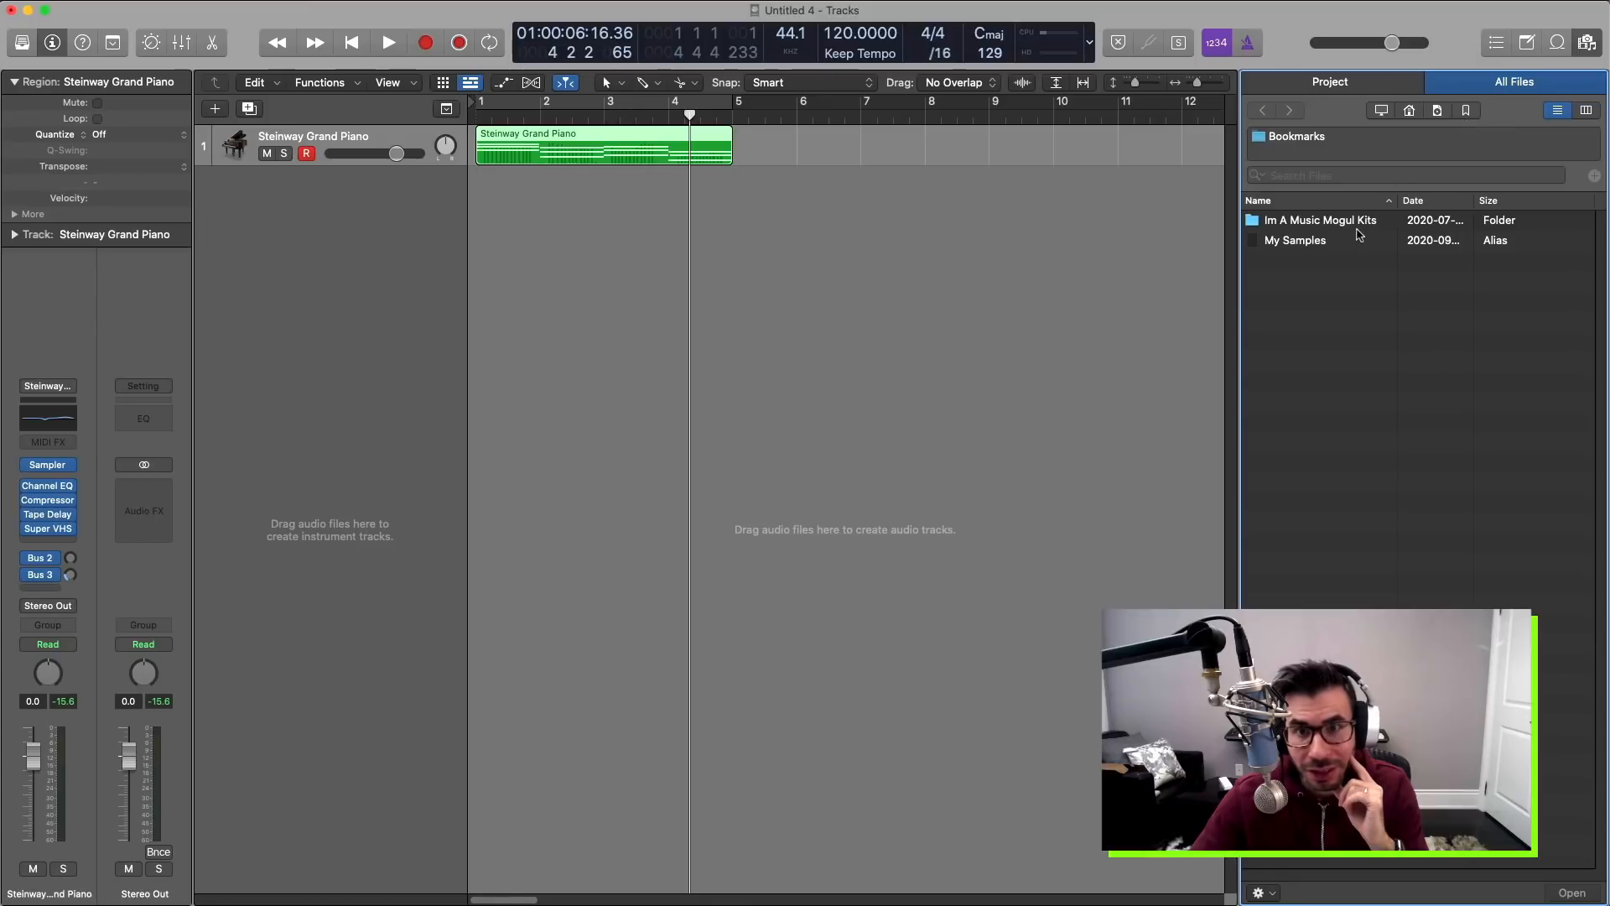
mouse_move(1338, 266)
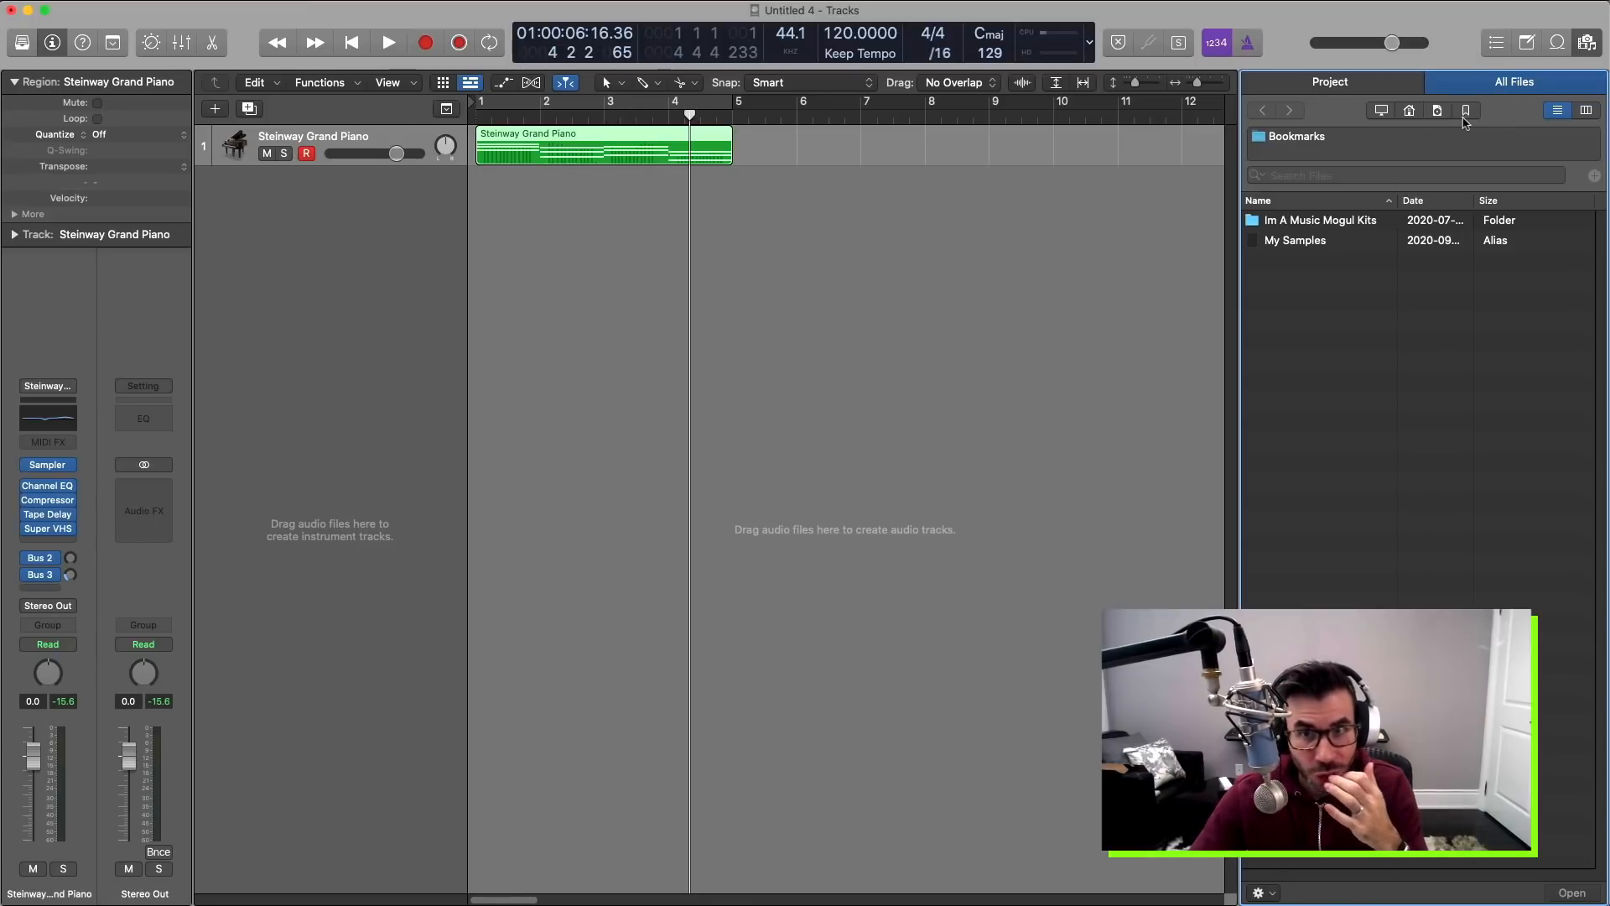
mouse_move(1465, 110)
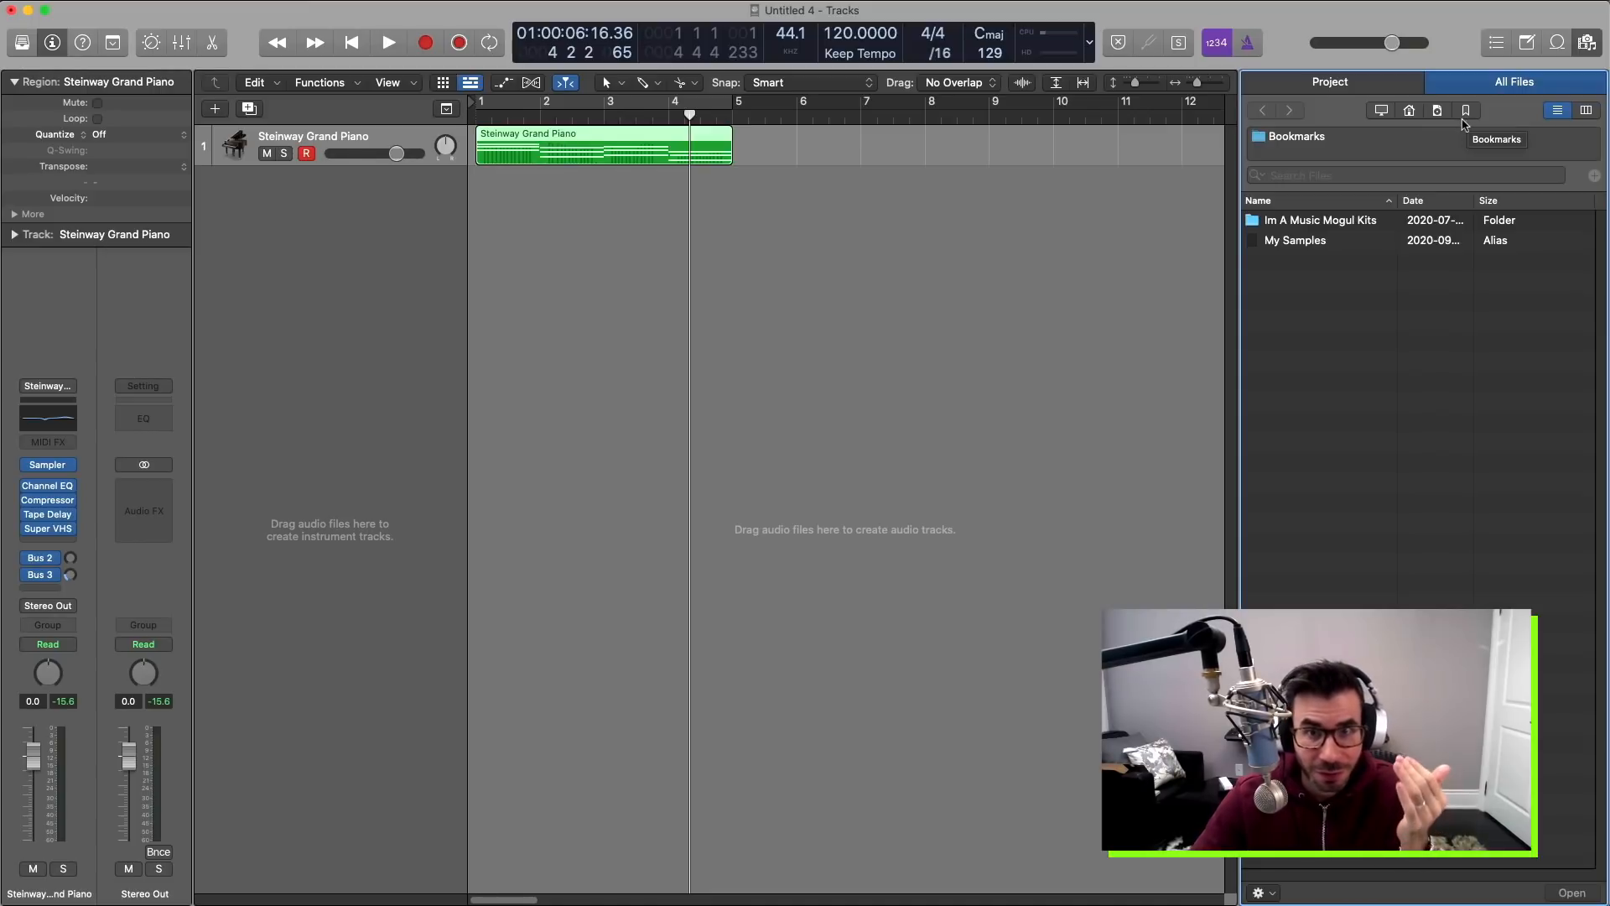
left_click(1381, 110)
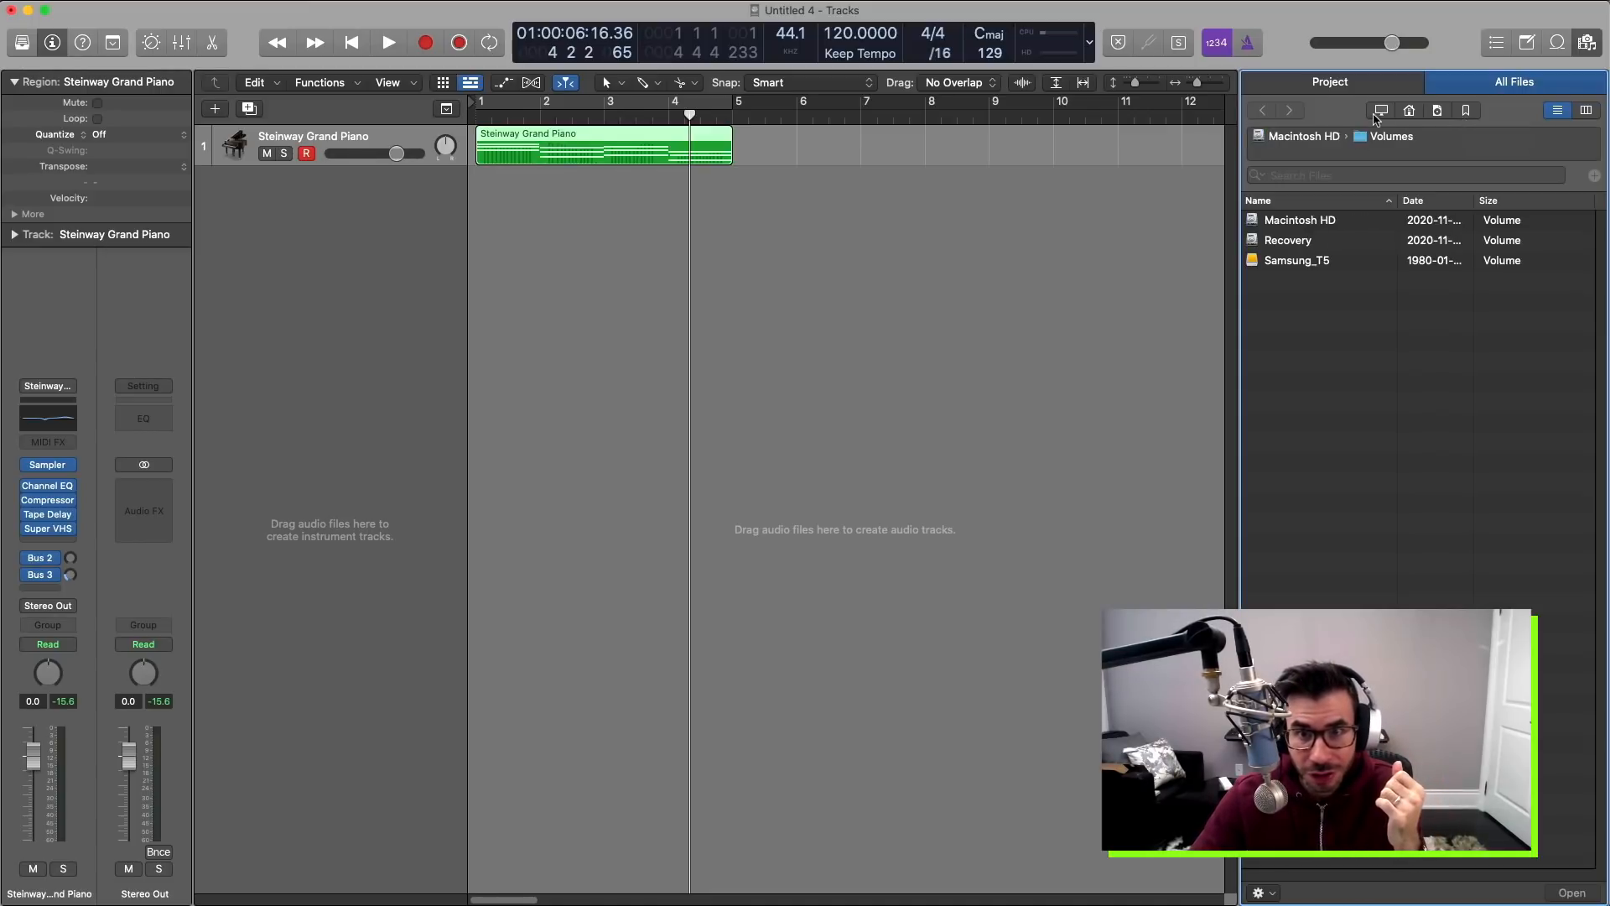
double_click(1299, 220)
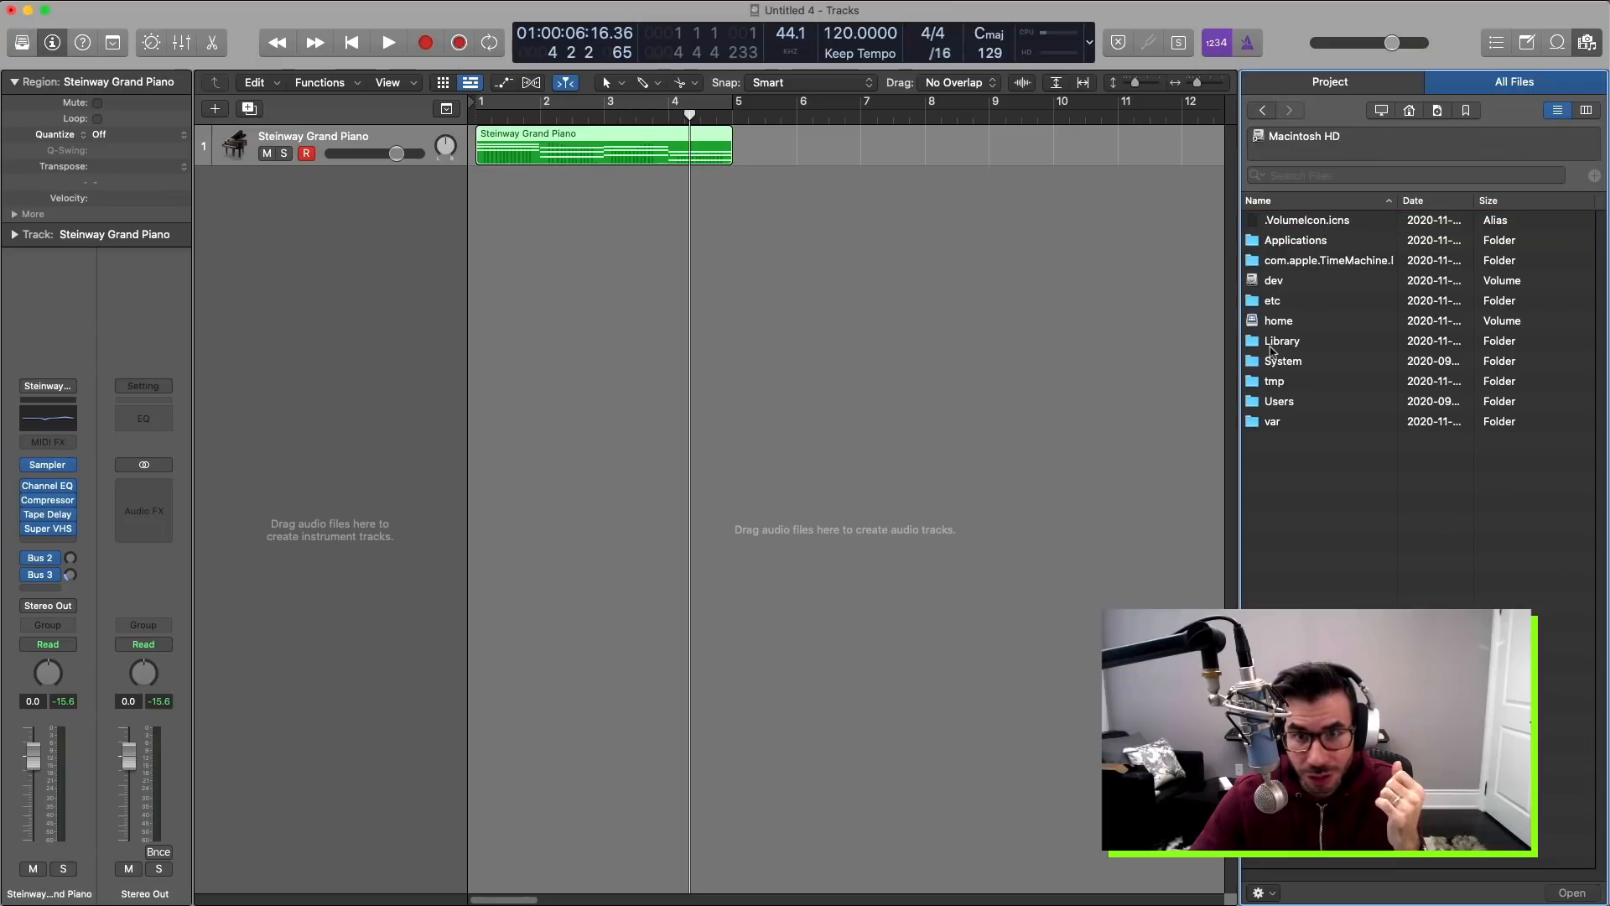
left_click(1408, 110)
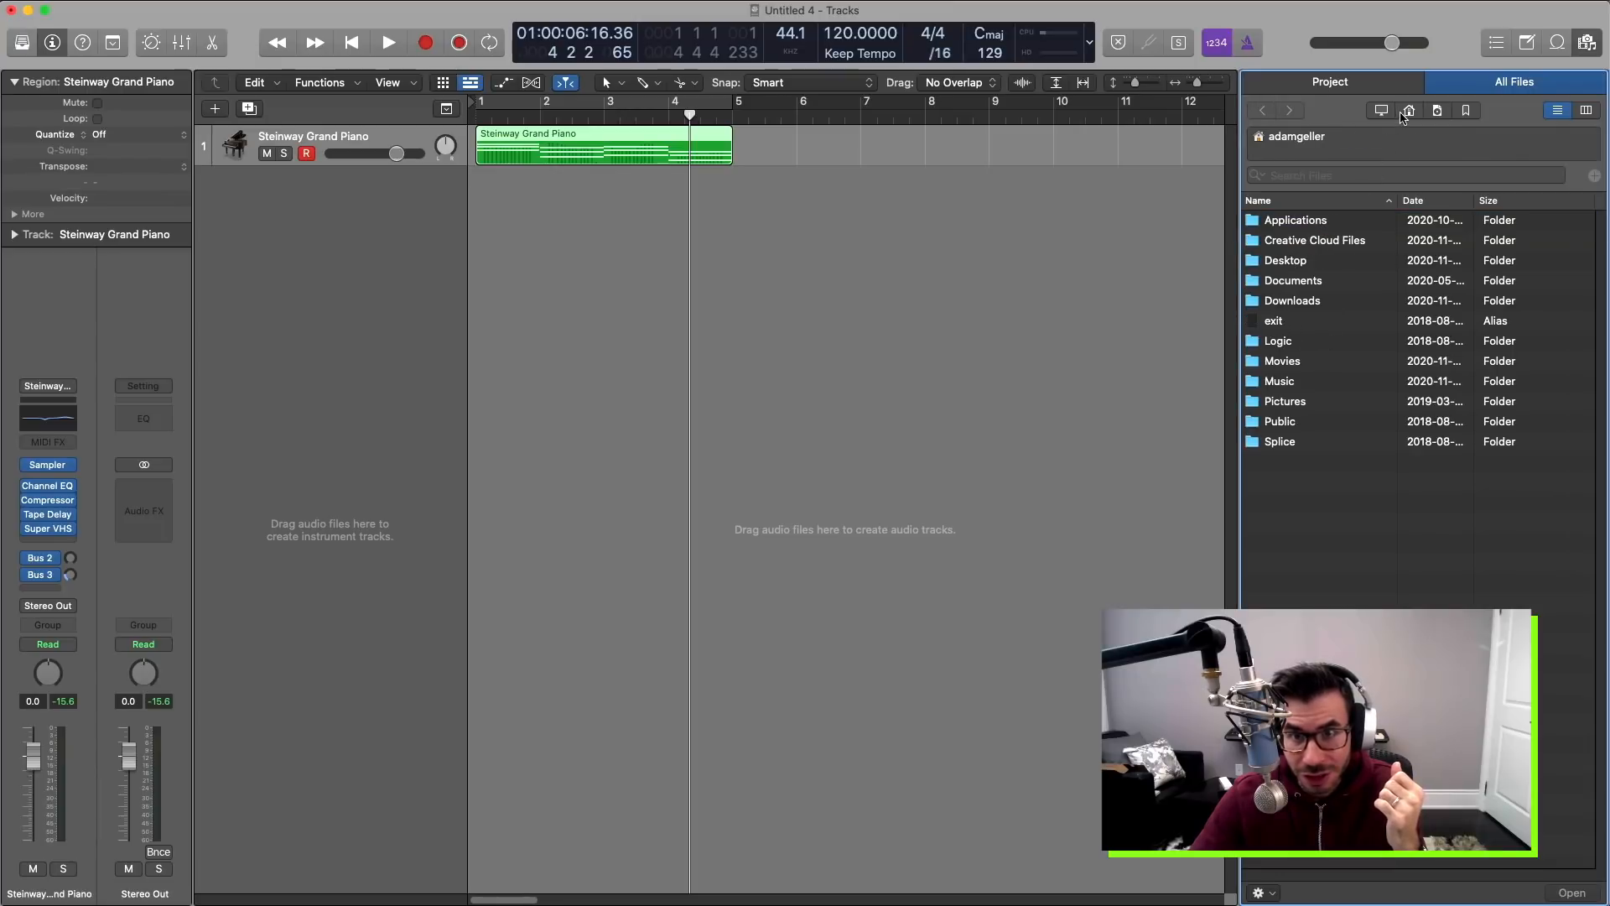
double_click(1285, 260)
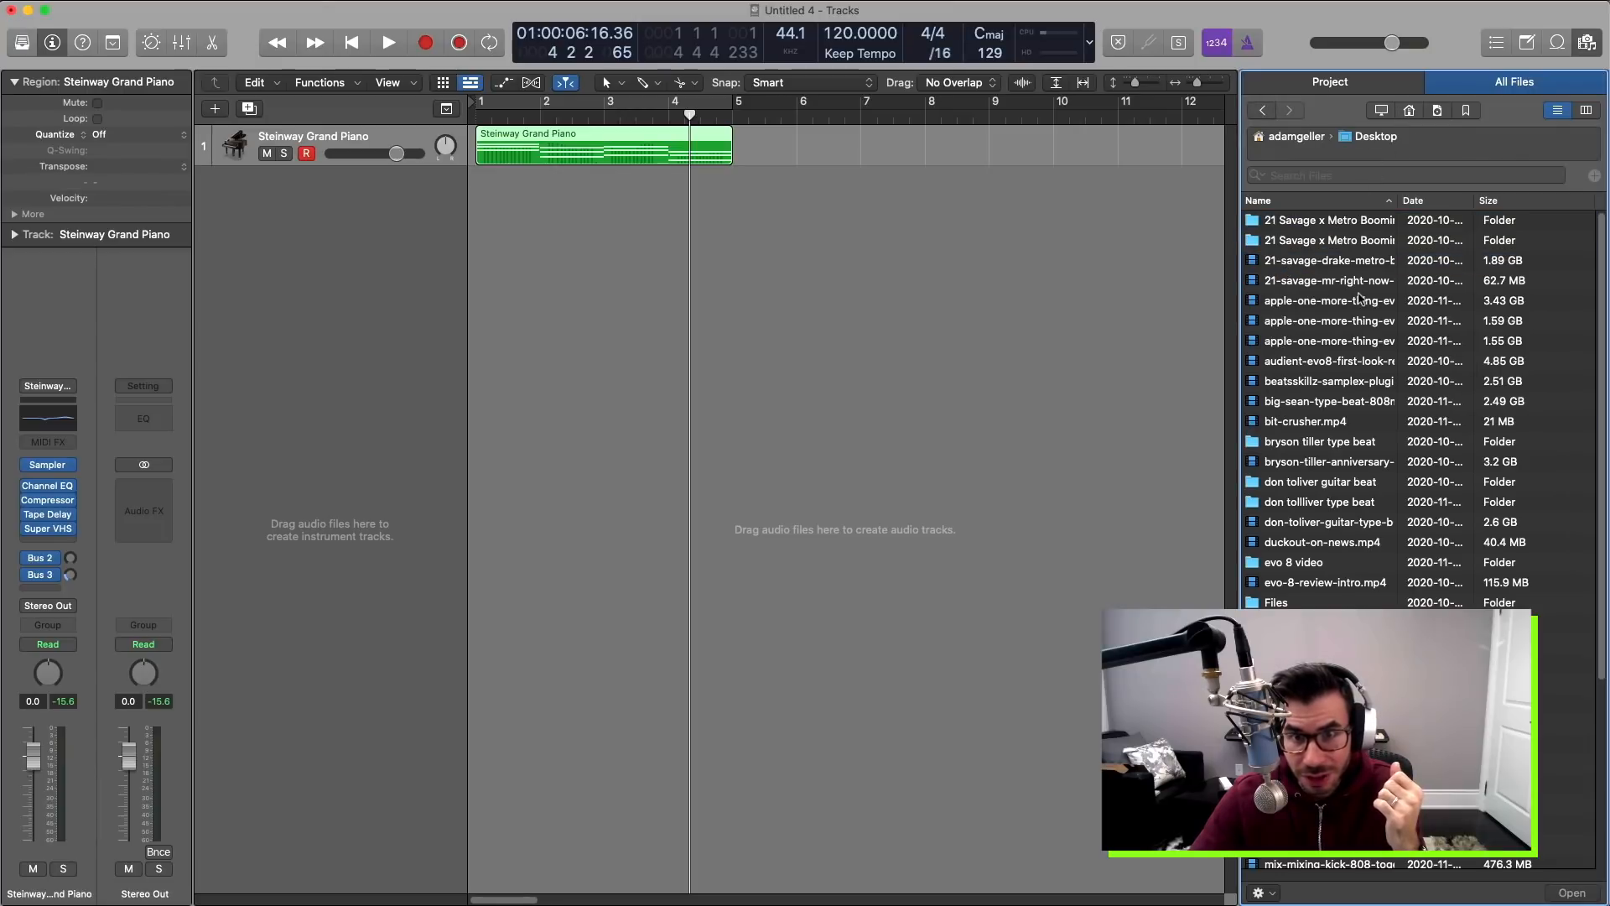
Add the first 21 Savage Desktop folder to the browser's Bookmarks.
left_click(1328, 219)
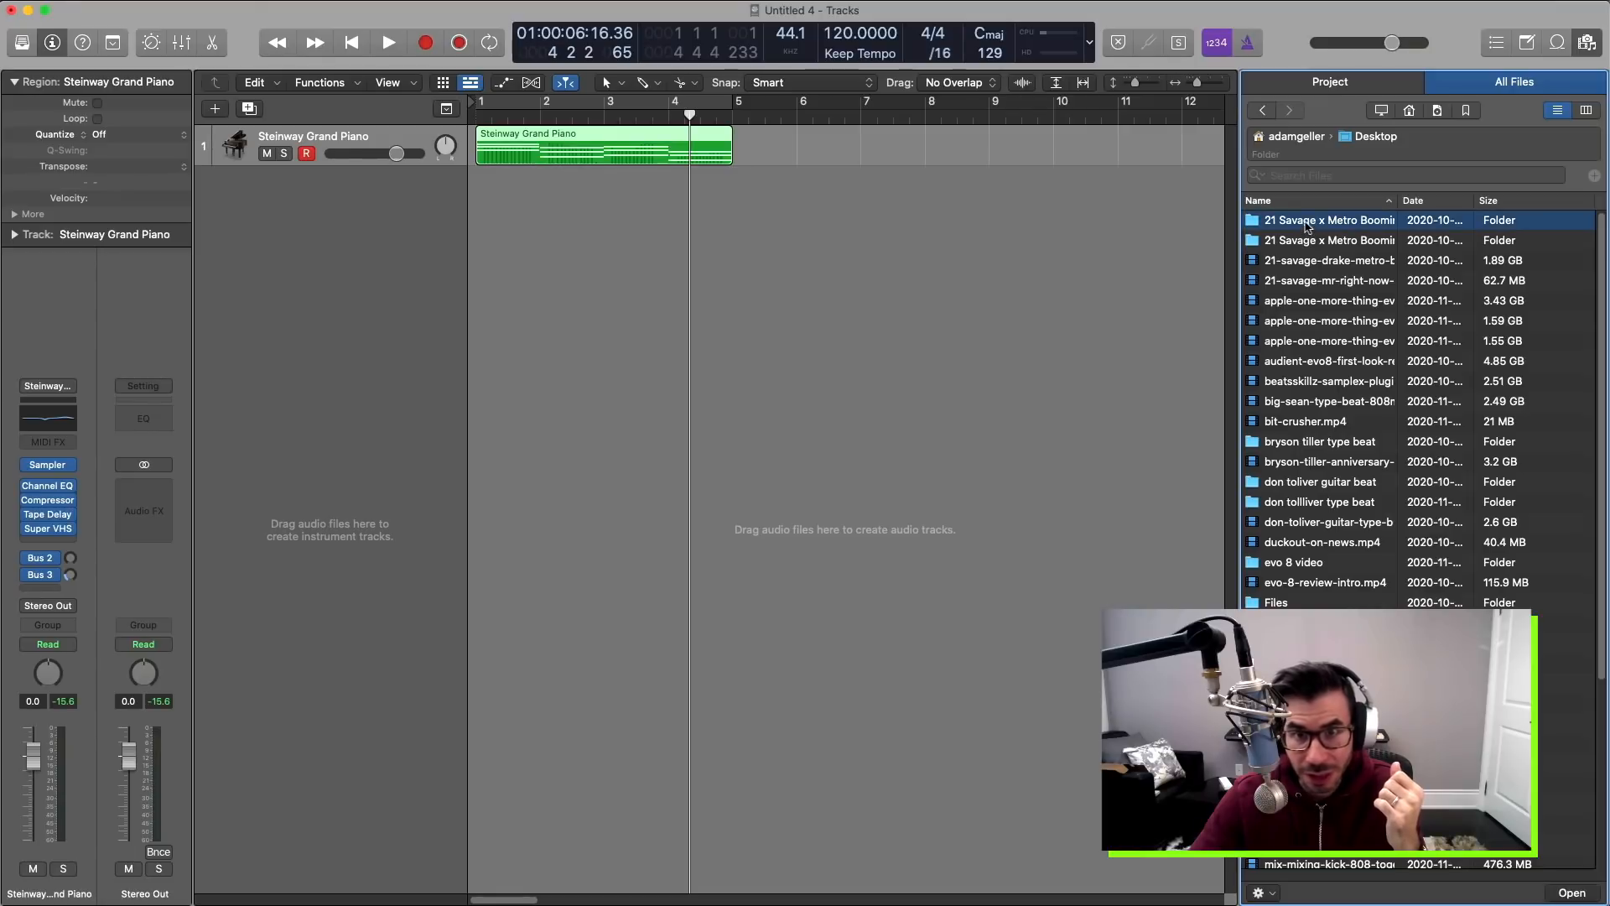
right_click(1329, 219)
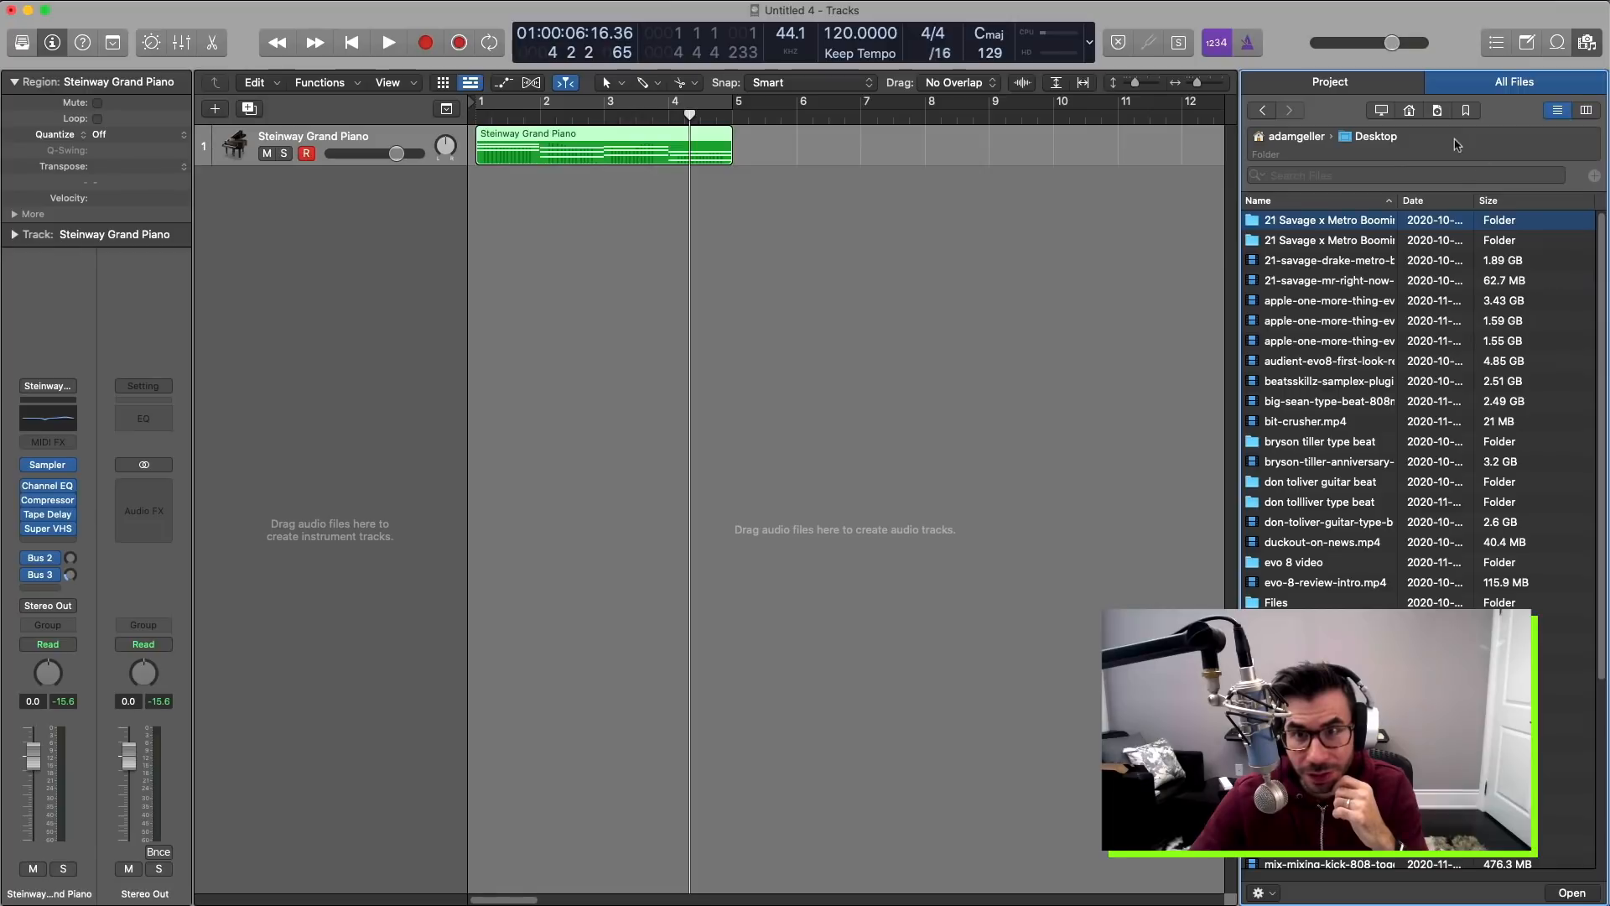
left_click(1465, 110)
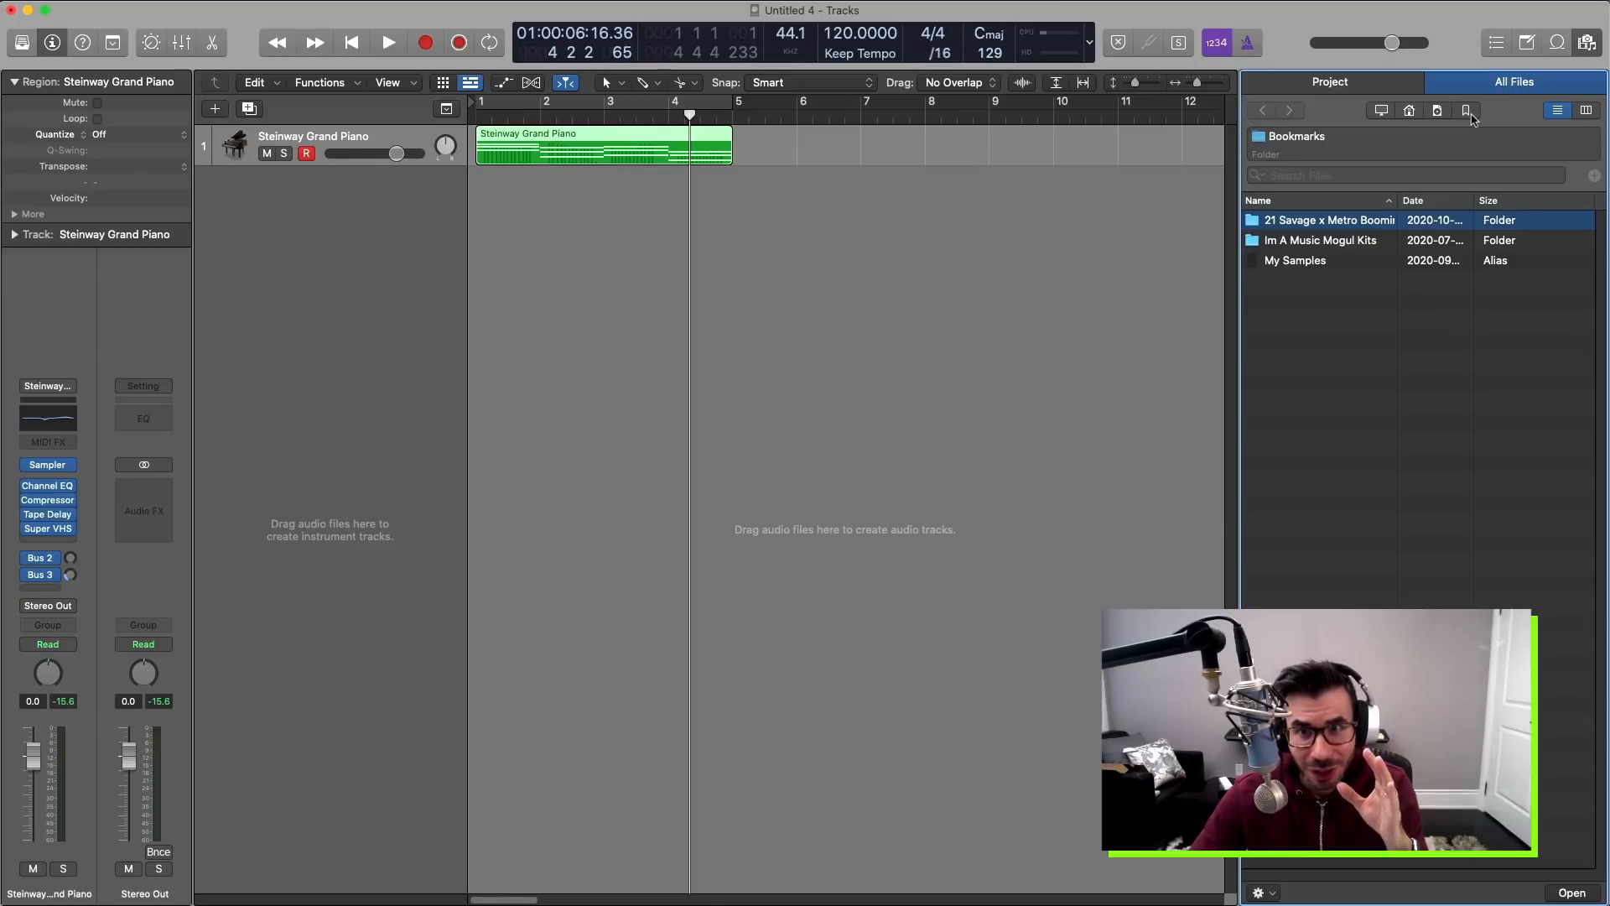
mouse_move(1466, 110)
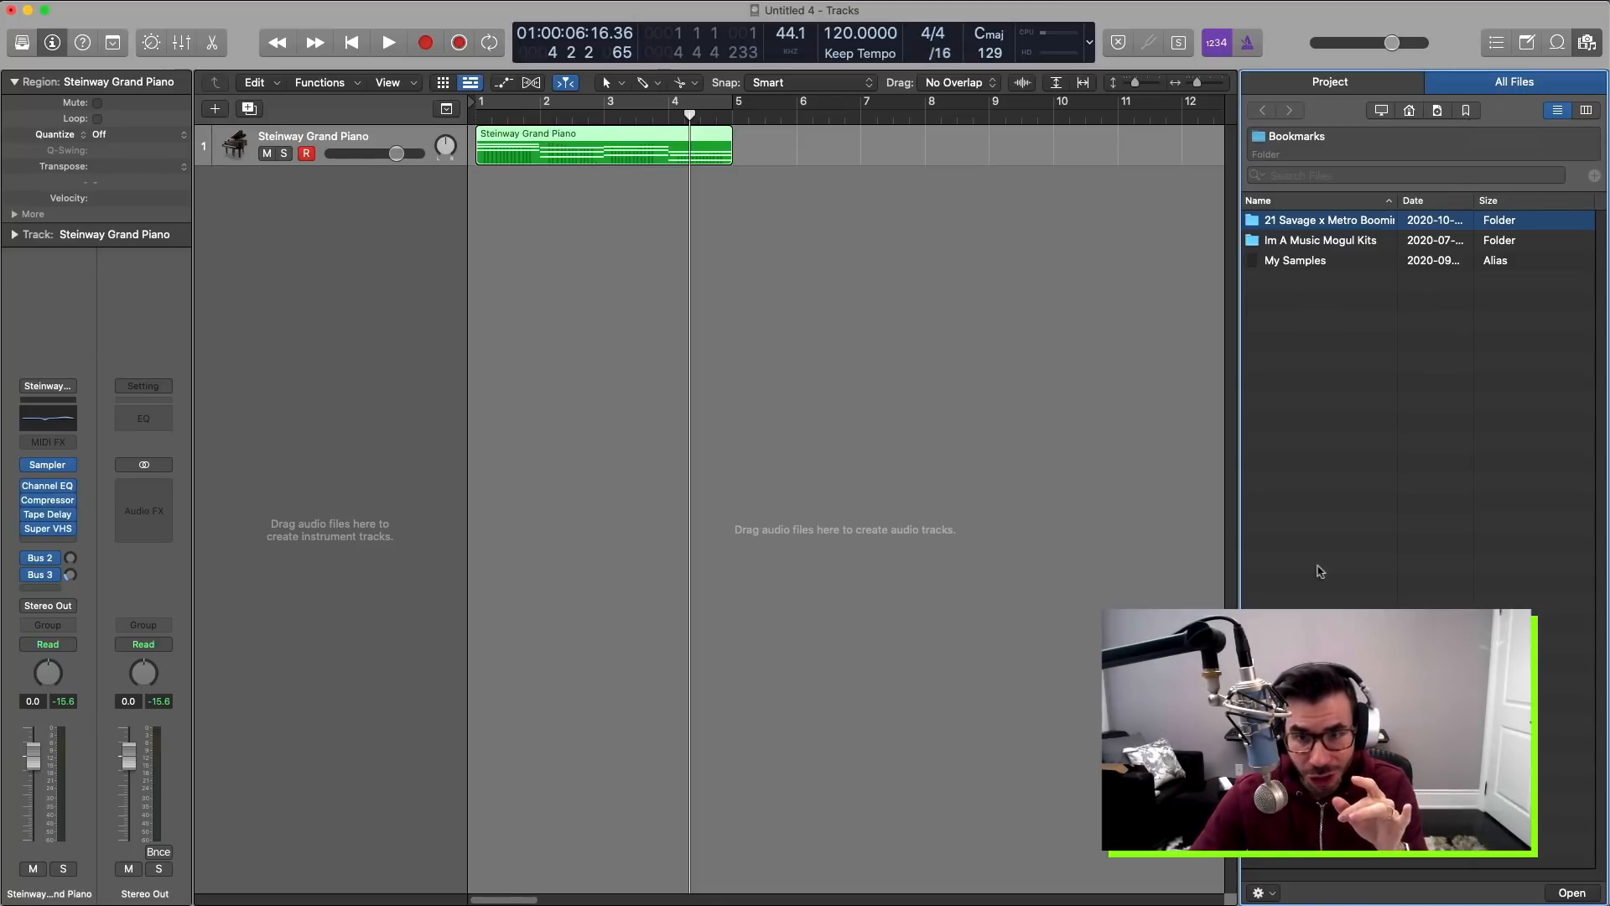
mouse_move(1353, 360)
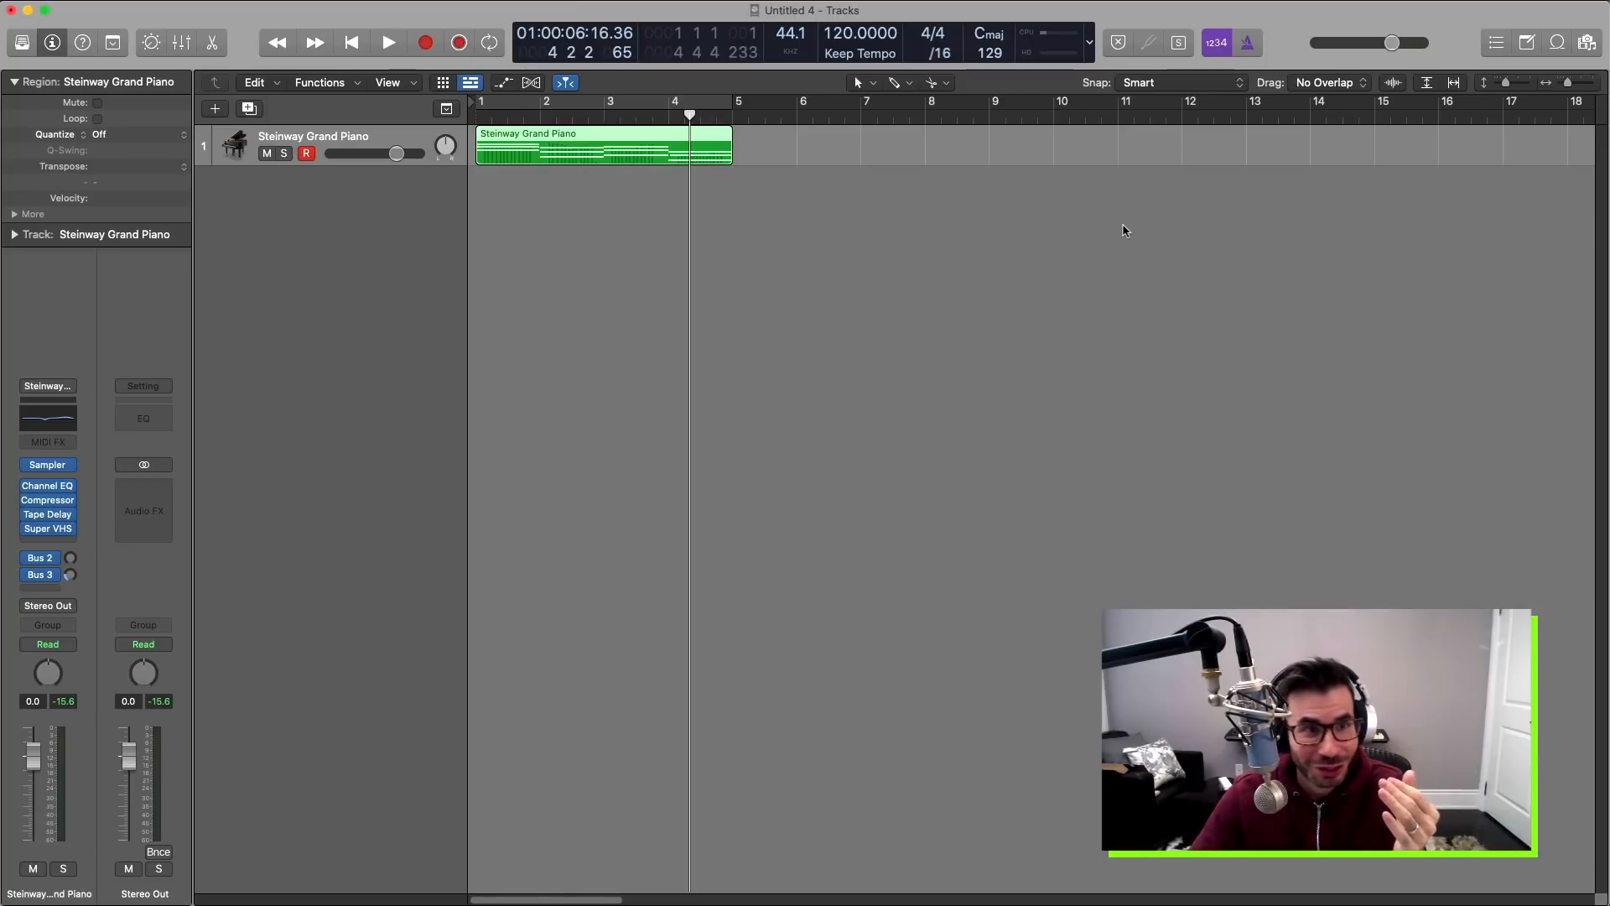
mouse_move(174, 68)
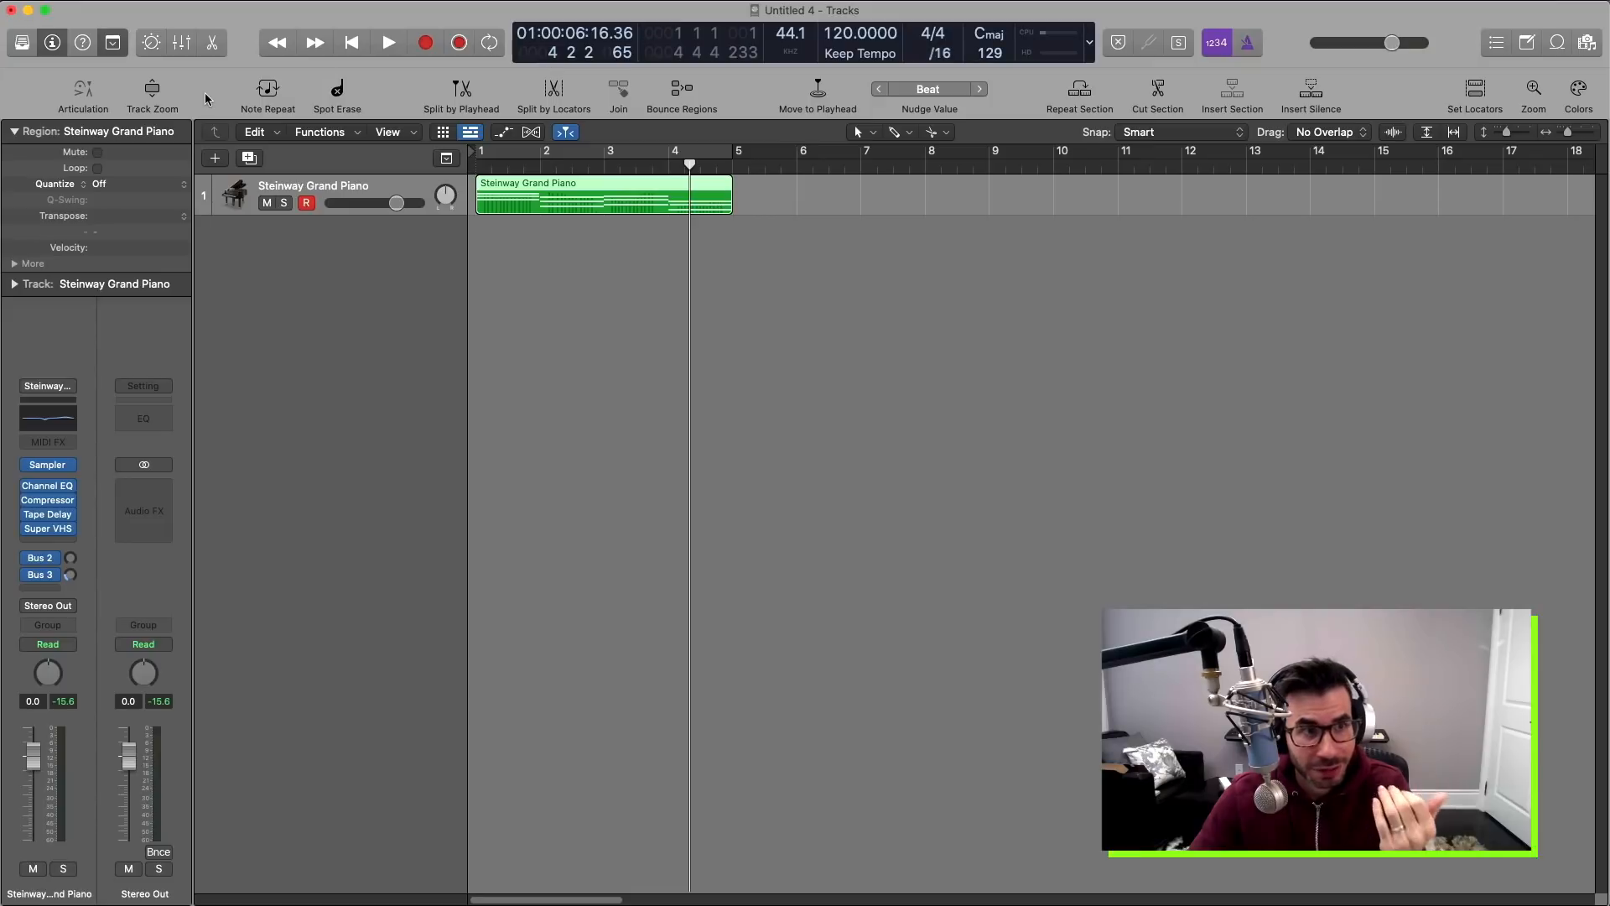
mouse_move(216, 98)
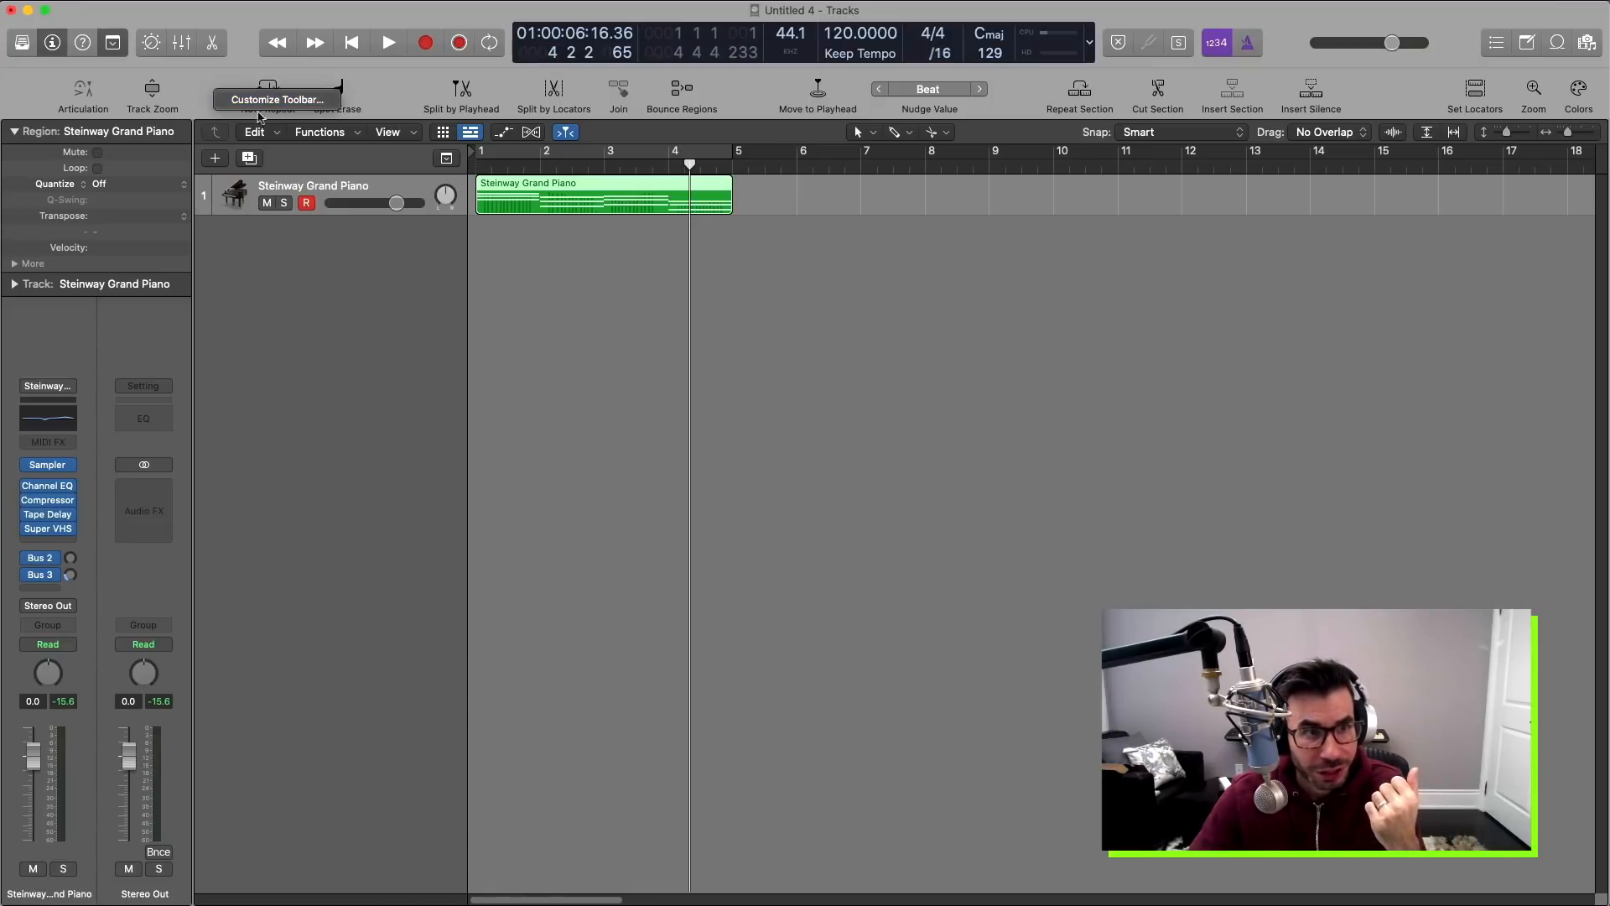
Customize the toolbar to show Bounce, Export, Import Audio, Groups, Group Clutch, Automation Quick Access and Learn.
left_click(278, 99)
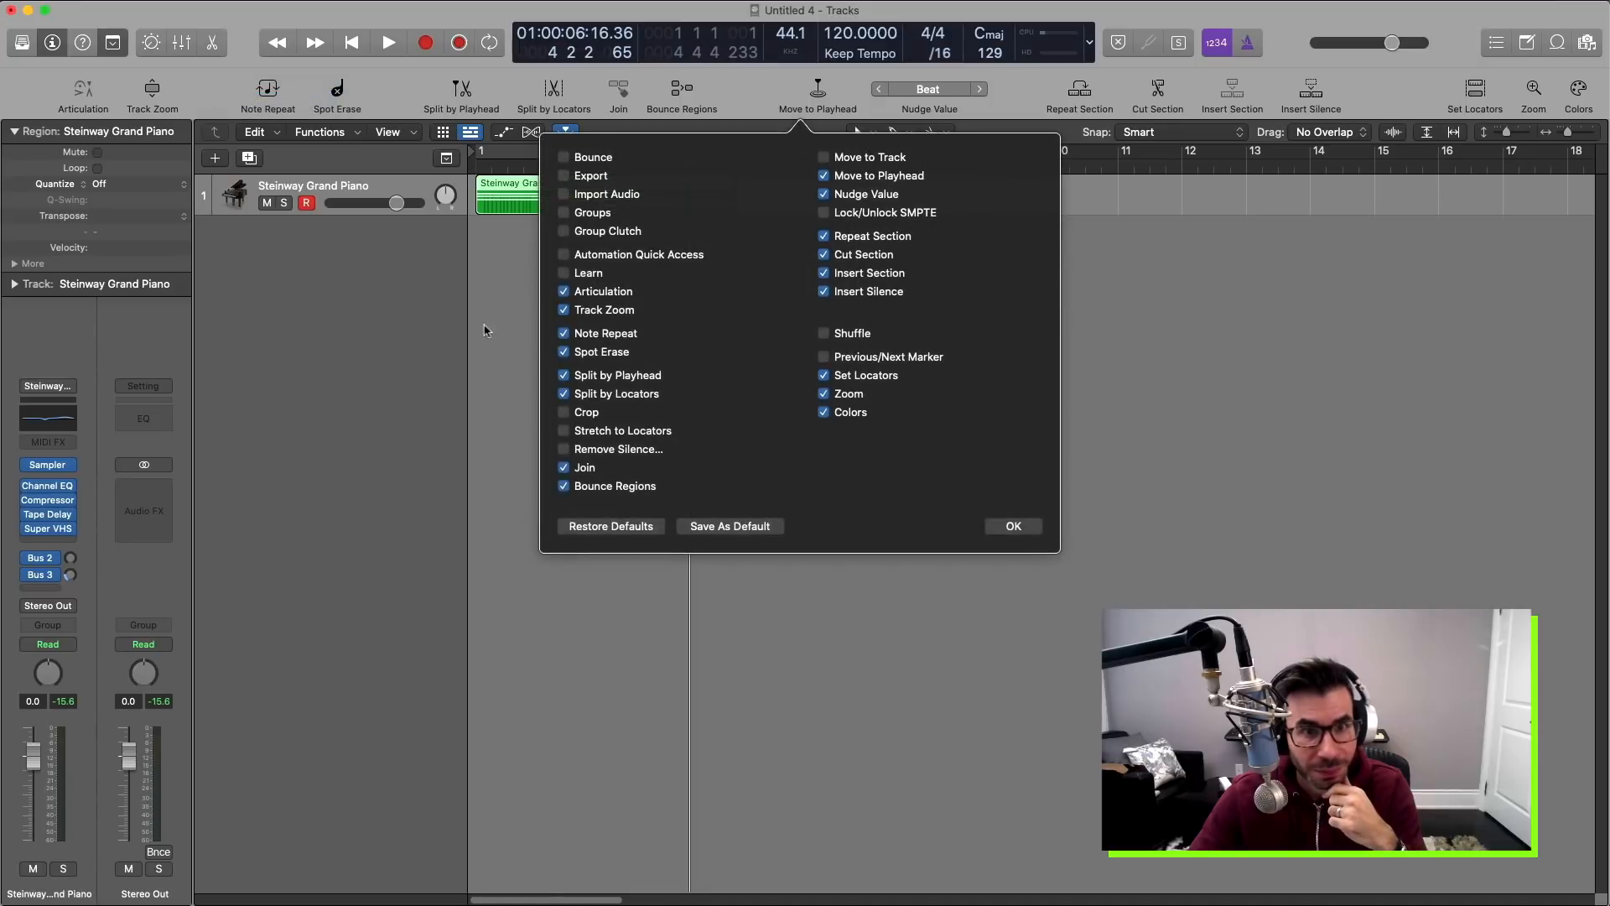
left_click(564, 157)
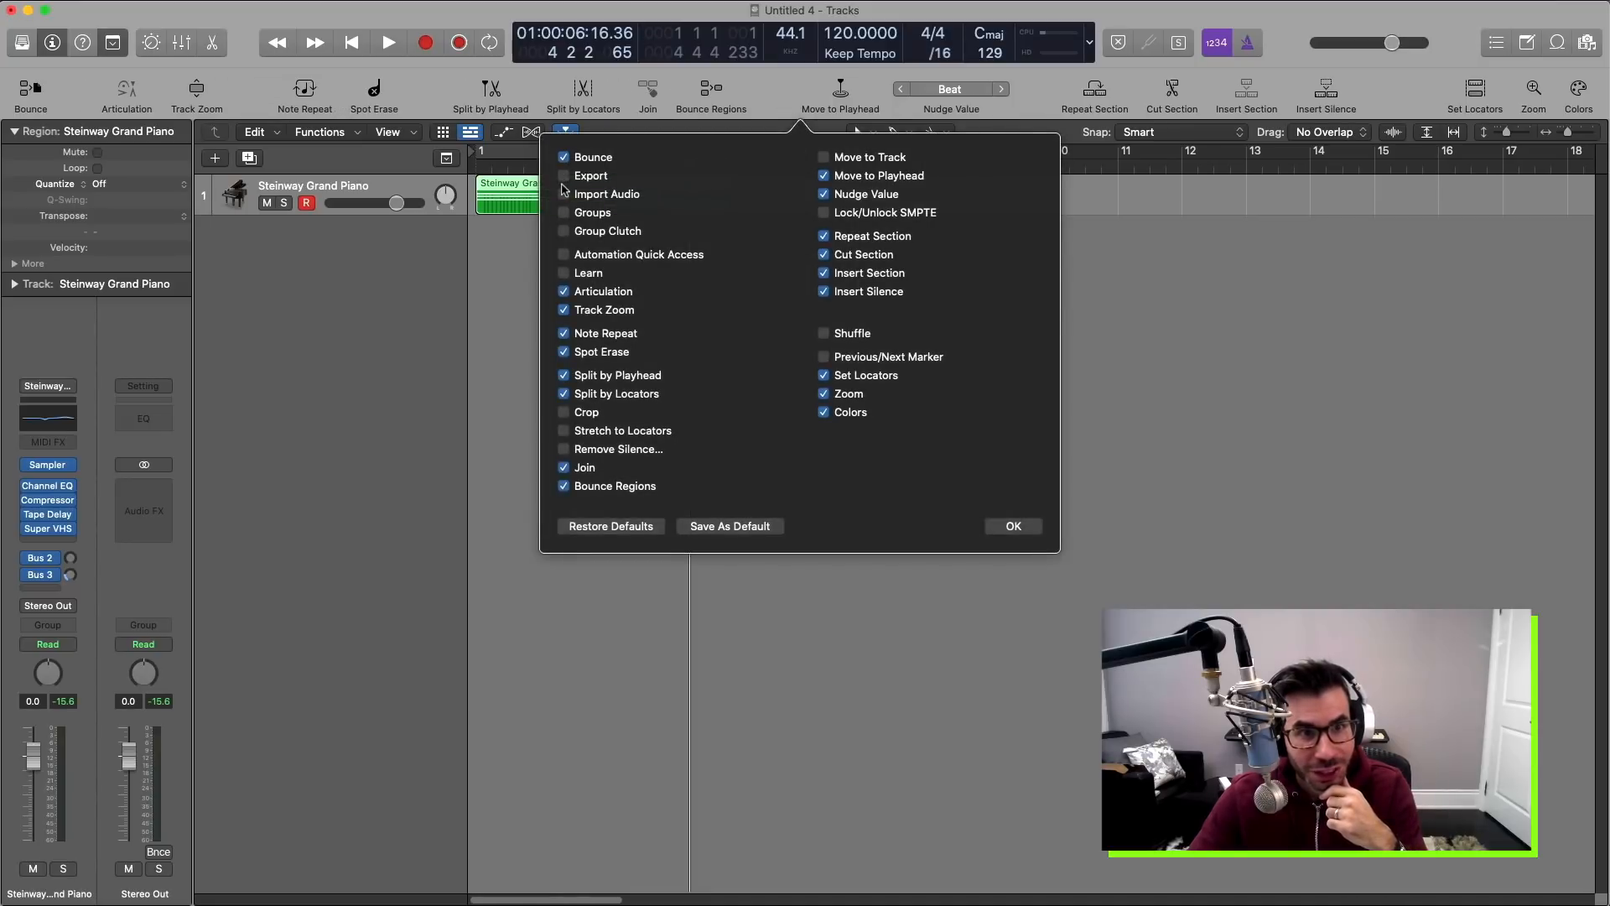
left_click(563, 175)
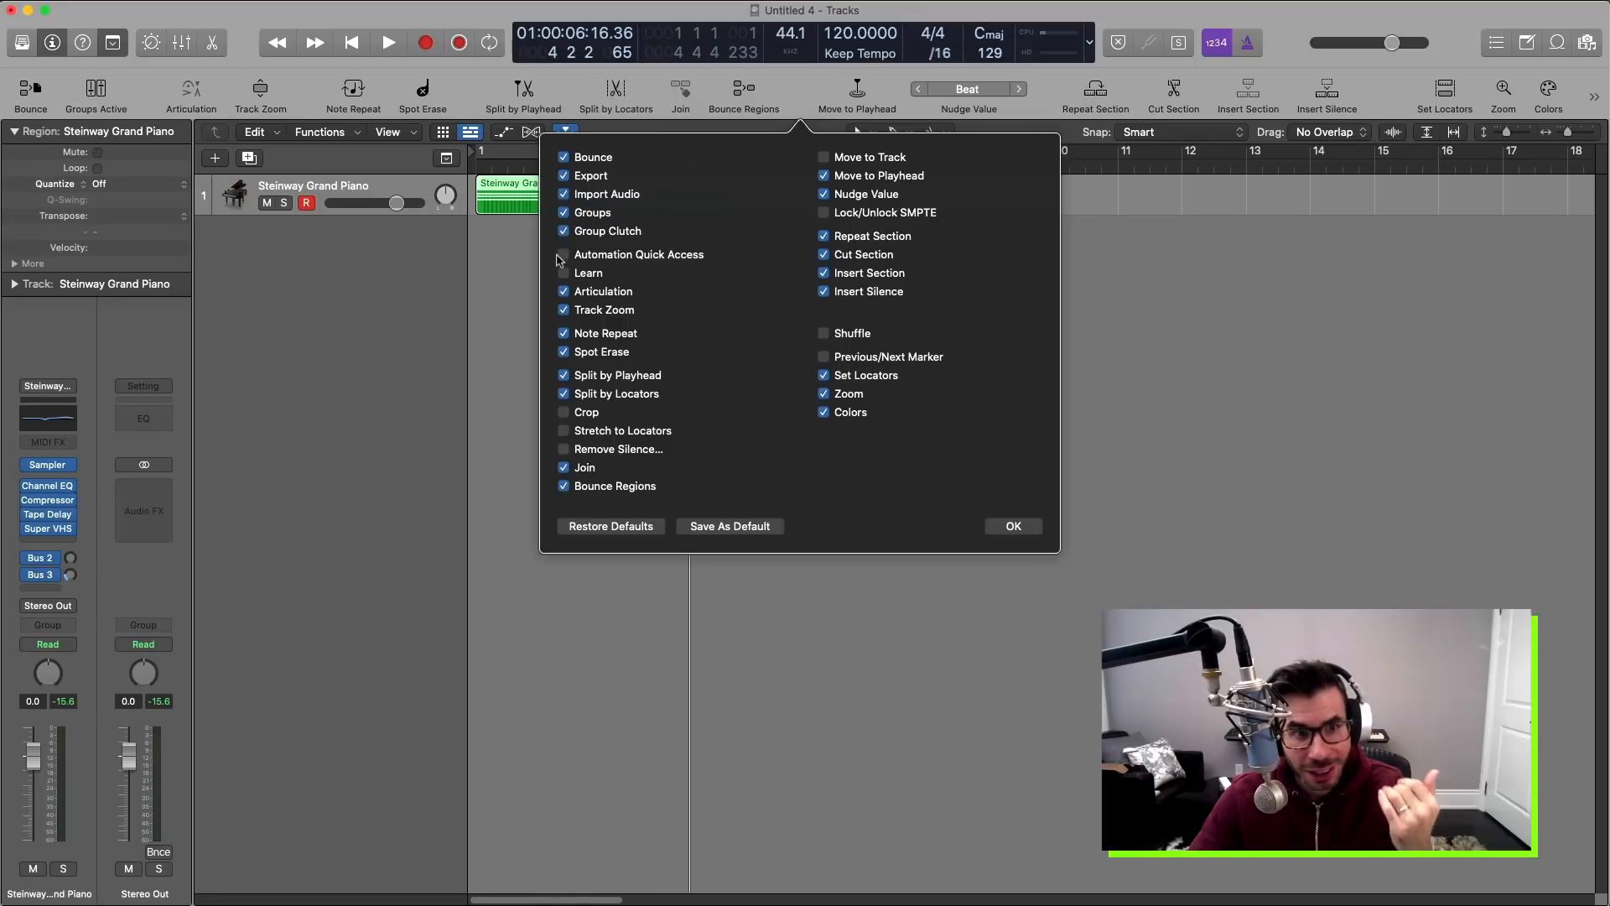
left_click(563, 255)
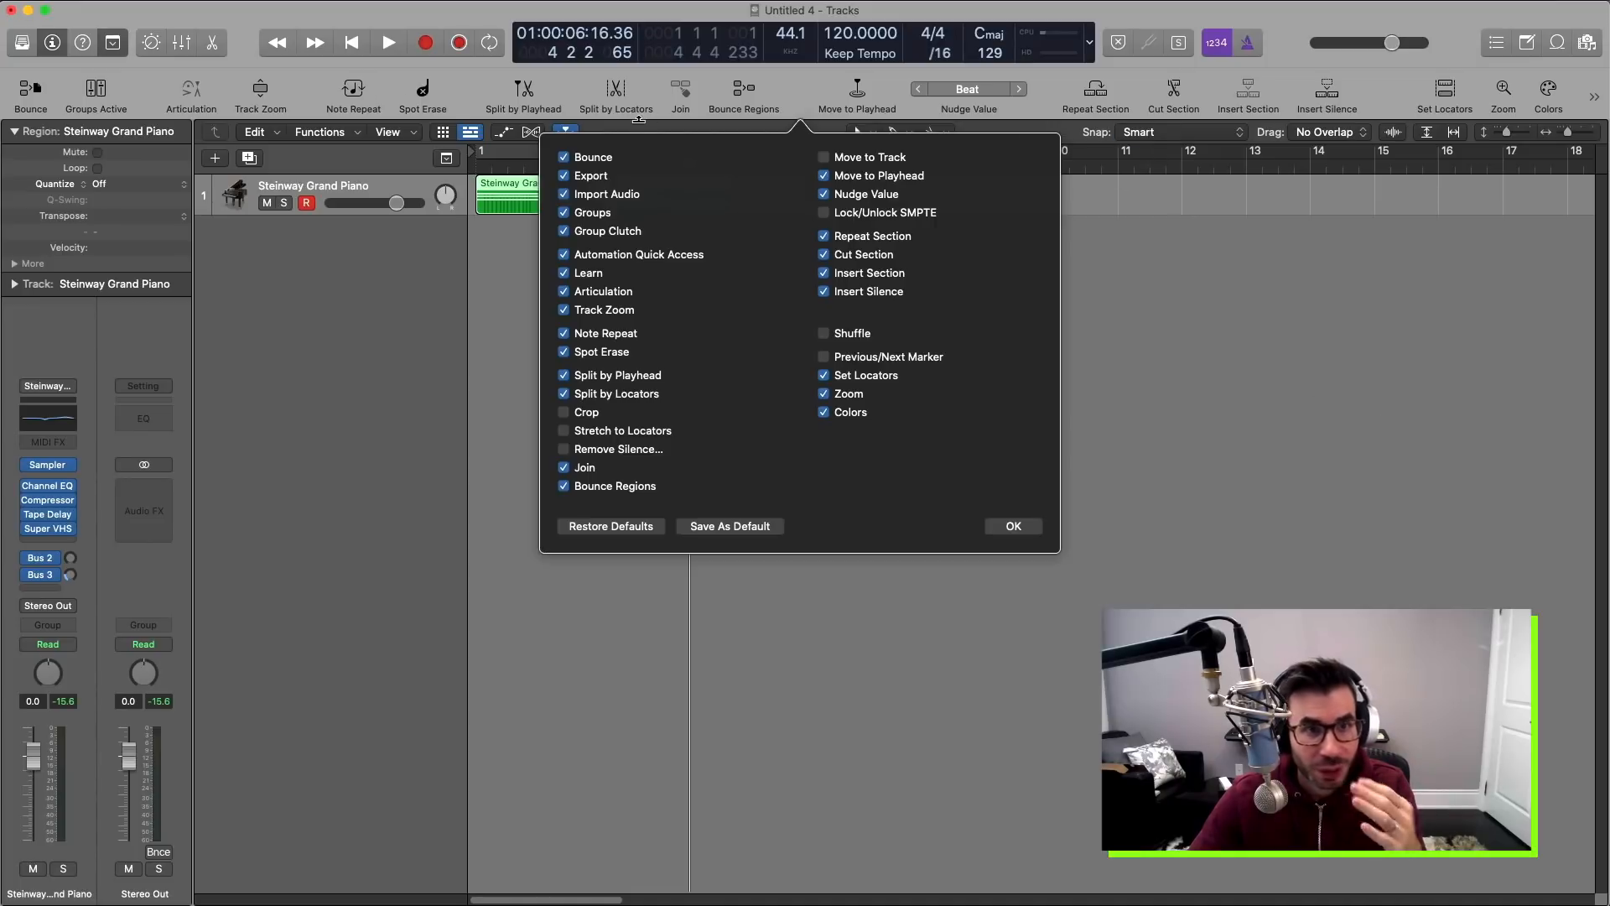
mouse_move(922, 392)
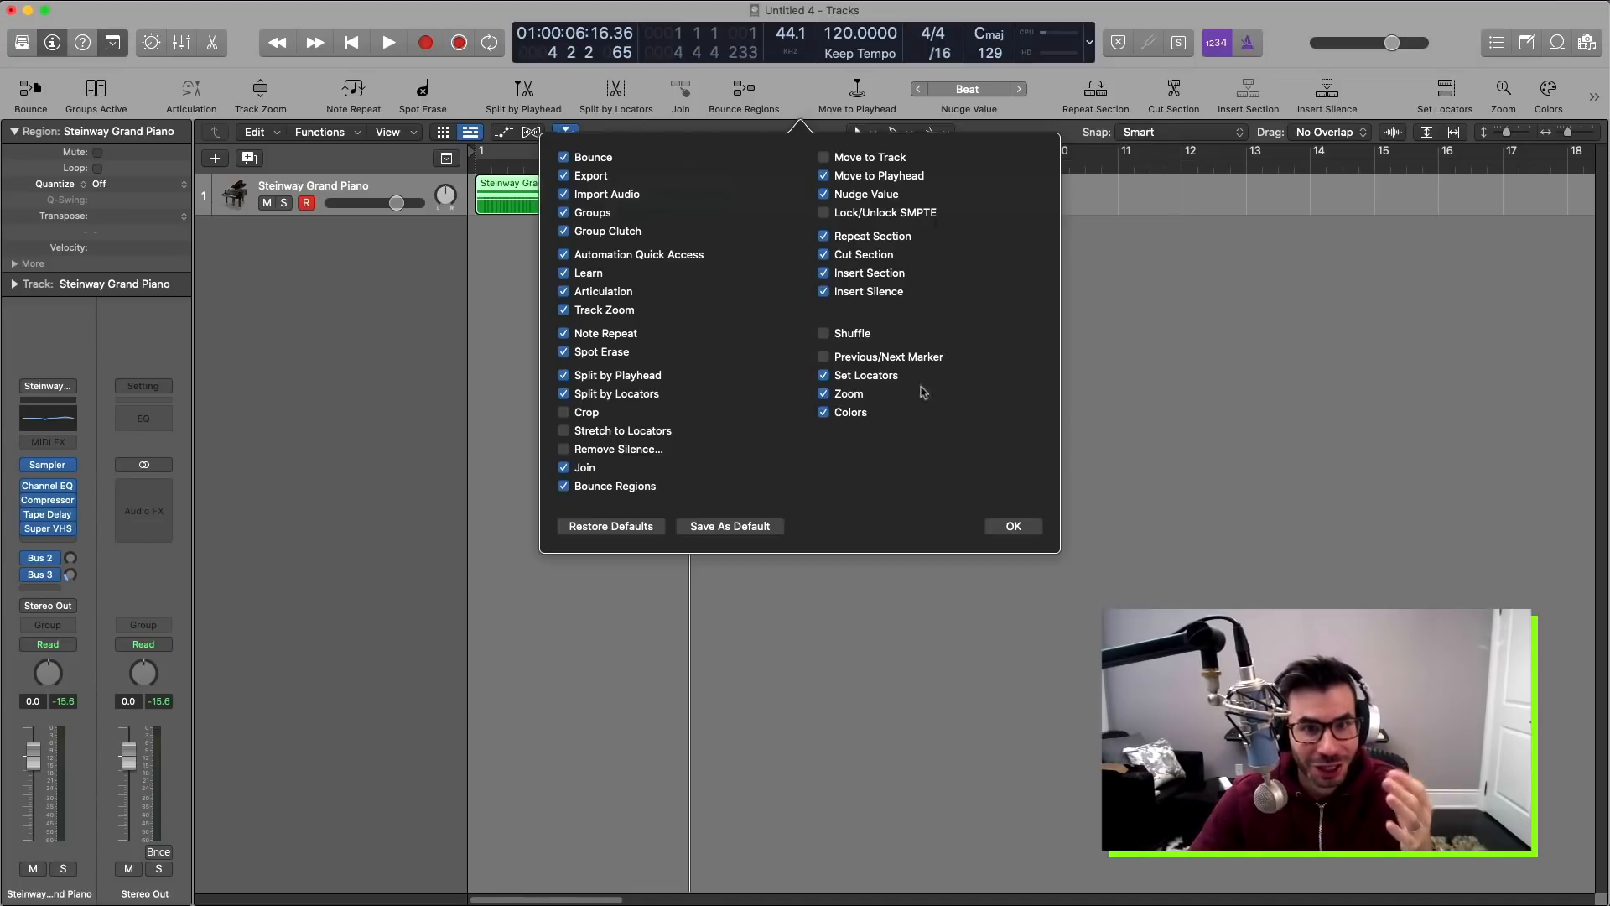
left_click(1012, 526)
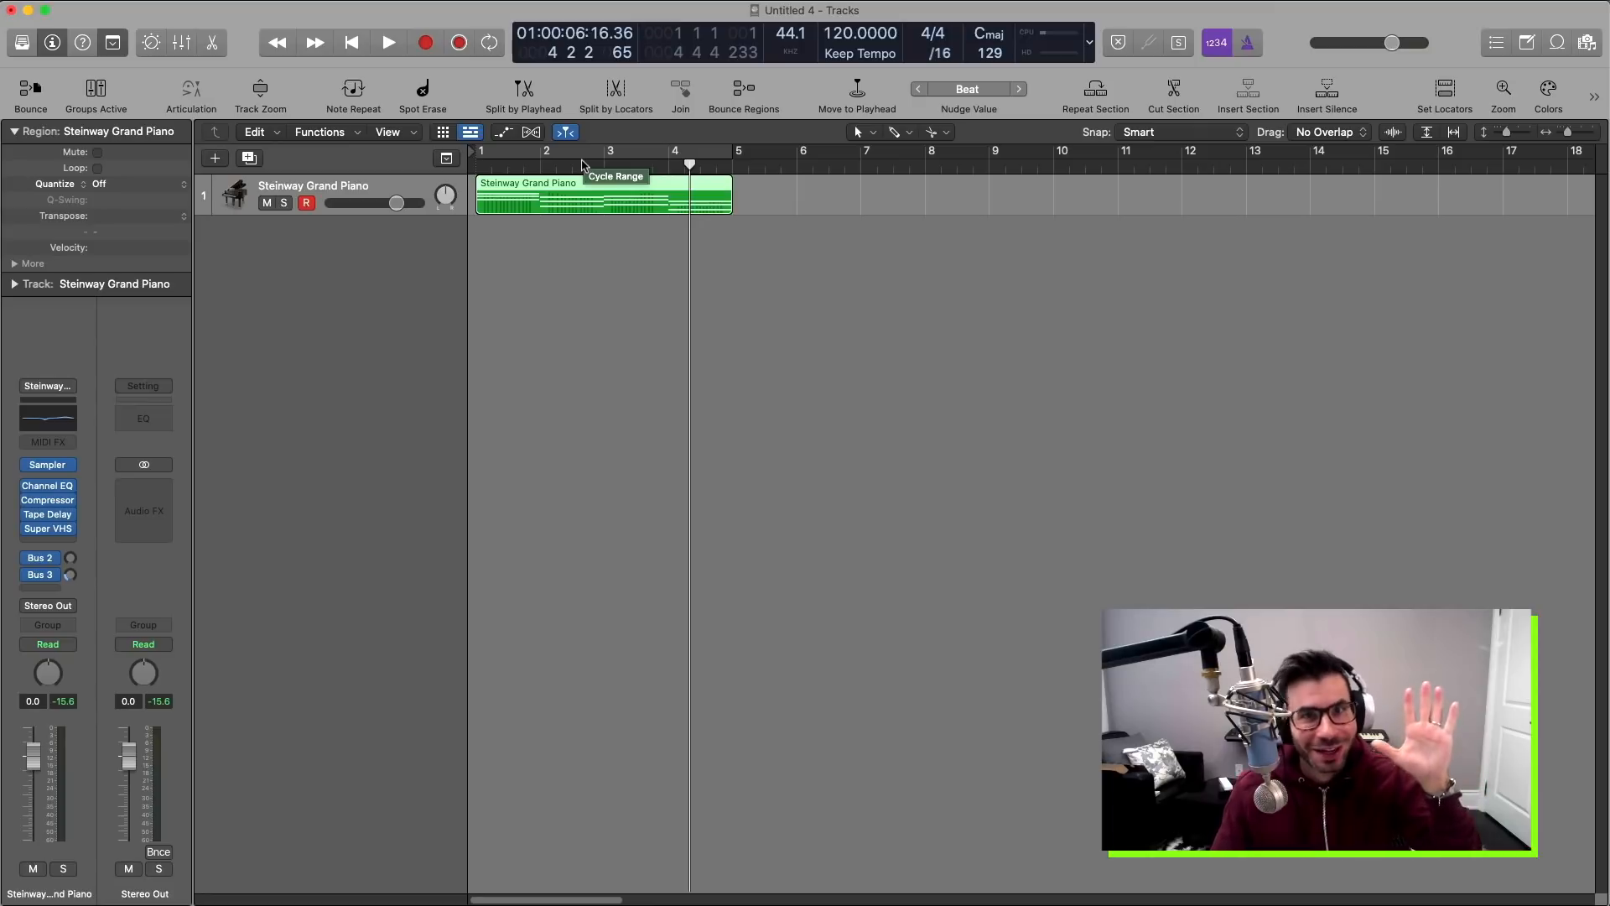